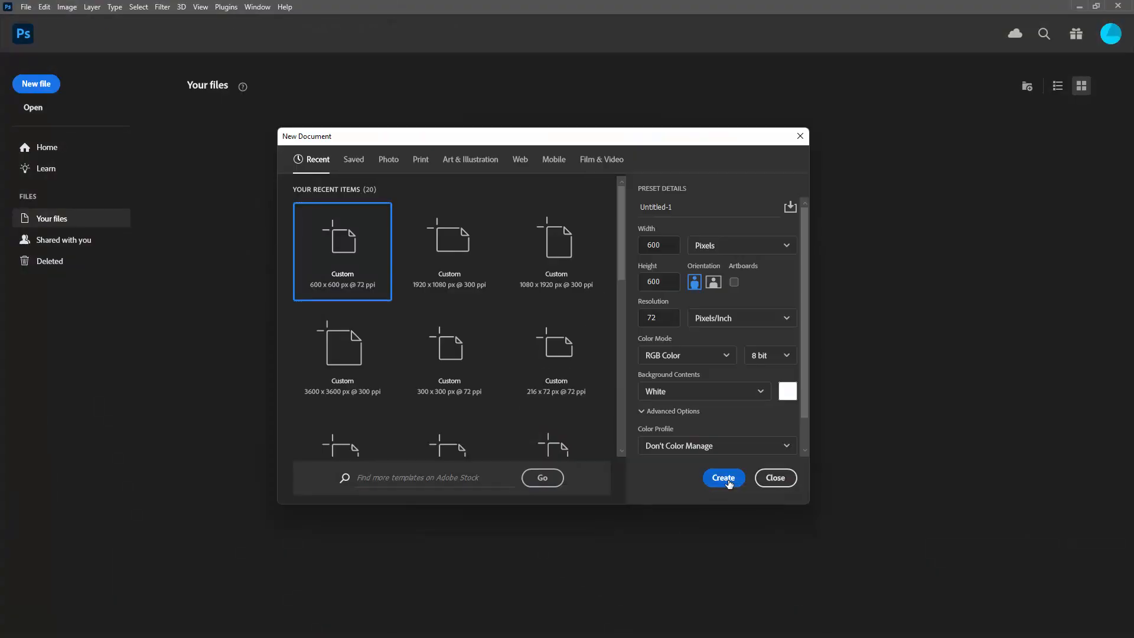
Step: Create a blank 600 × 600 px document at 72 ppi with a white background
click(724, 478)
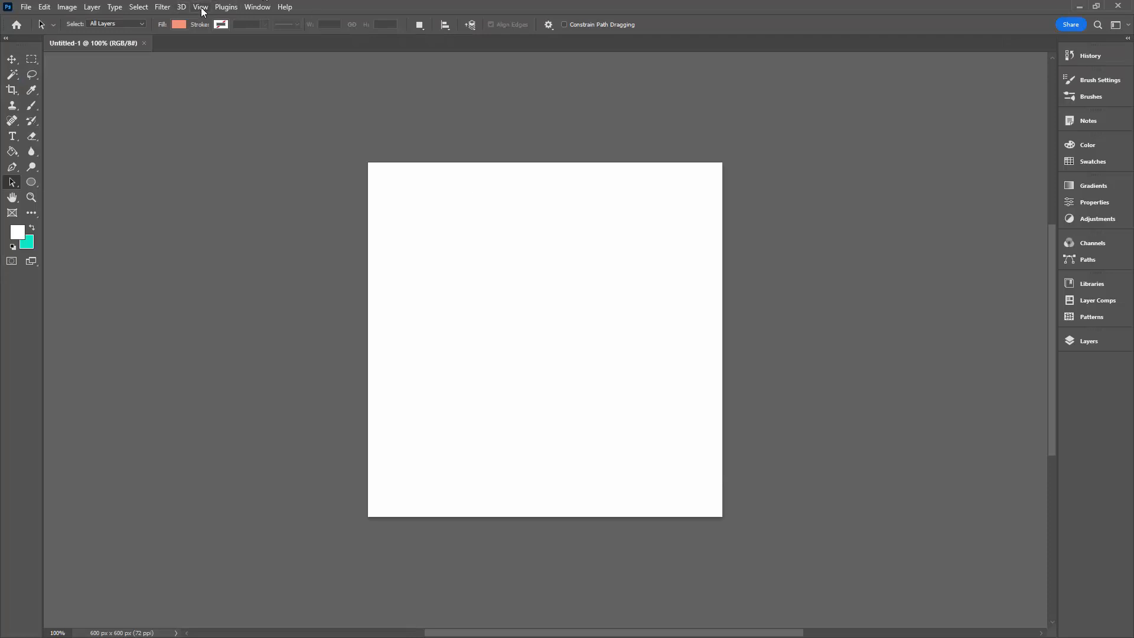
Step: Add a new guide layout of 4 columns and 4 rows to the canvas
click(201, 7)
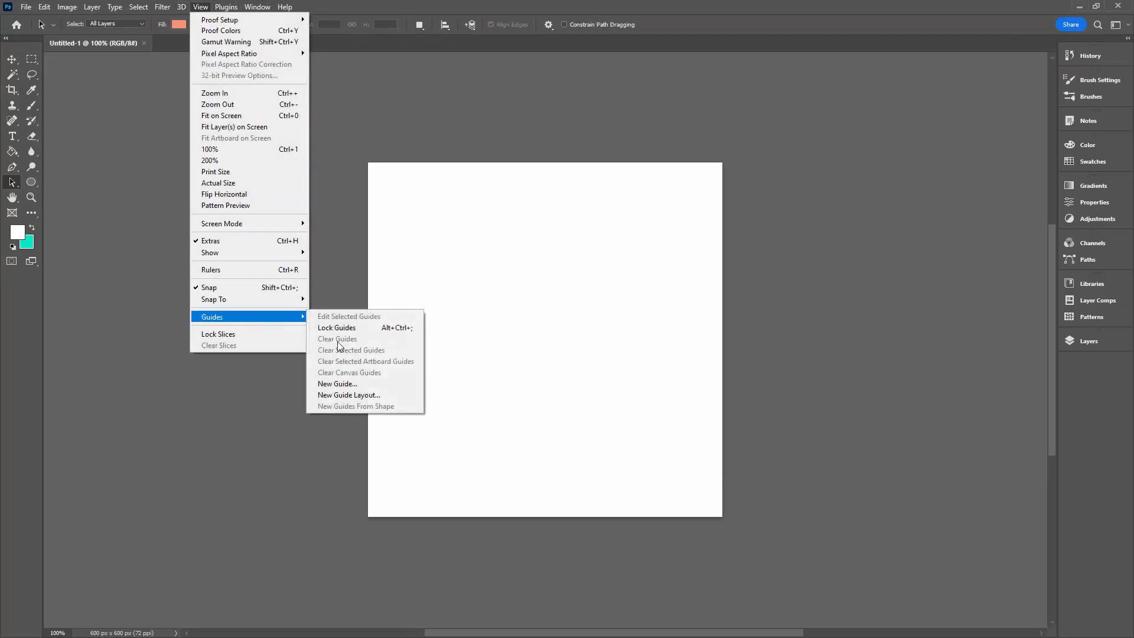
click(350, 395)
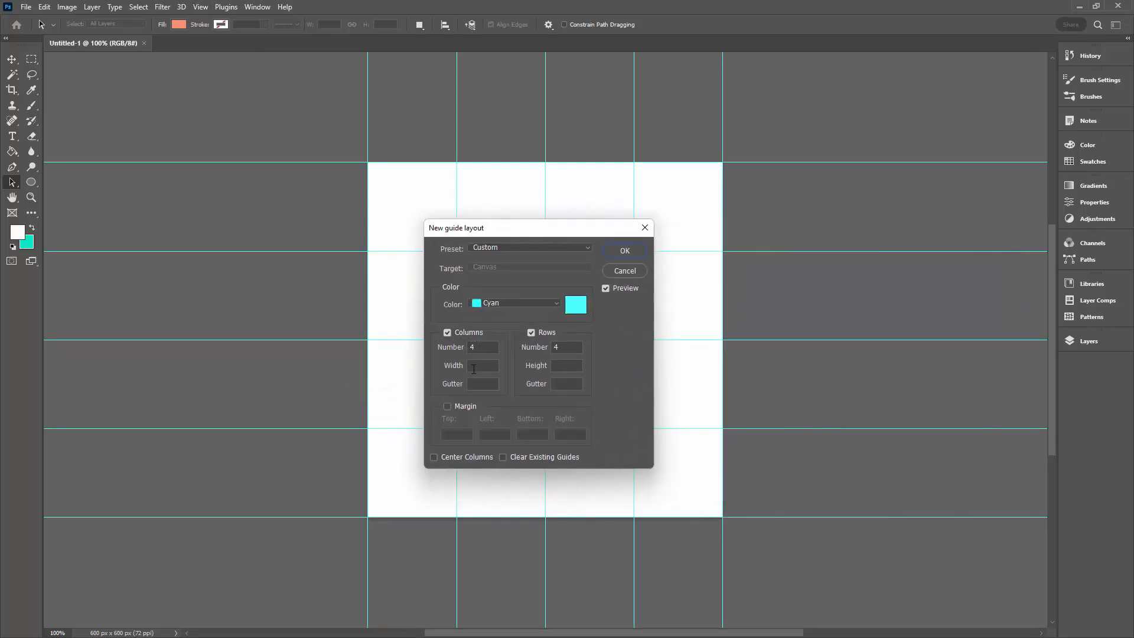
mouse_move(529, 384)
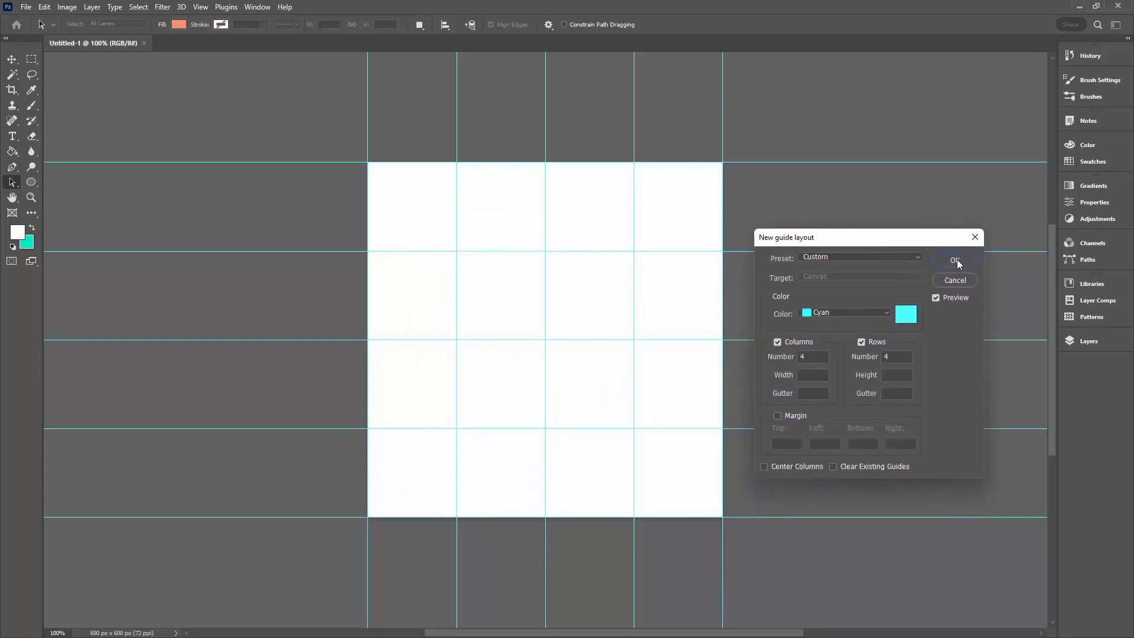
click(955, 260)
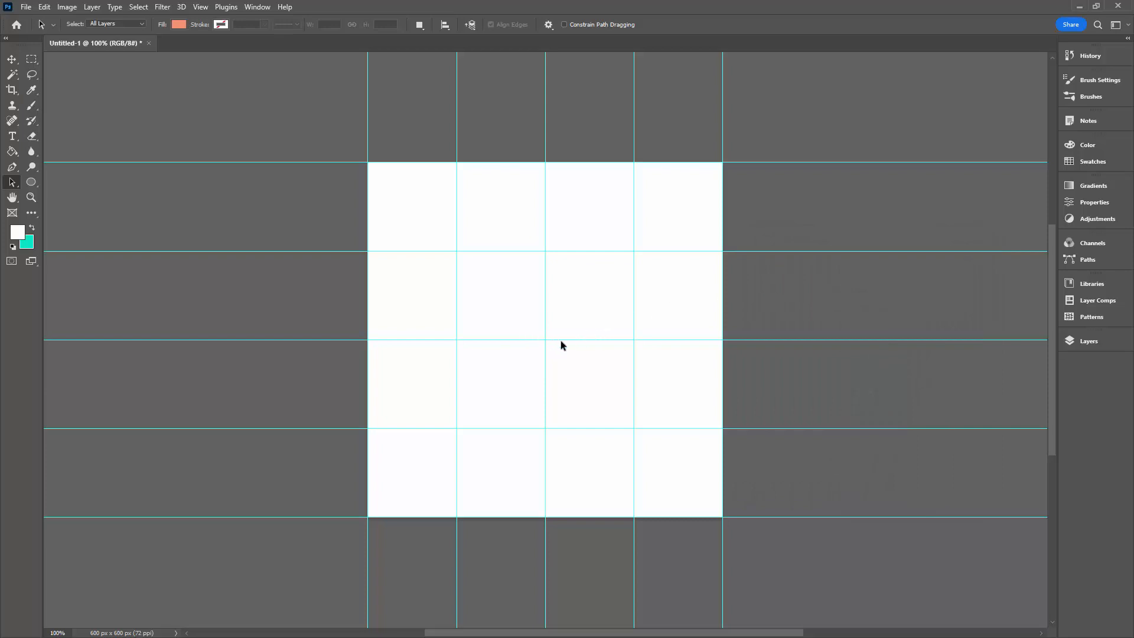
mouse_move(622, 278)
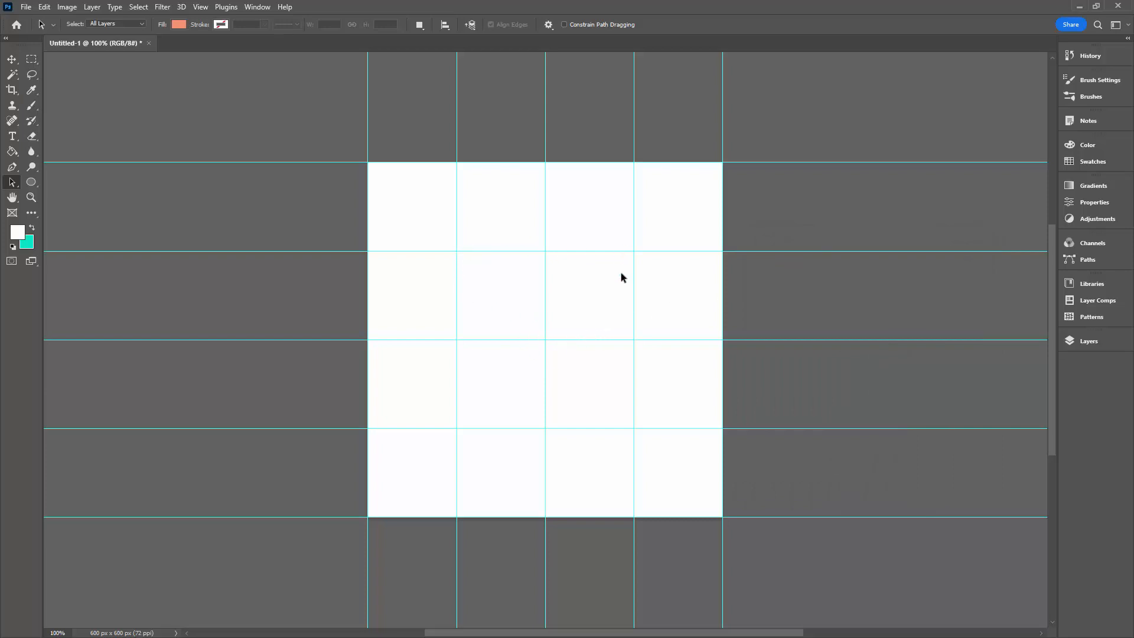
mouse_move(449, 432)
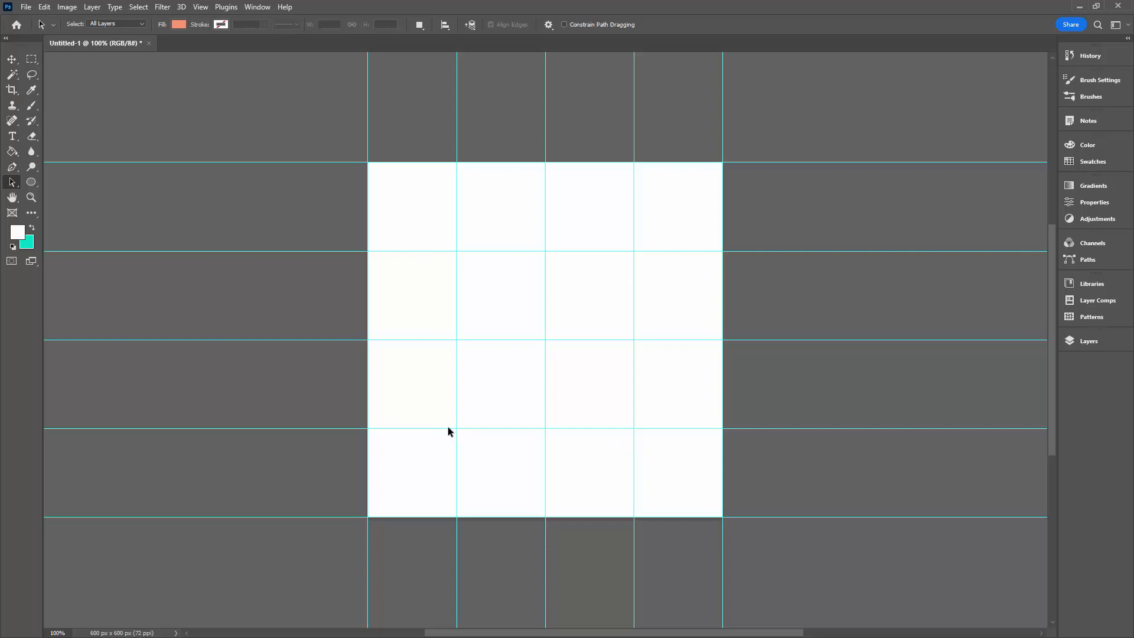
mouse_move(707, 177)
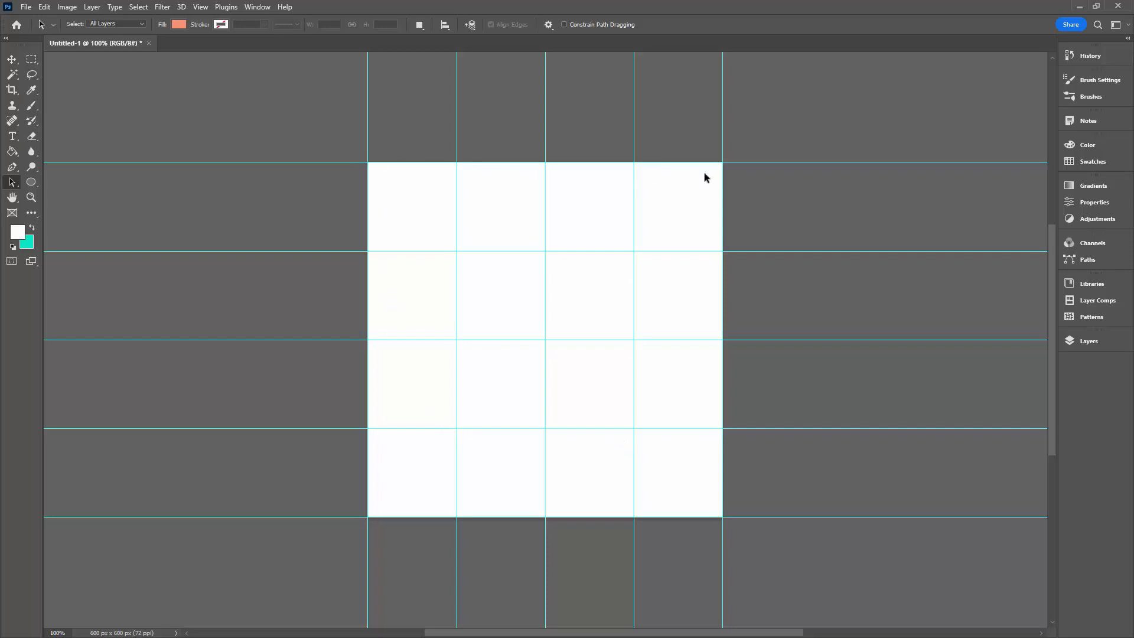
mouse_move(364, 525)
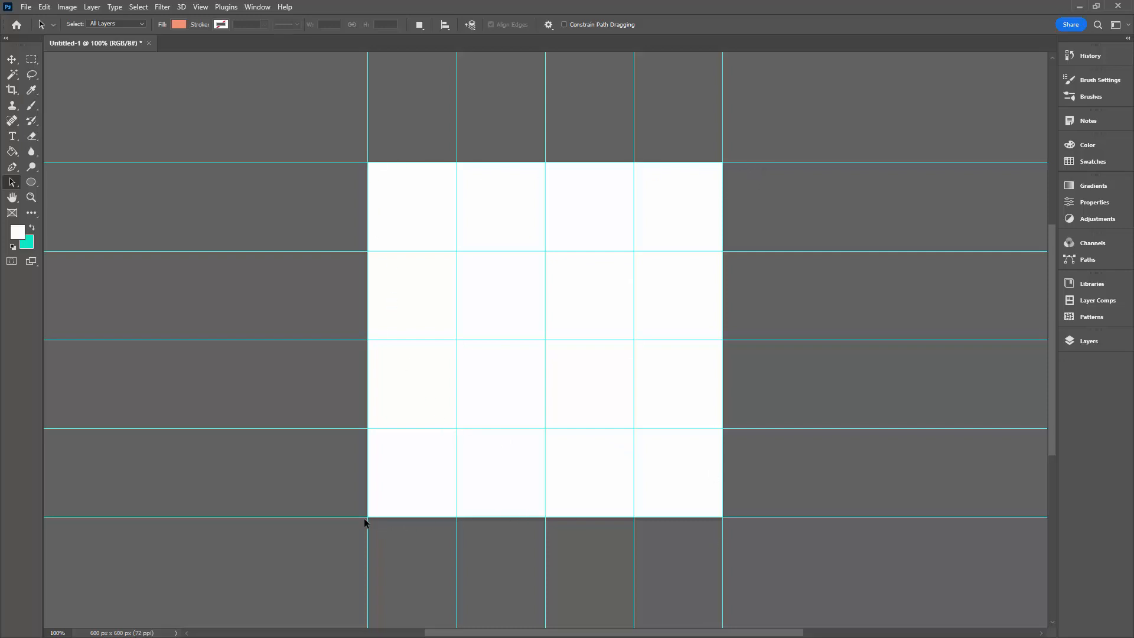
mouse_move(406, 161)
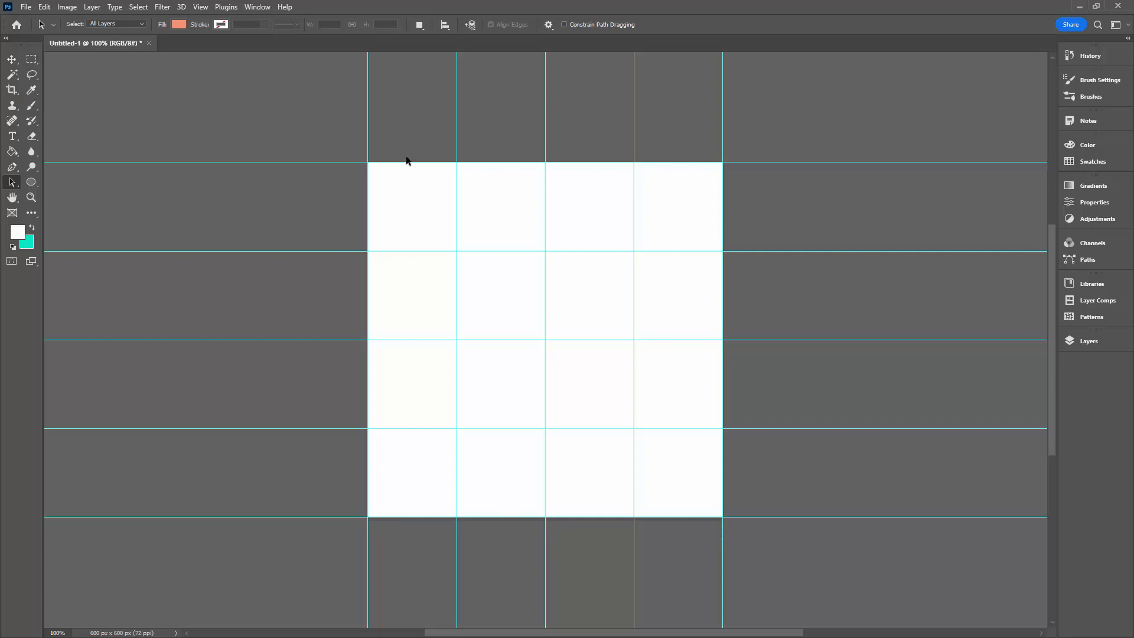
mouse_move(567, 326)
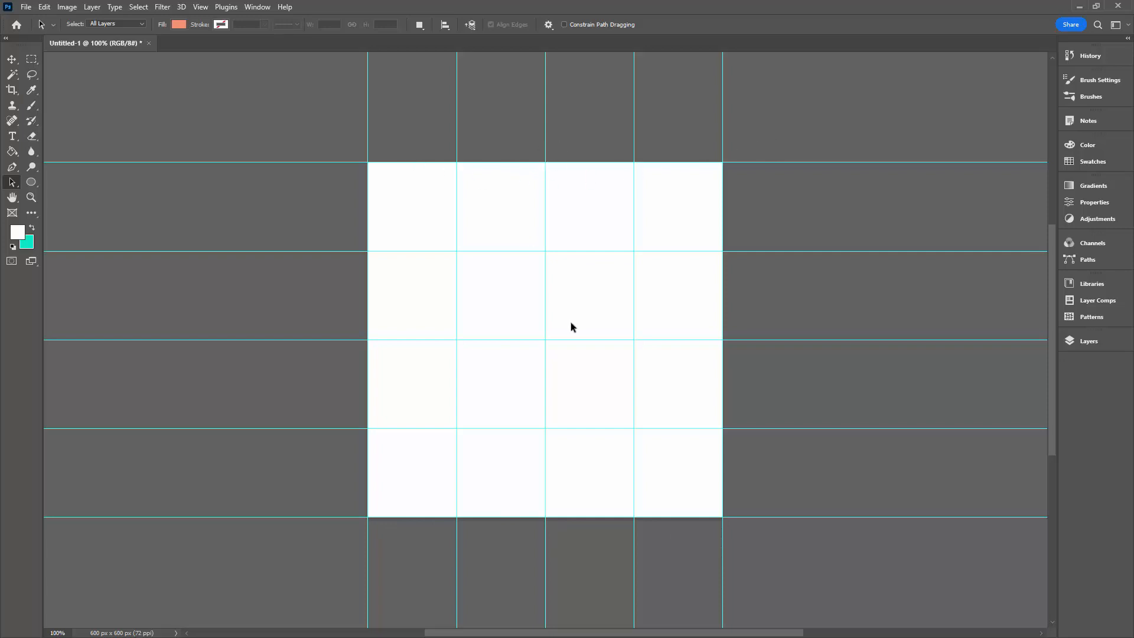
mouse_move(535, 548)
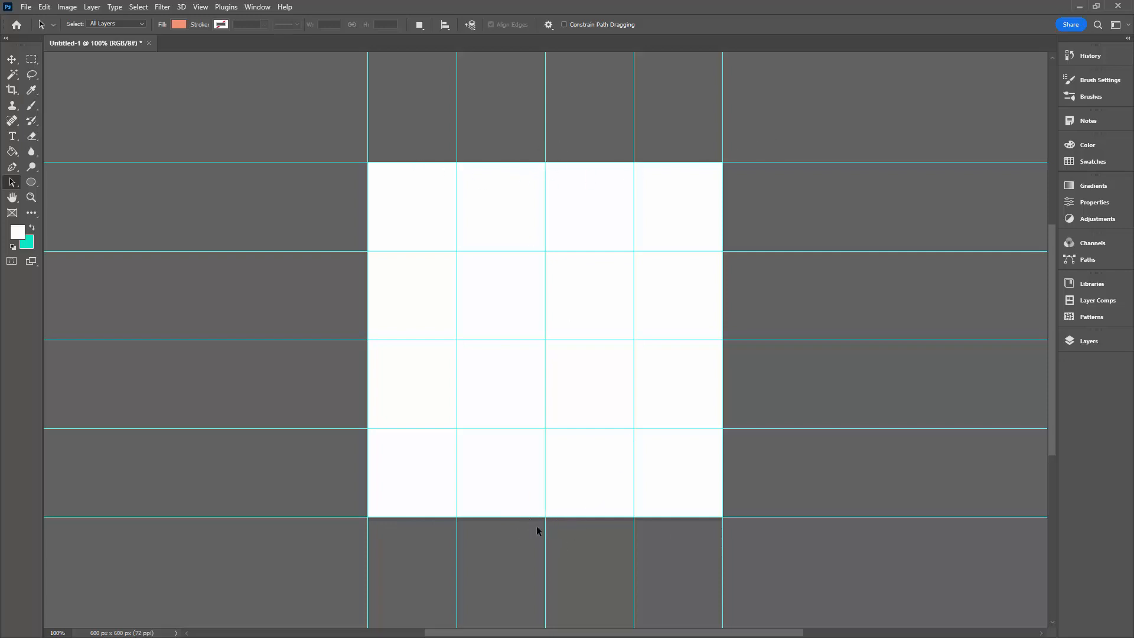
mouse_move(706, 355)
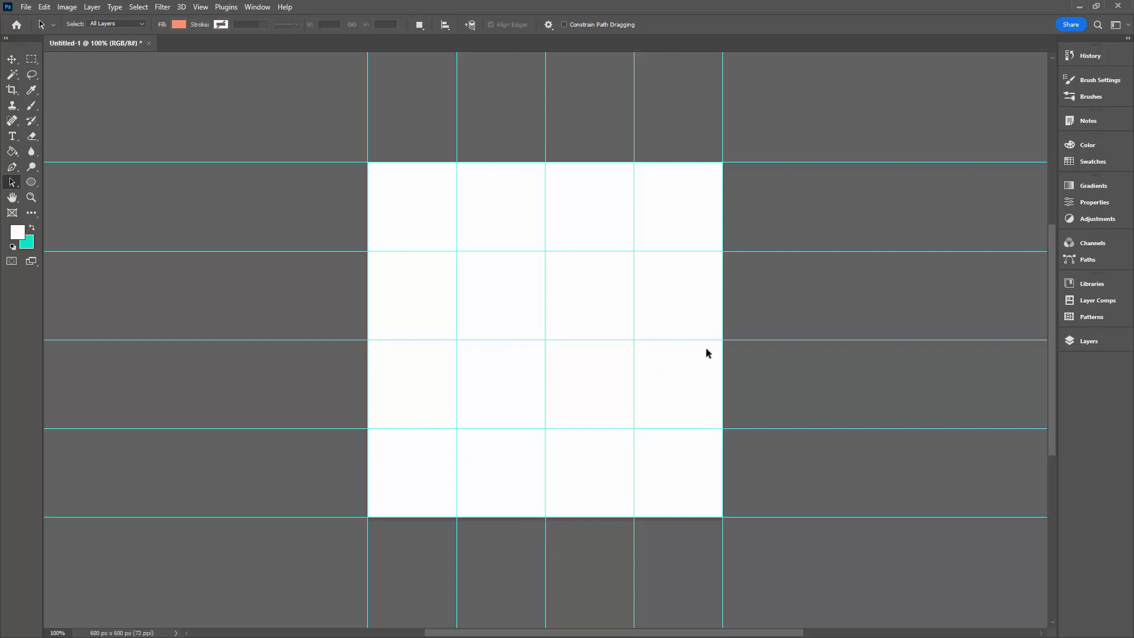
mouse_move(727, 344)
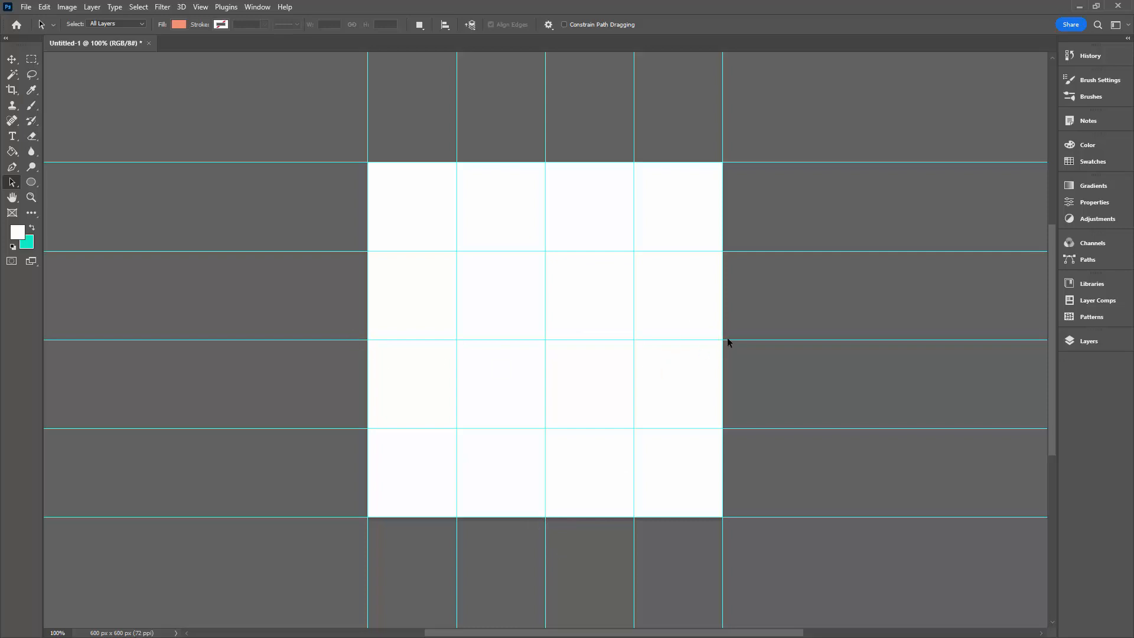
Step: Draw a pastel peach circle about 119 px wide at the canvas centre
click(31, 182)
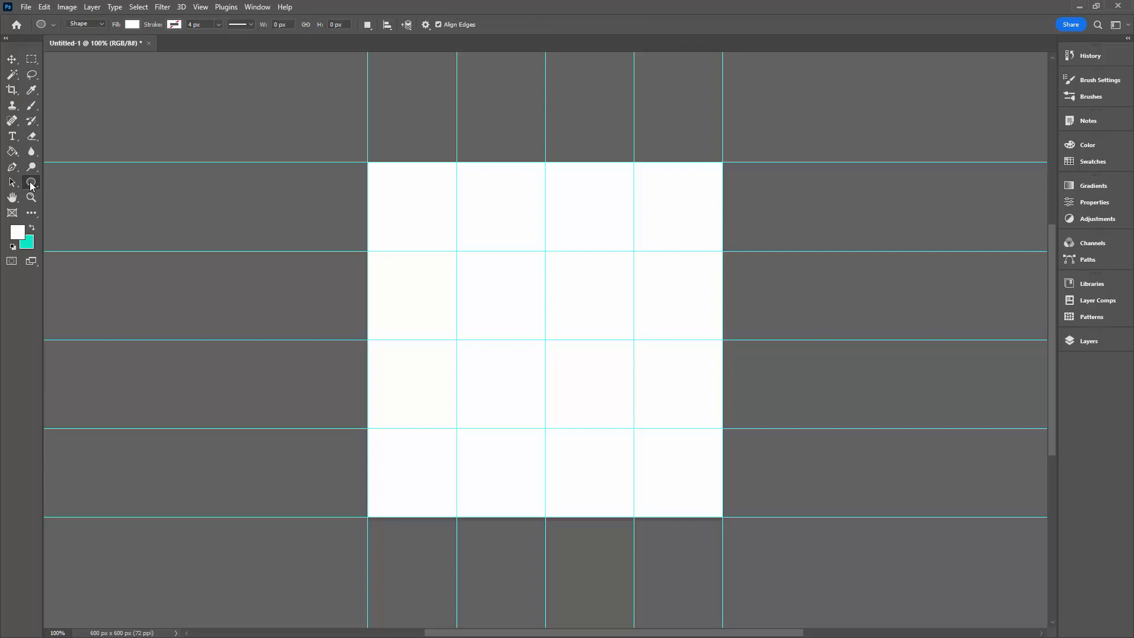
click(131, 25)
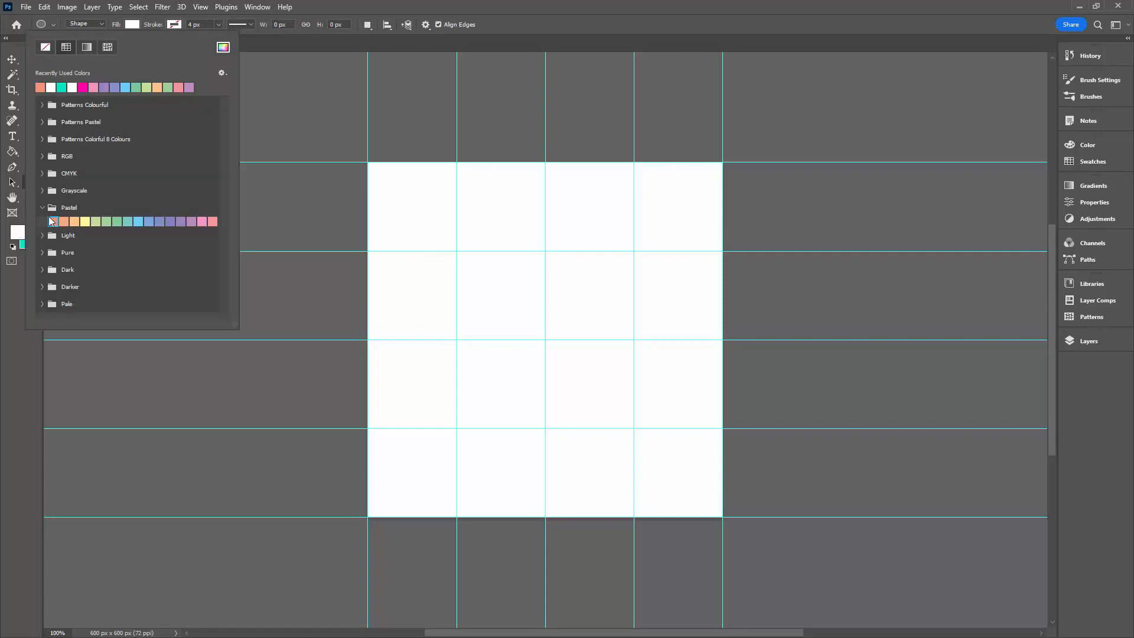
click(53, 222)
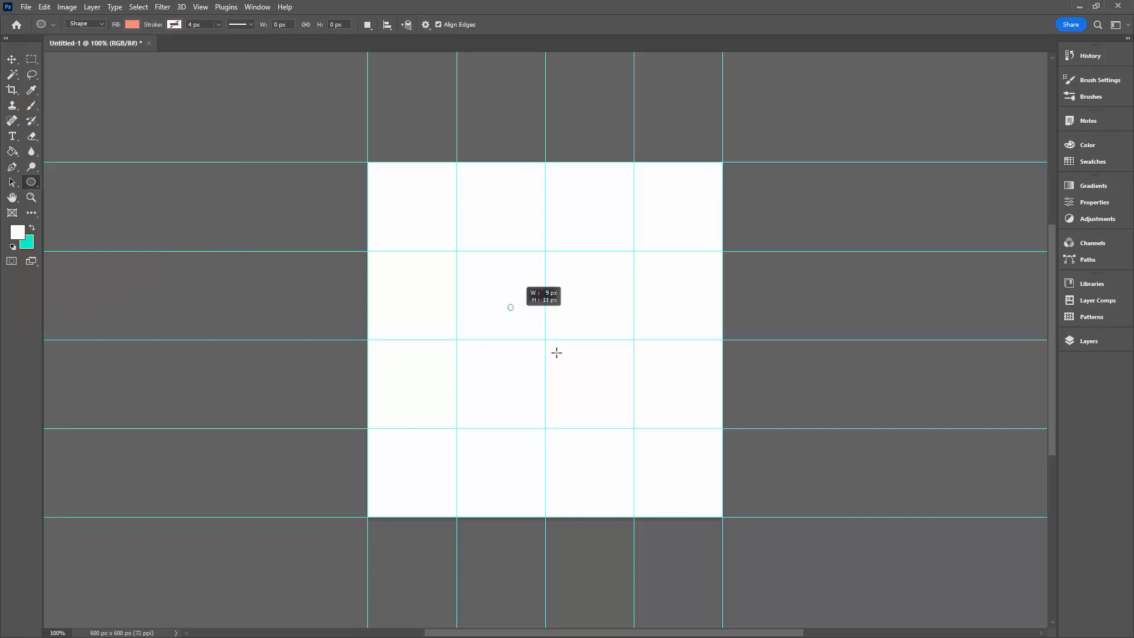
drag(510, 307, 589, 400)
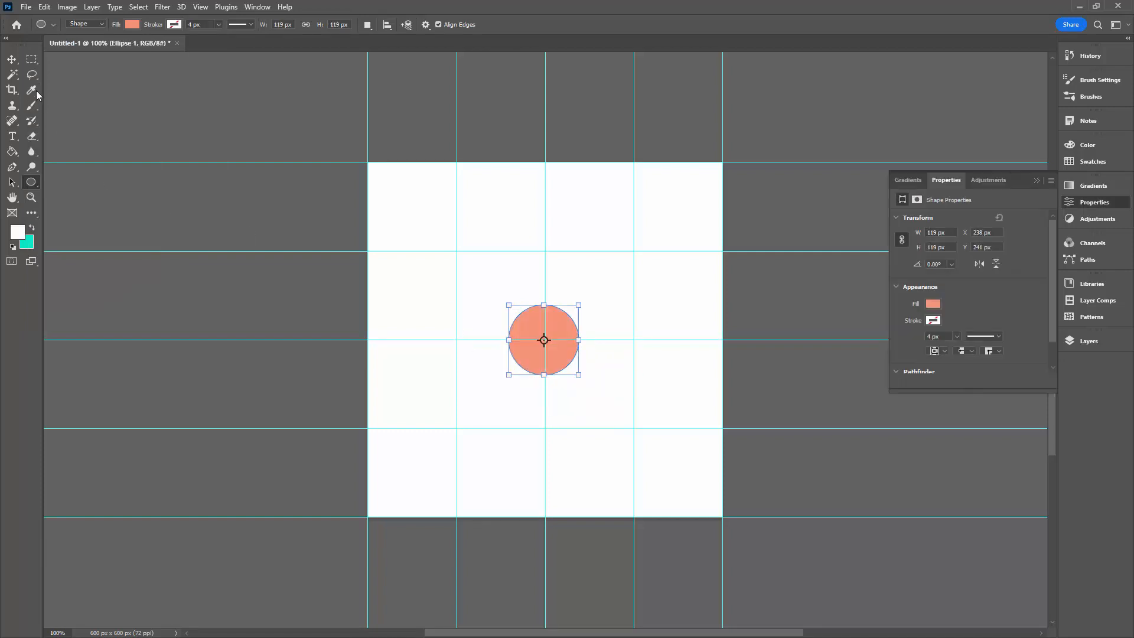
Step: Align the peach circle to the canvas's vertical and horizontal centres
click(11, 182)
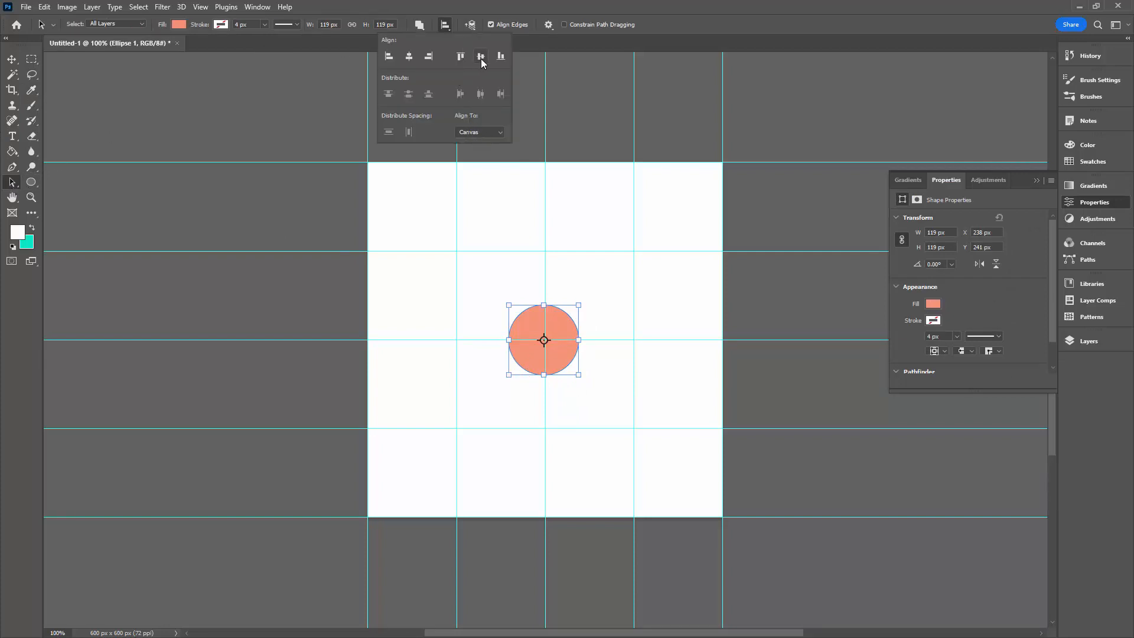
click(408, 57)
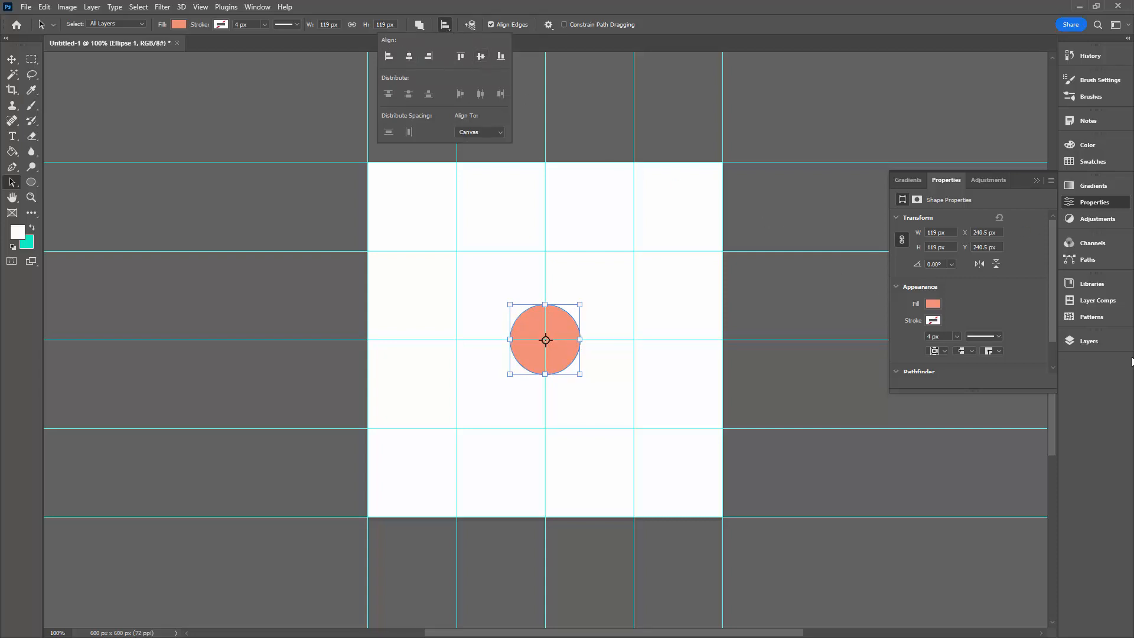
click(1089, 341)
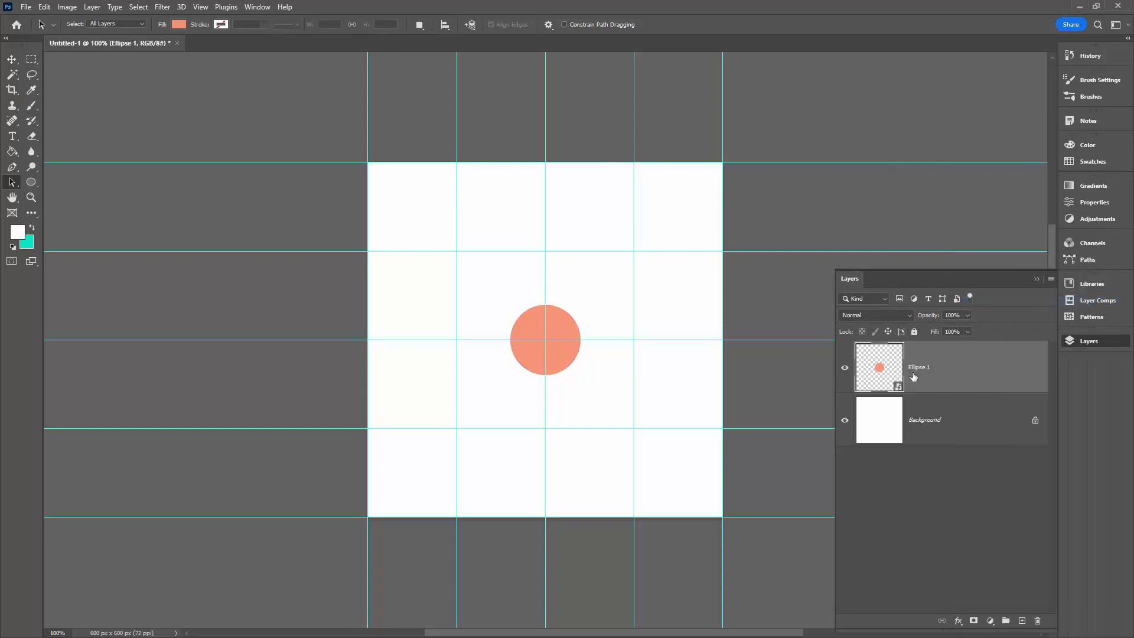
mouse_move(918, 375)
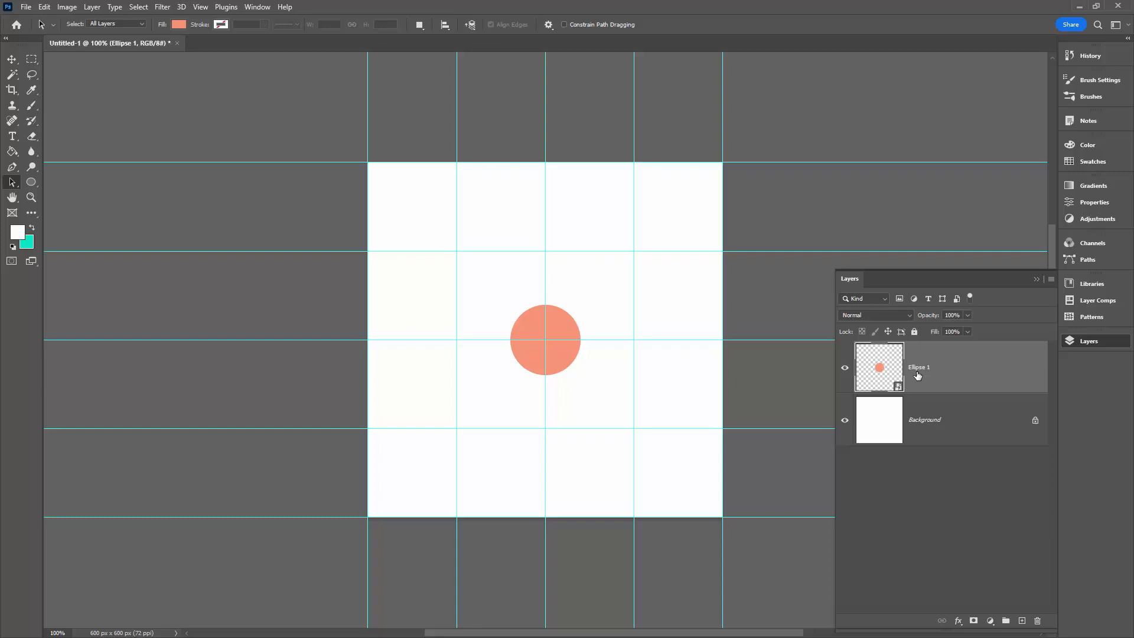
mouse_move(1041, 407)
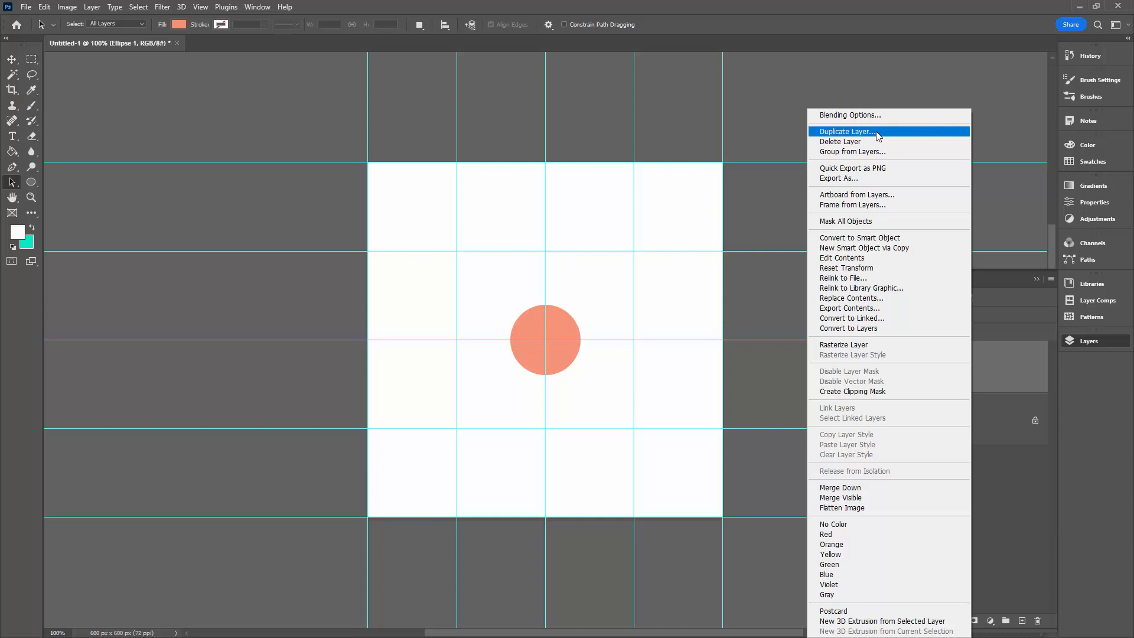
Step: Duplicate Ellipse 1 and drag the copy to the upper-left guide intersection
click(862, 131)
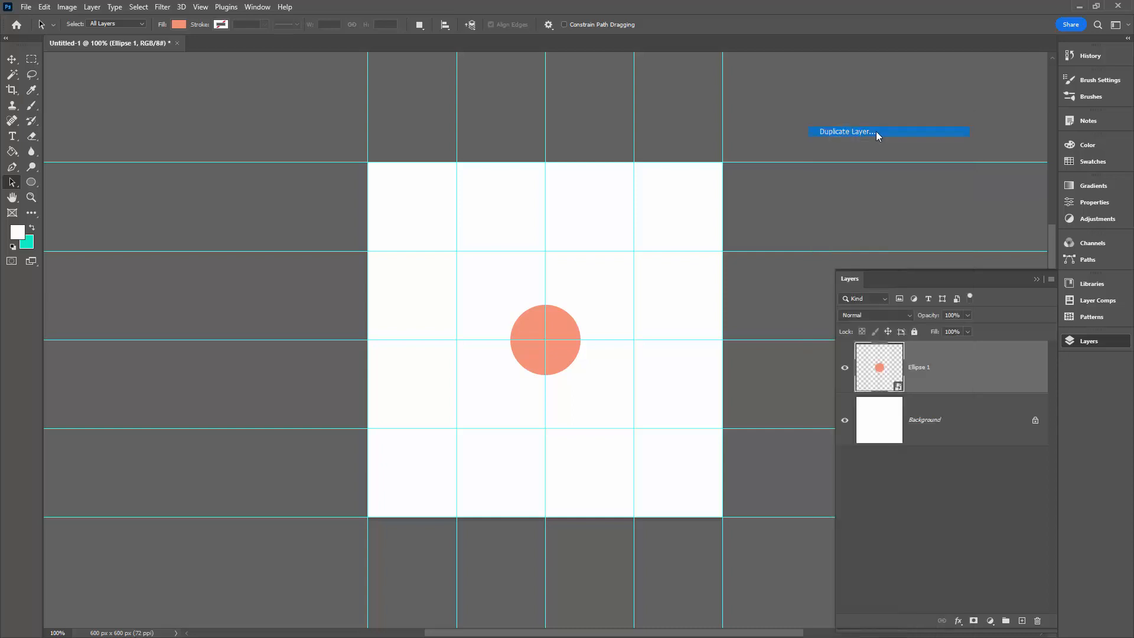
click(877, 131)
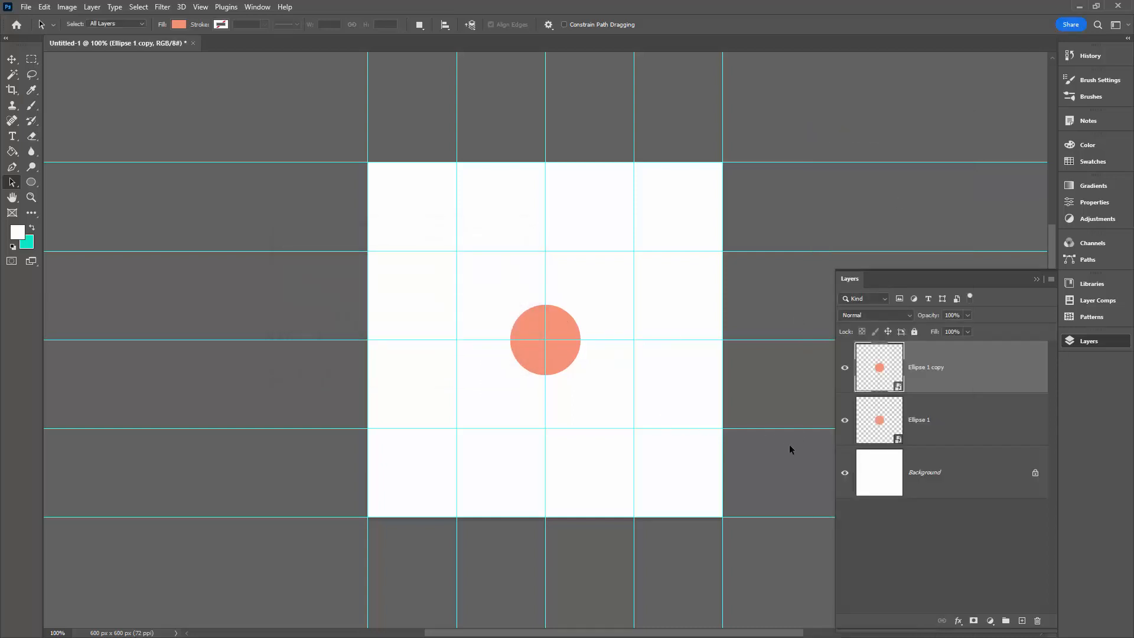
click(11, 62)
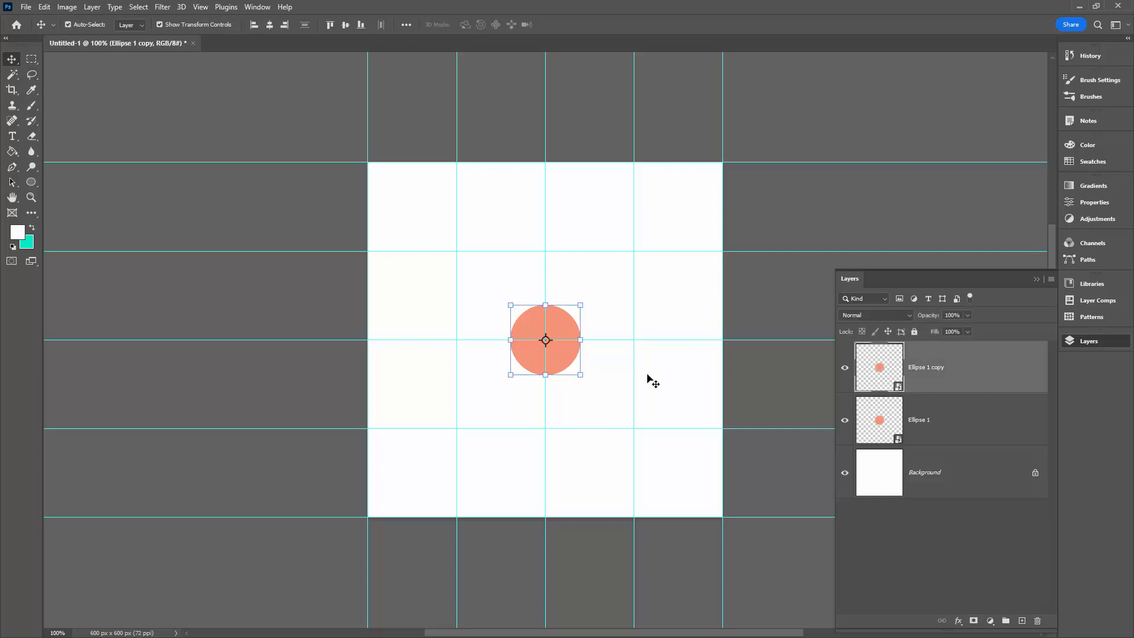
drag(546, 340, 457, 259)
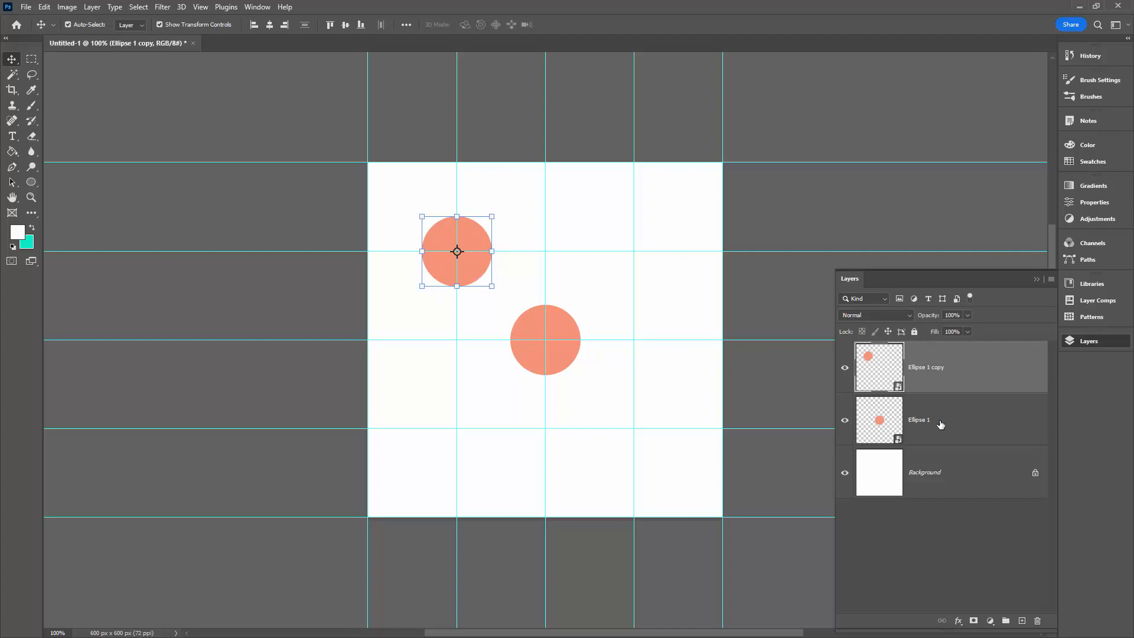
Step: Duplicate the Ellipse 1 layer to create Ellipse 1 copy 2
right_click(941, 424)
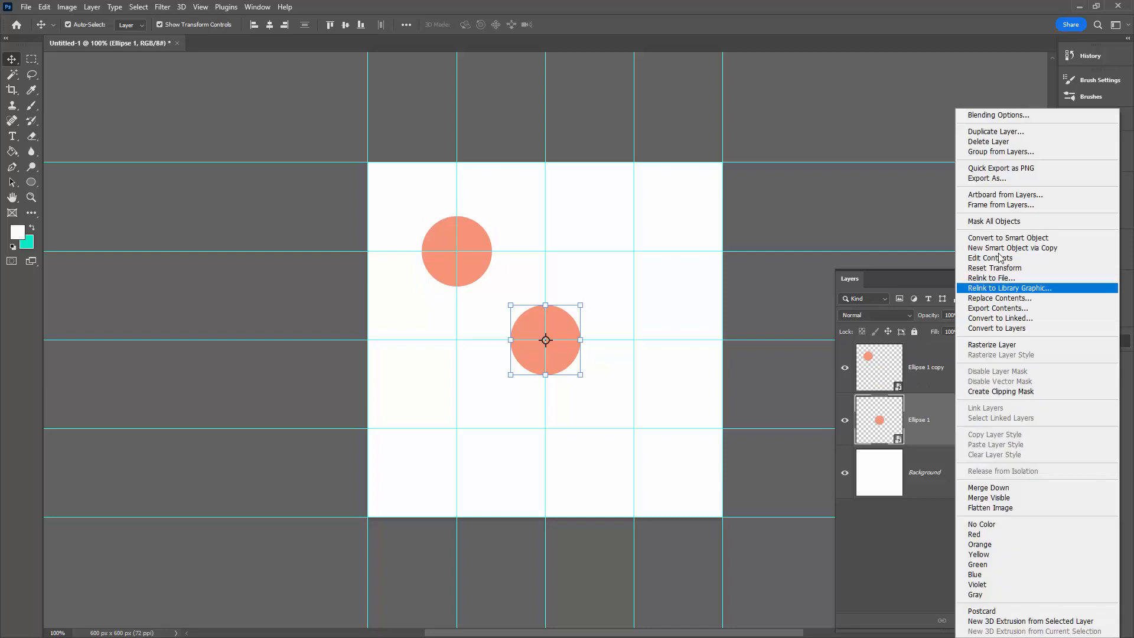
click(996, 131)
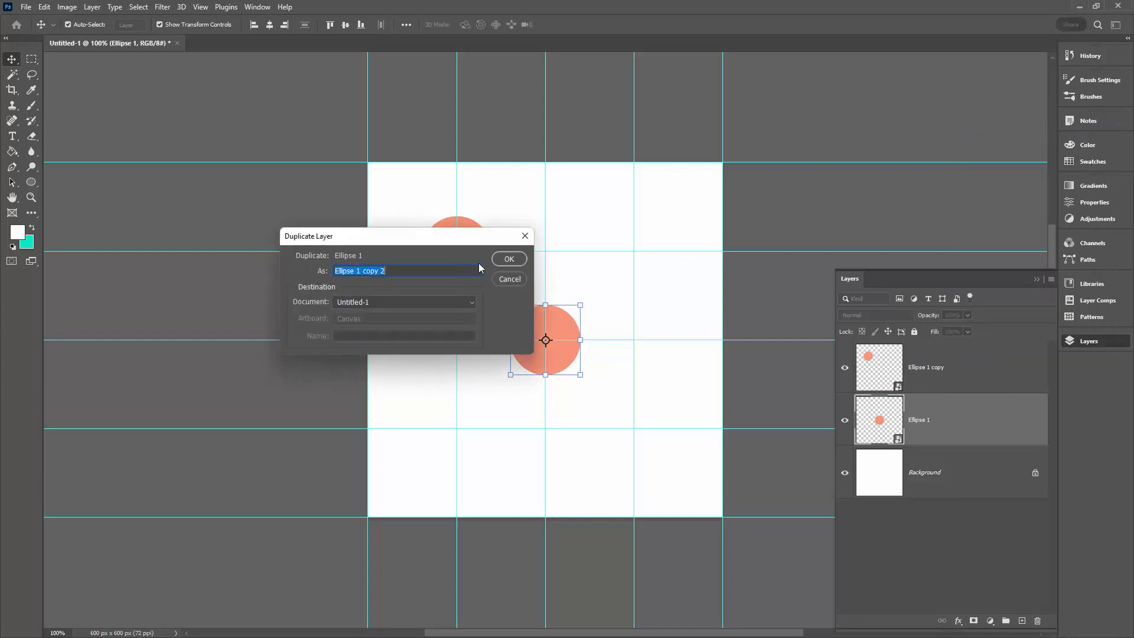
click(509, 259)
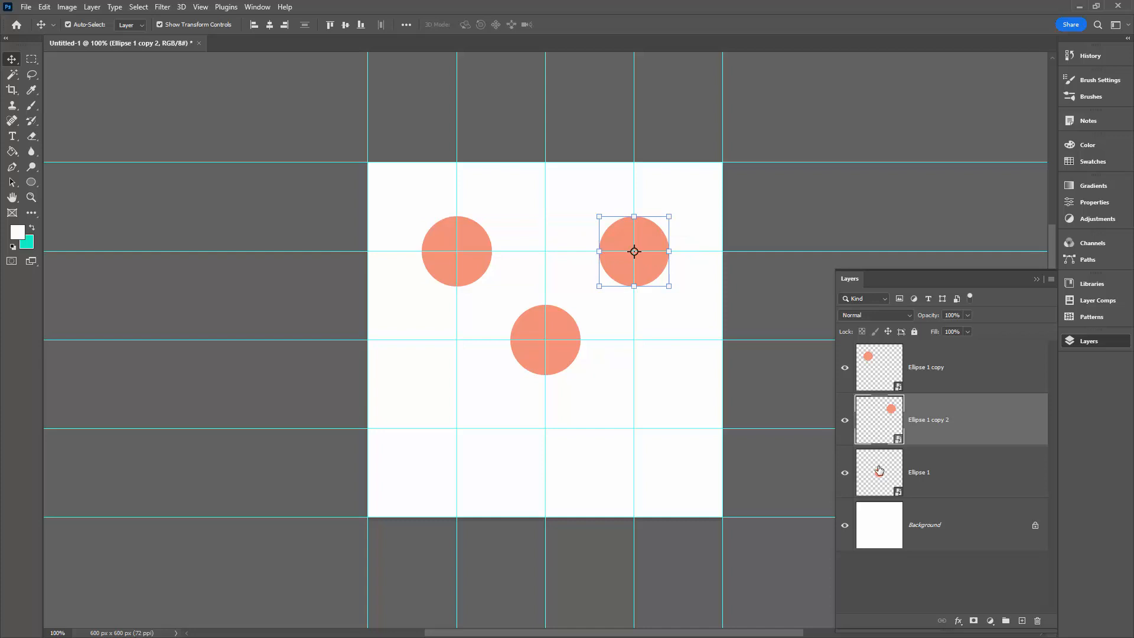
Step: Move Ellipse 1 copy 3 to the lower-left intersection, then duplicate the centre dot layer
right_click(919, 472)
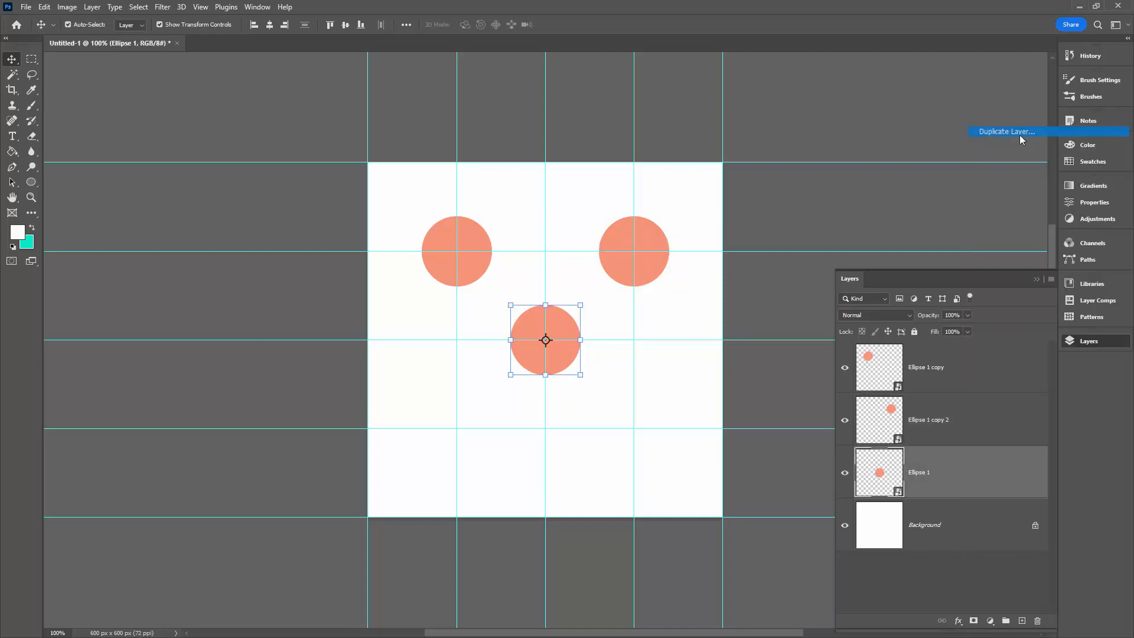
click(1022, 131)
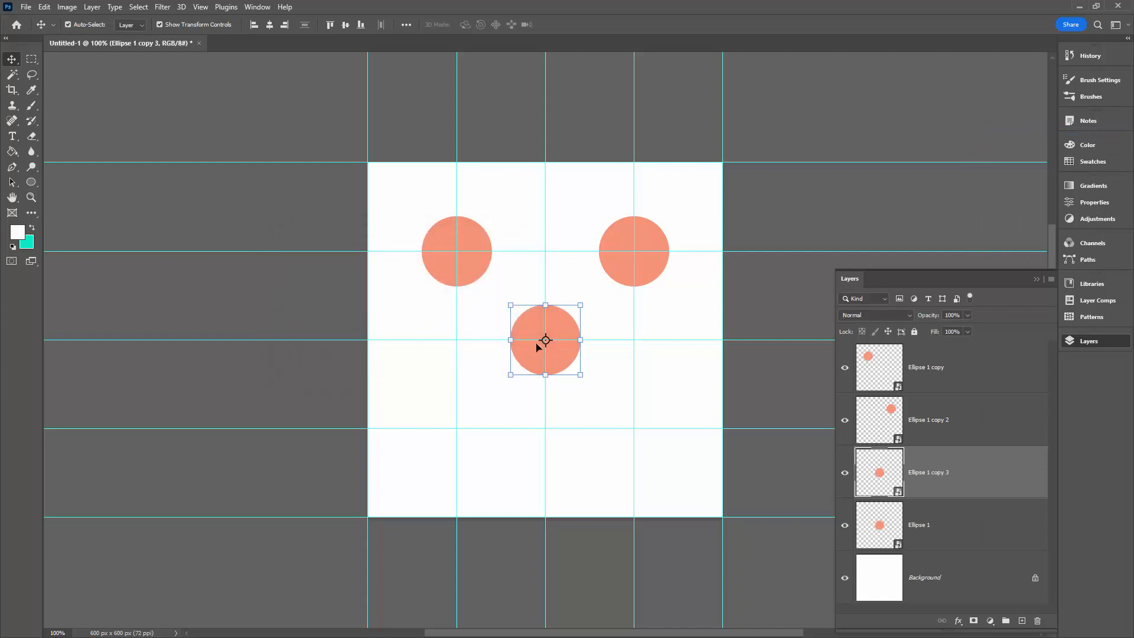
drag(545, 340, 456, 427)
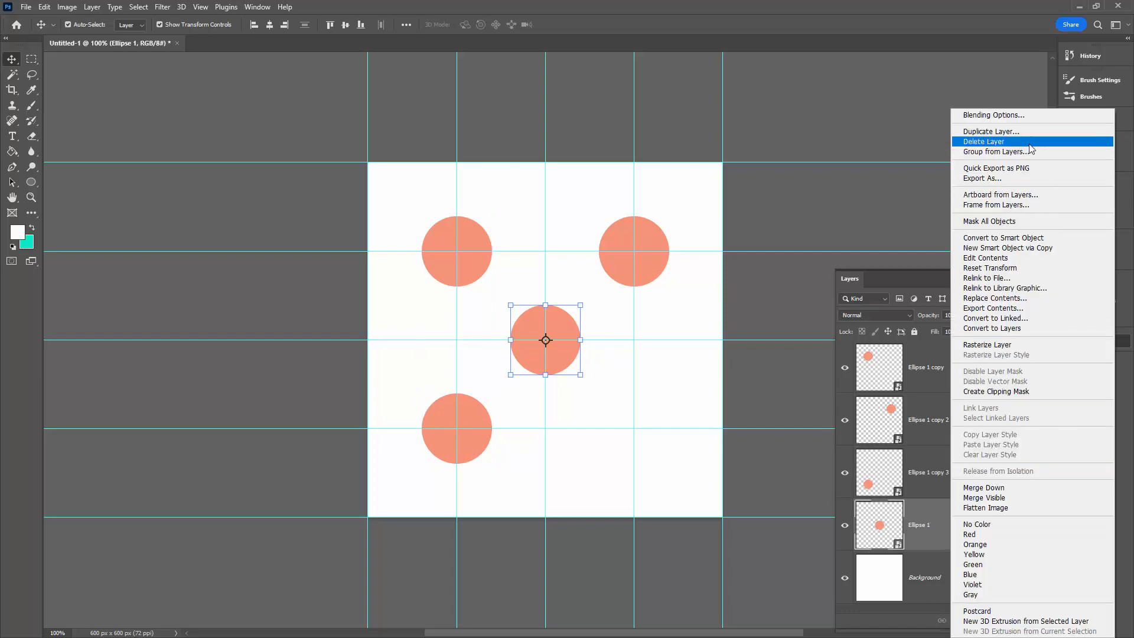
click(991, 131)
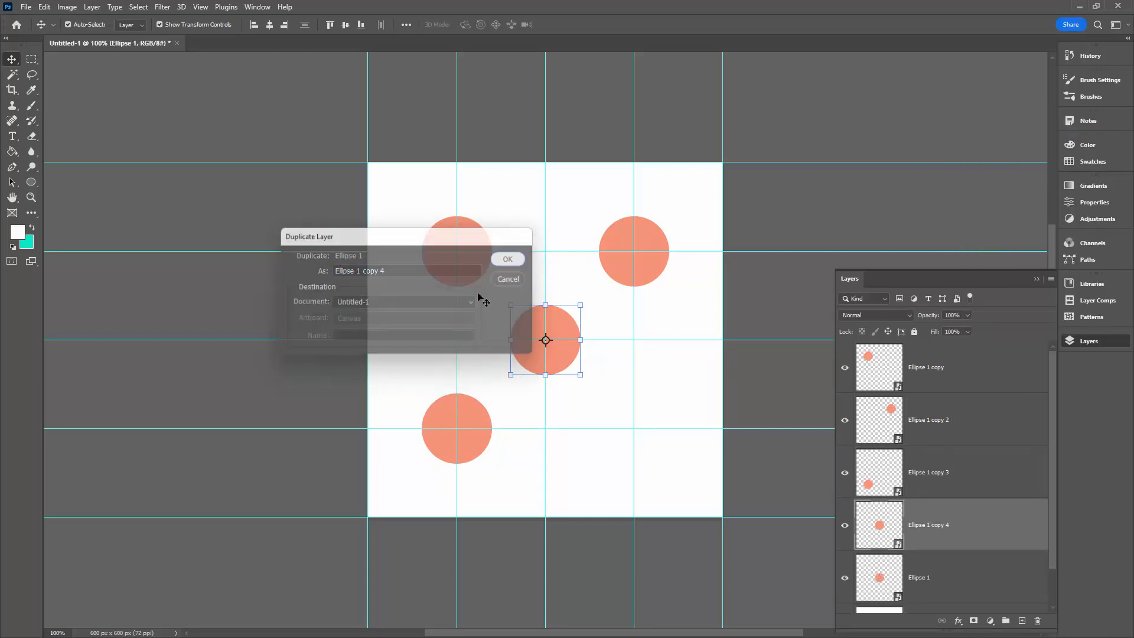
click(508, 259)
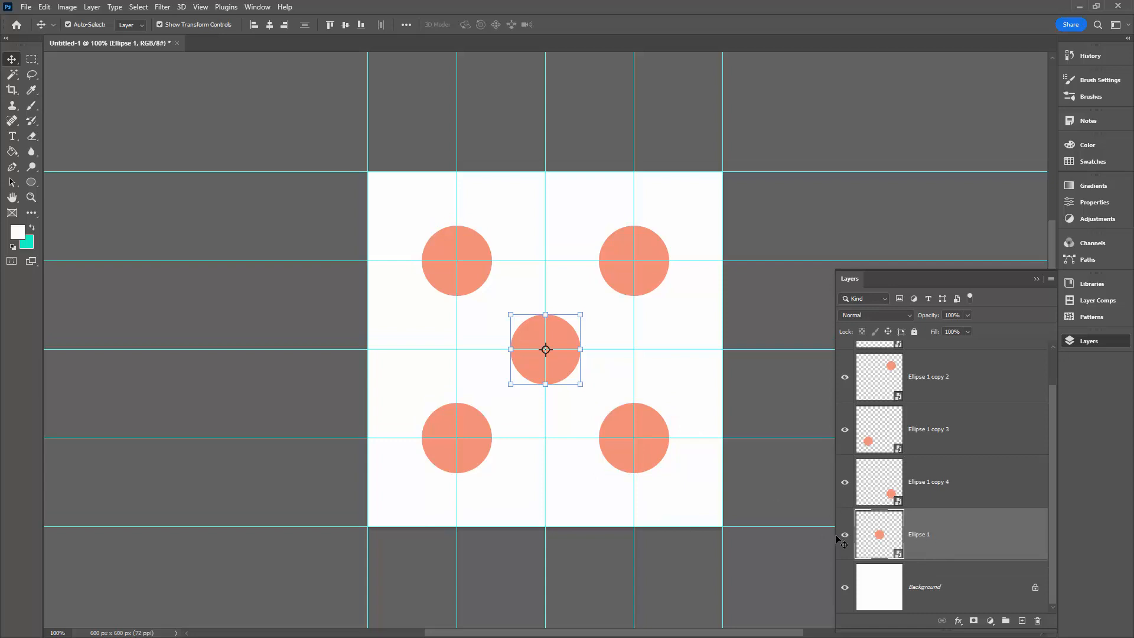
mouse_move(988, 536)
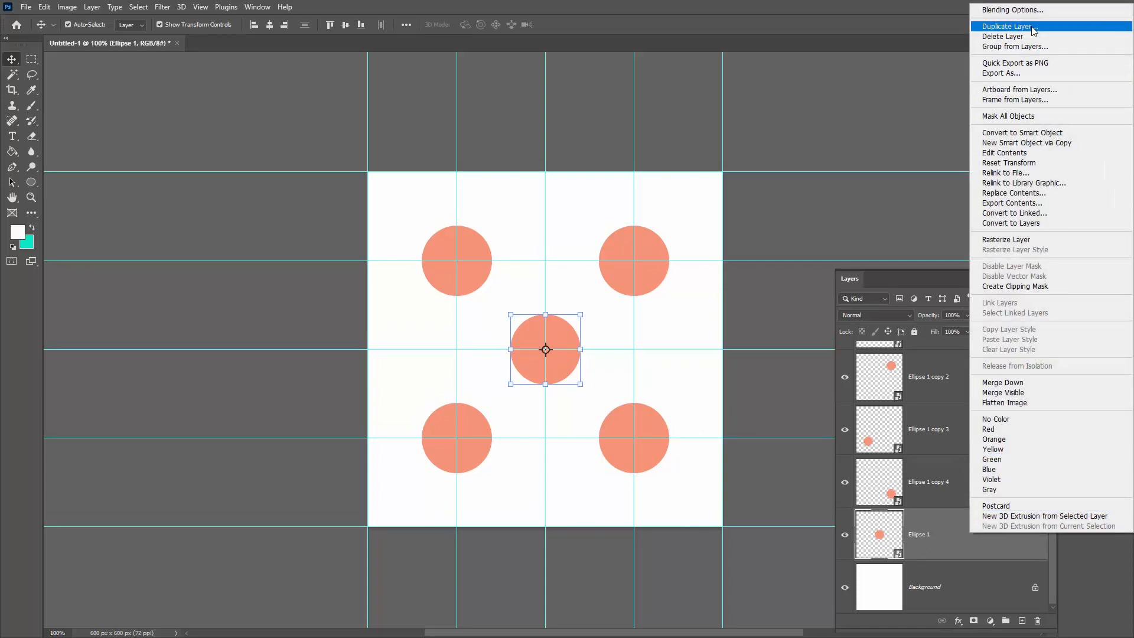
Step: Duplicate the centre dot layer as Ellipse 1 copy 5
click(1016, 26)
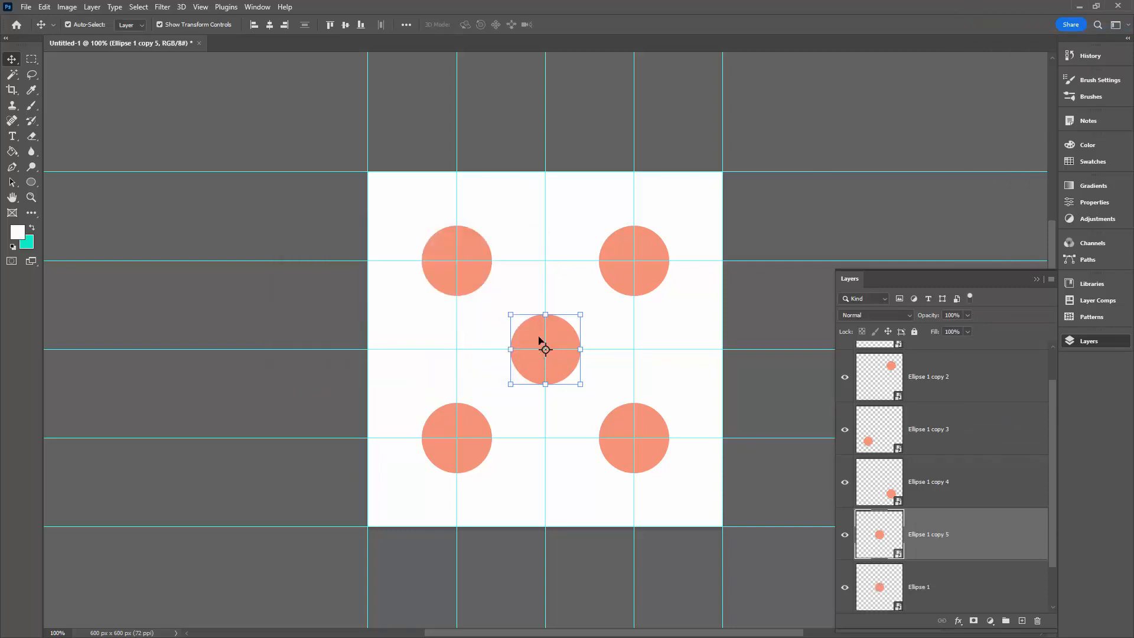
mouse_move(299, 346)
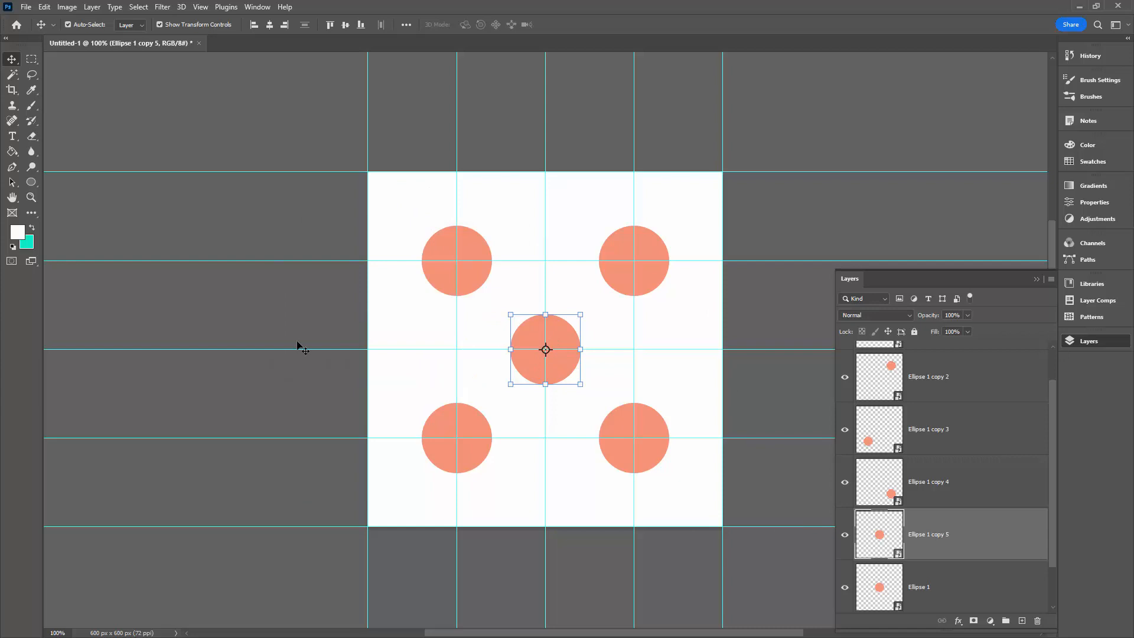
click(172, 7)
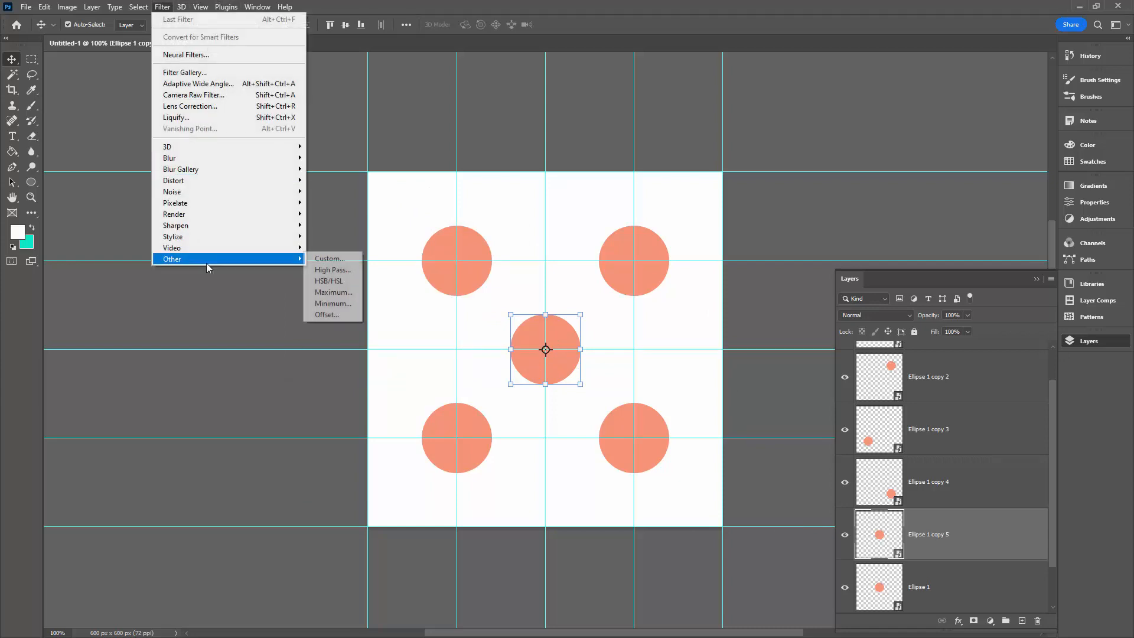
Step: Offset Ellipse 1 copy 5 by Horizontal +300, Vertical 300 with Wrap Around
click(326, 314)
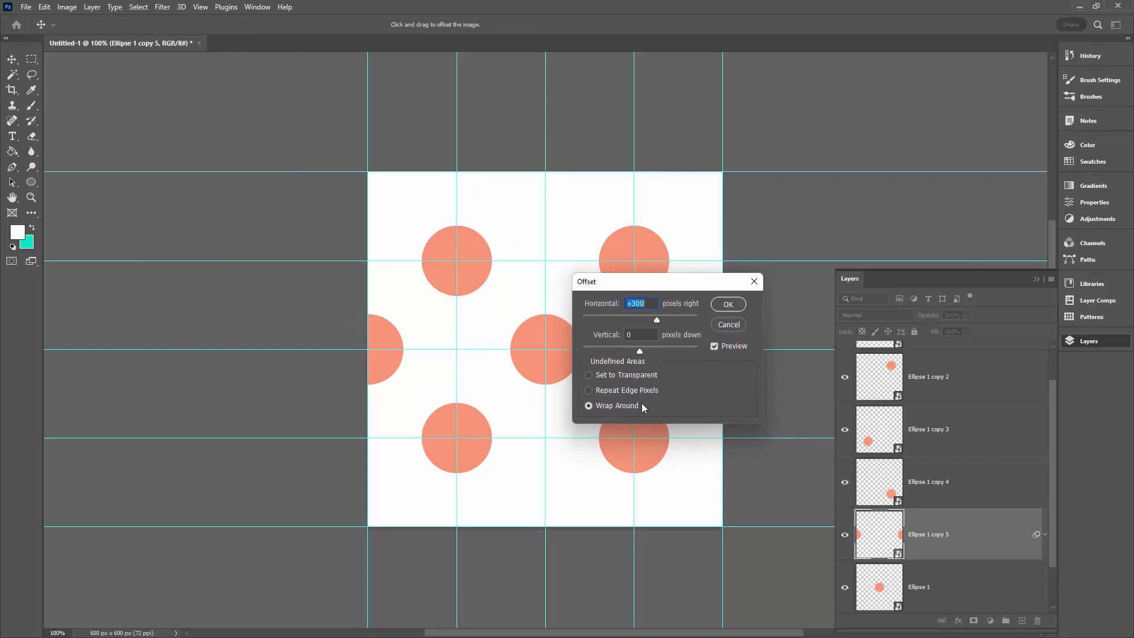
click(641, 334)
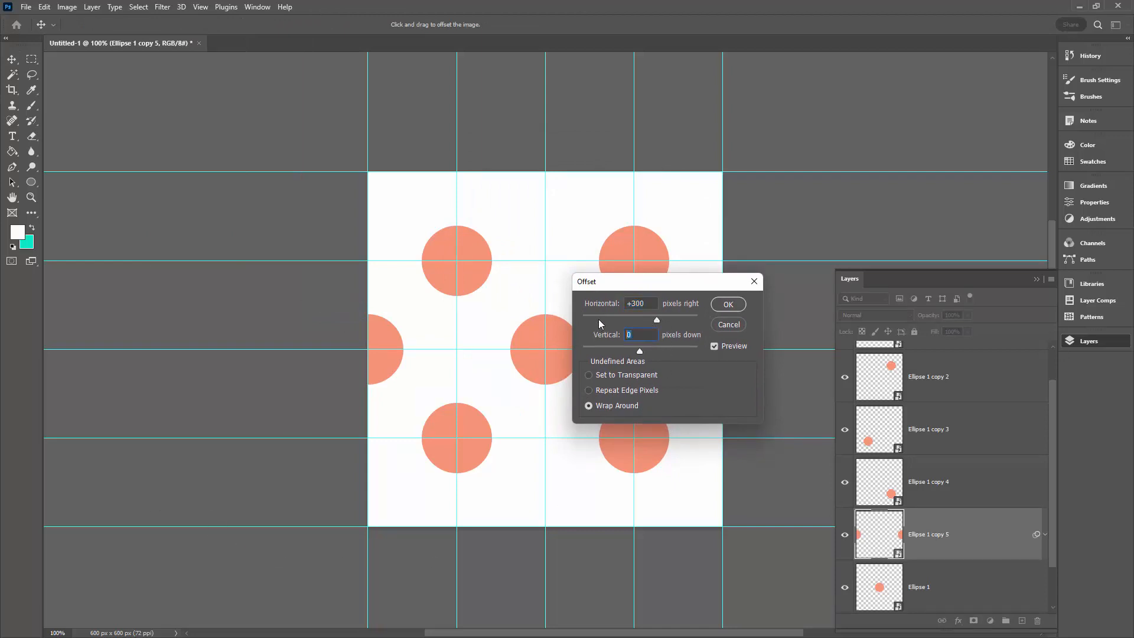
text(300)
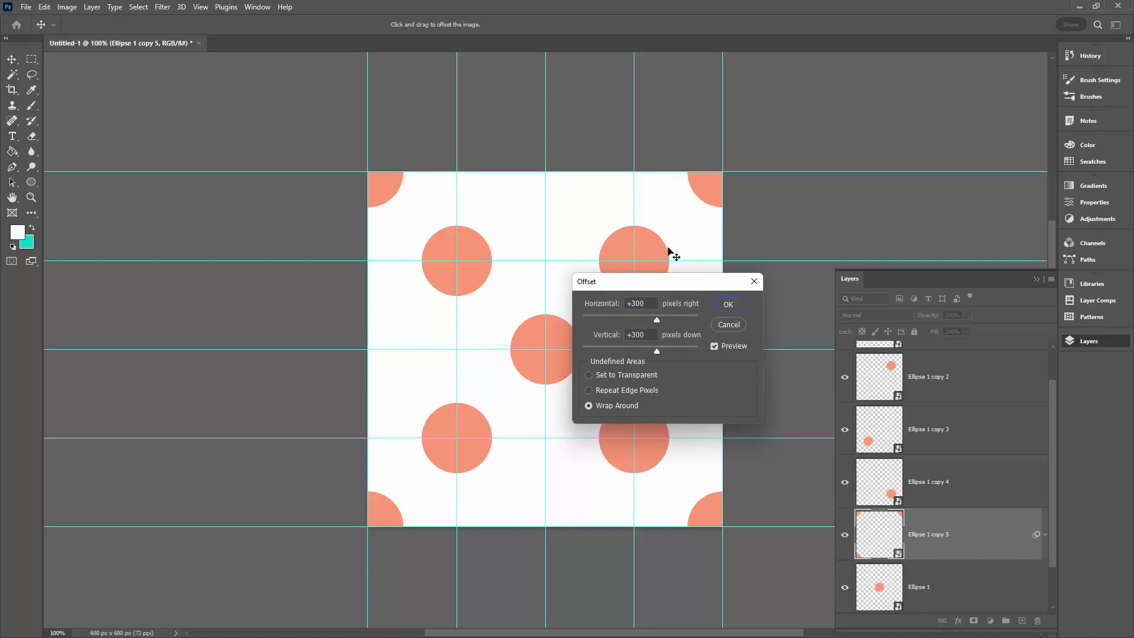
mouse_move(403, 517)
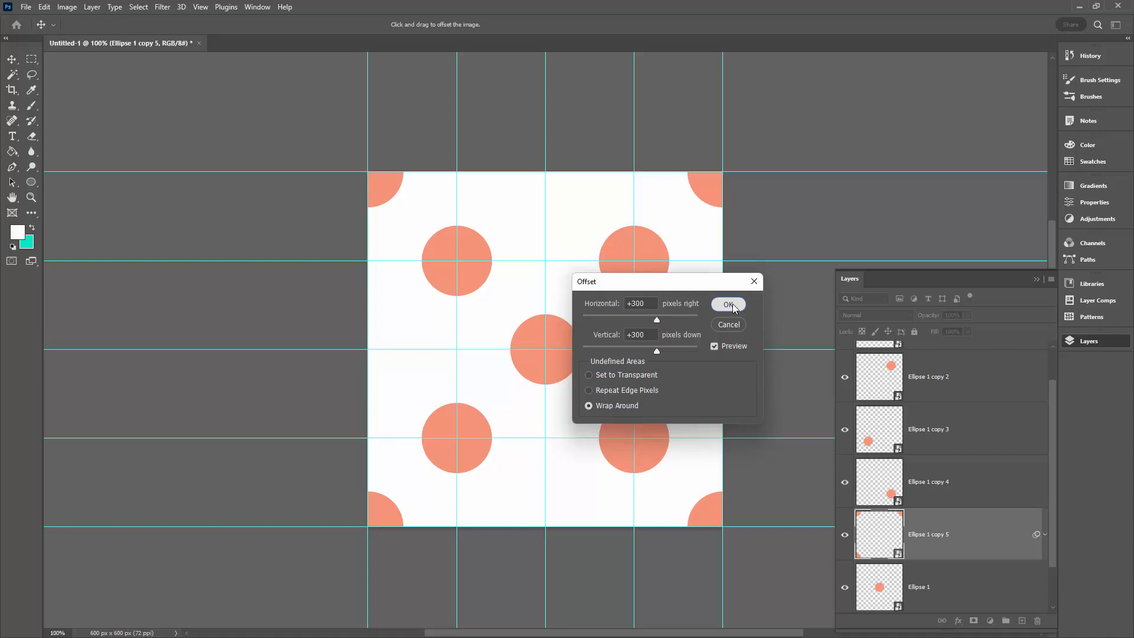
click(728, 304)
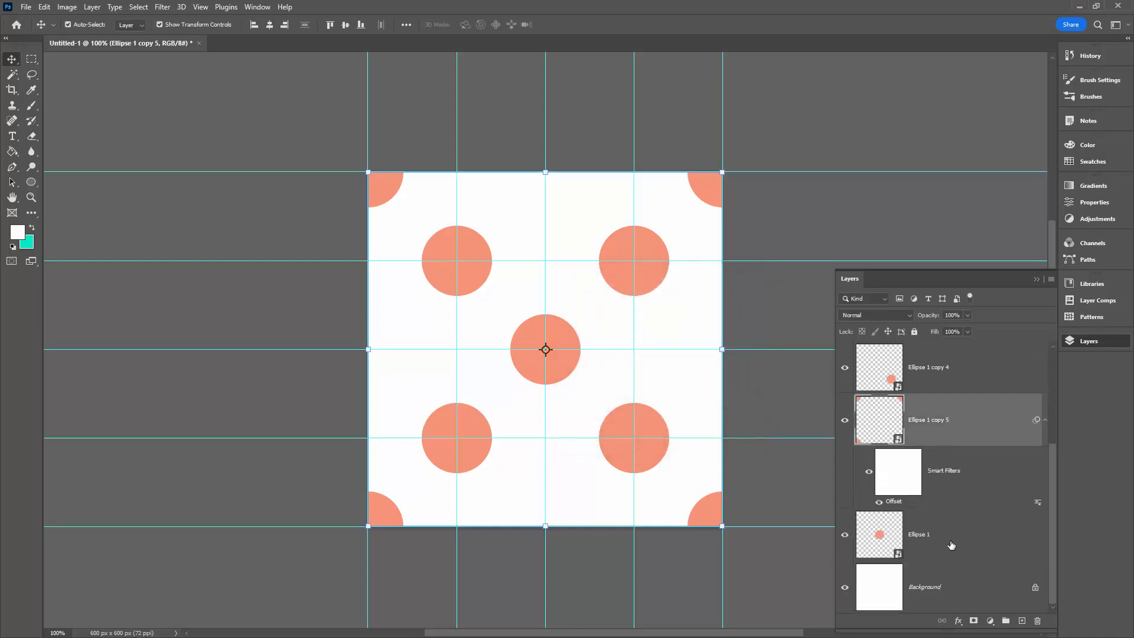
Step: Duplicate the centre dot layer as Ellipse 1 copy 6
right_click(919, 535)
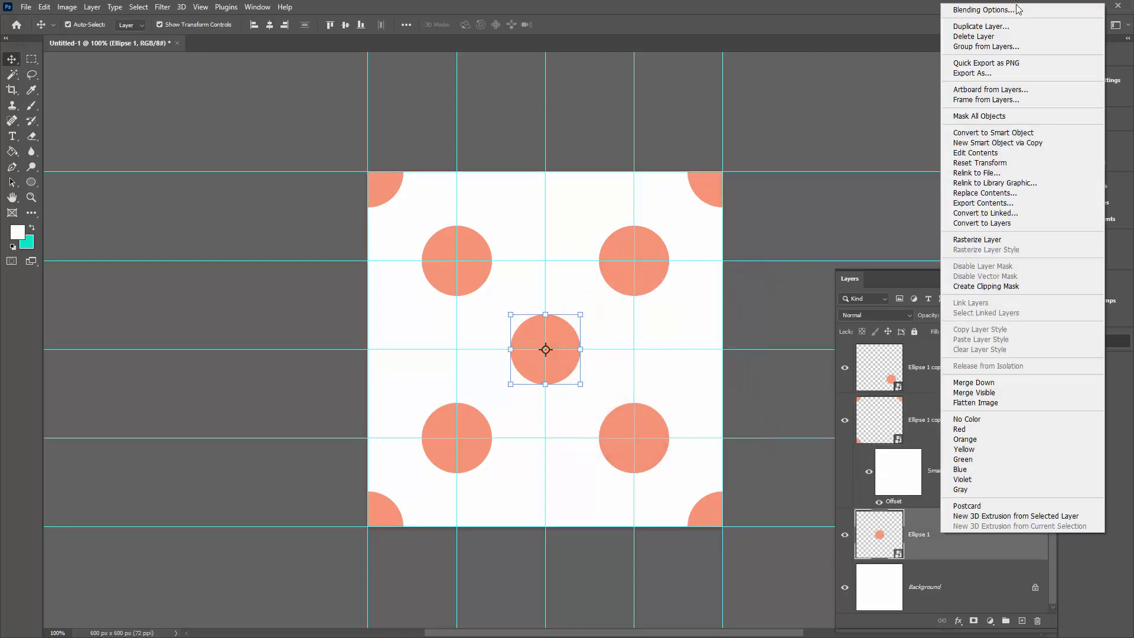
click(984, 26)
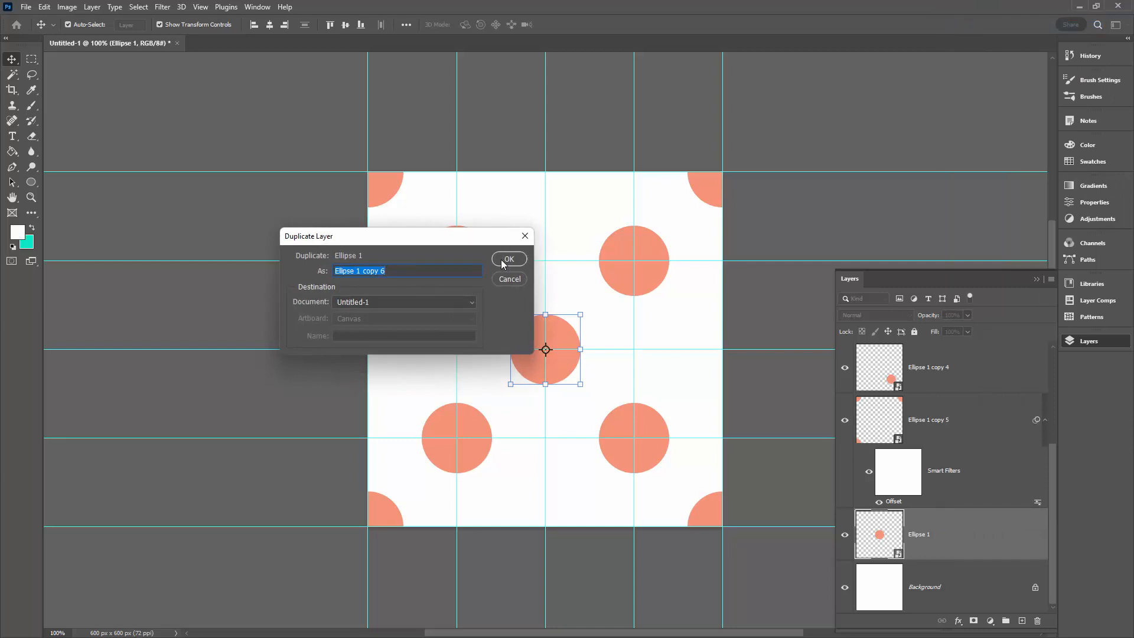
click(510, 259)
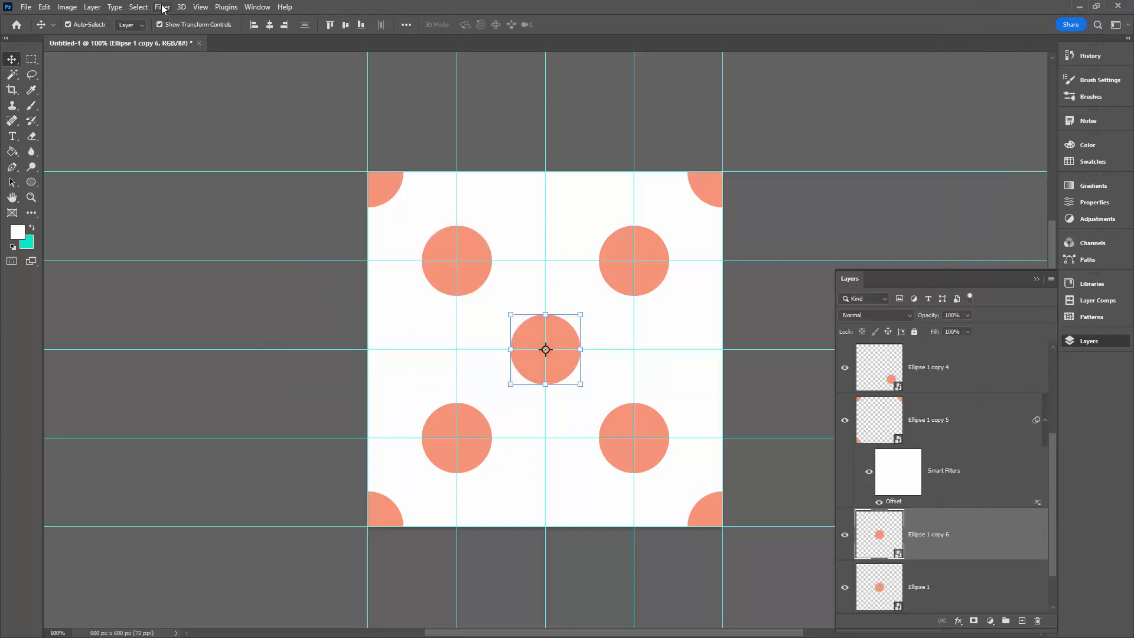
Step: Offset Ellipse 1 copy 6 by Horizontal +300, Vertical 0 with Wrap Around
click(161, 7)
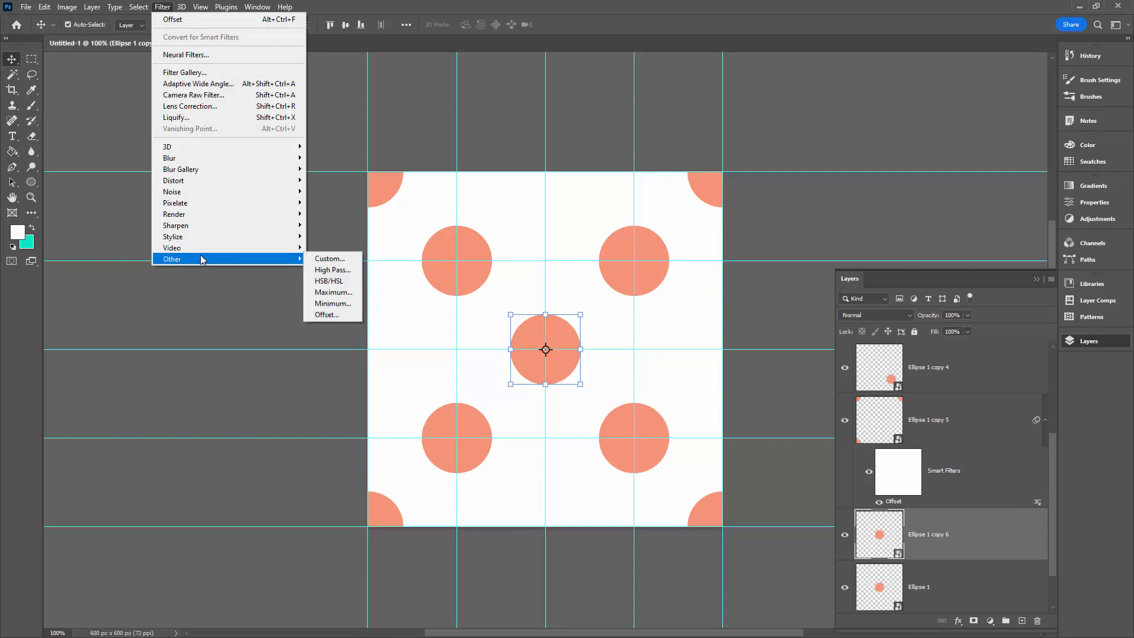
click(327, 314)
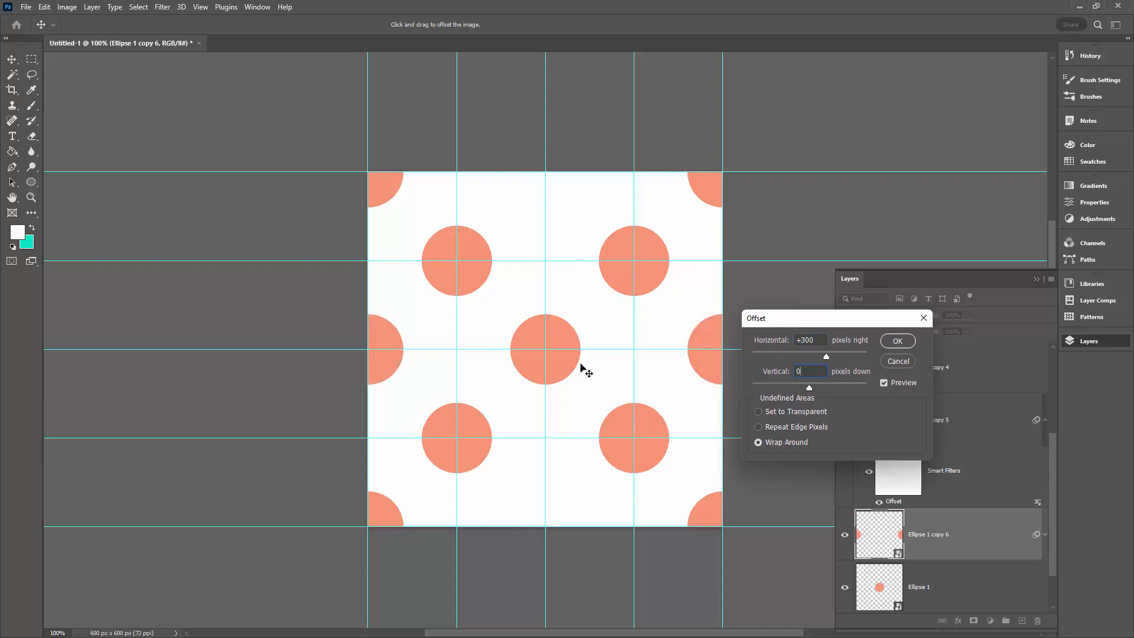
mouse_move(377, 353)
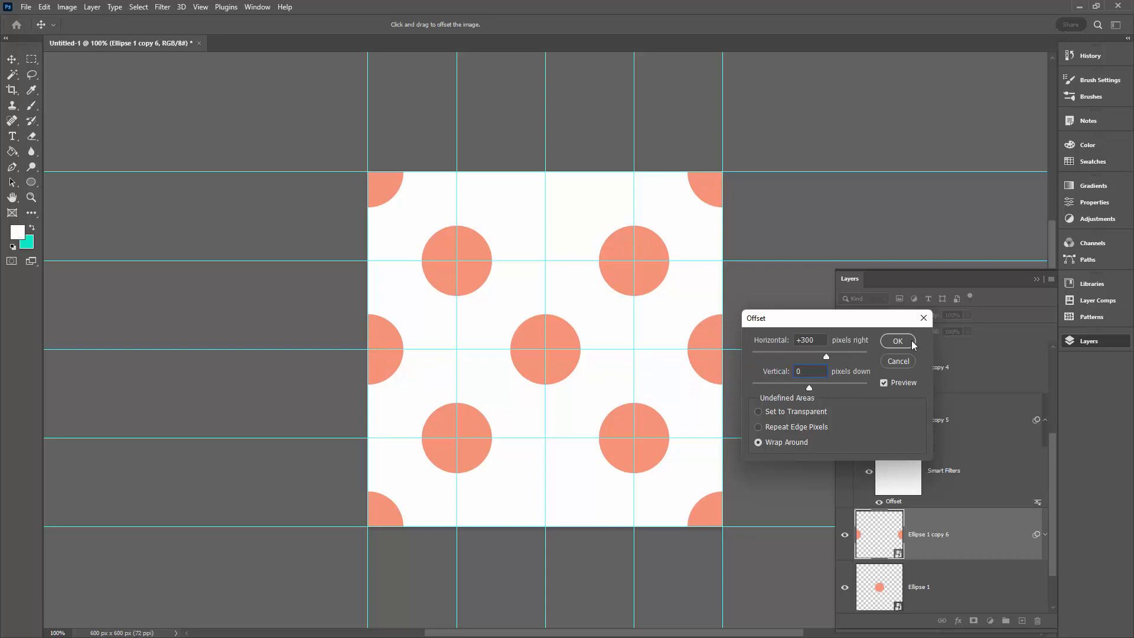
click(897, 341)
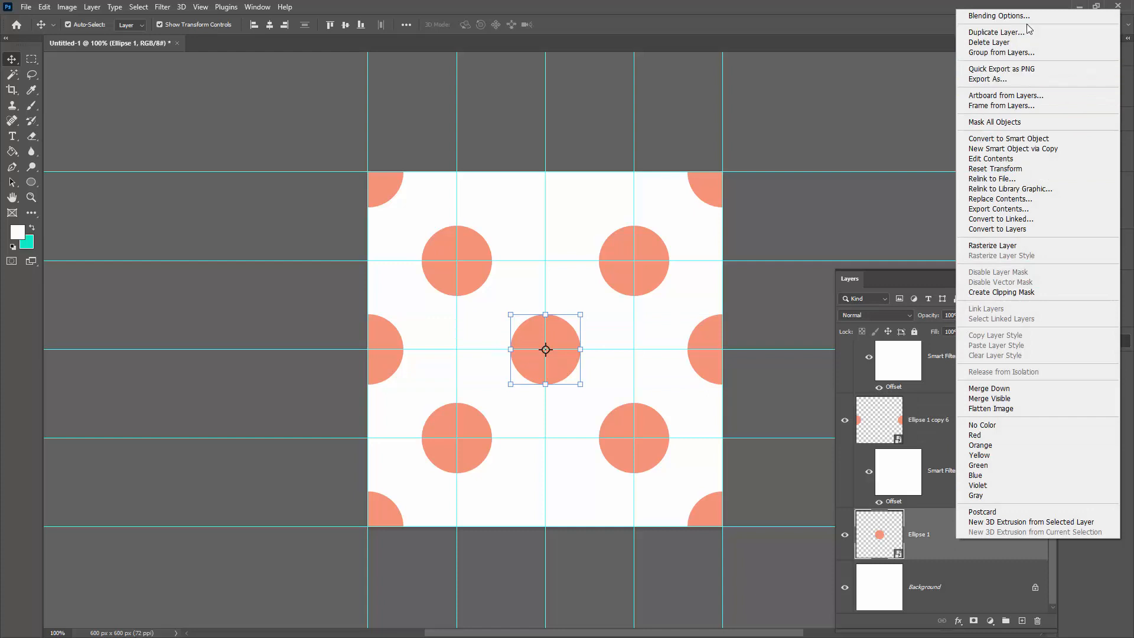
Step: Duplicate Ellipse 1 as copy 7 and offset it Horizontal 0, Vertical 300
click(993, 32)
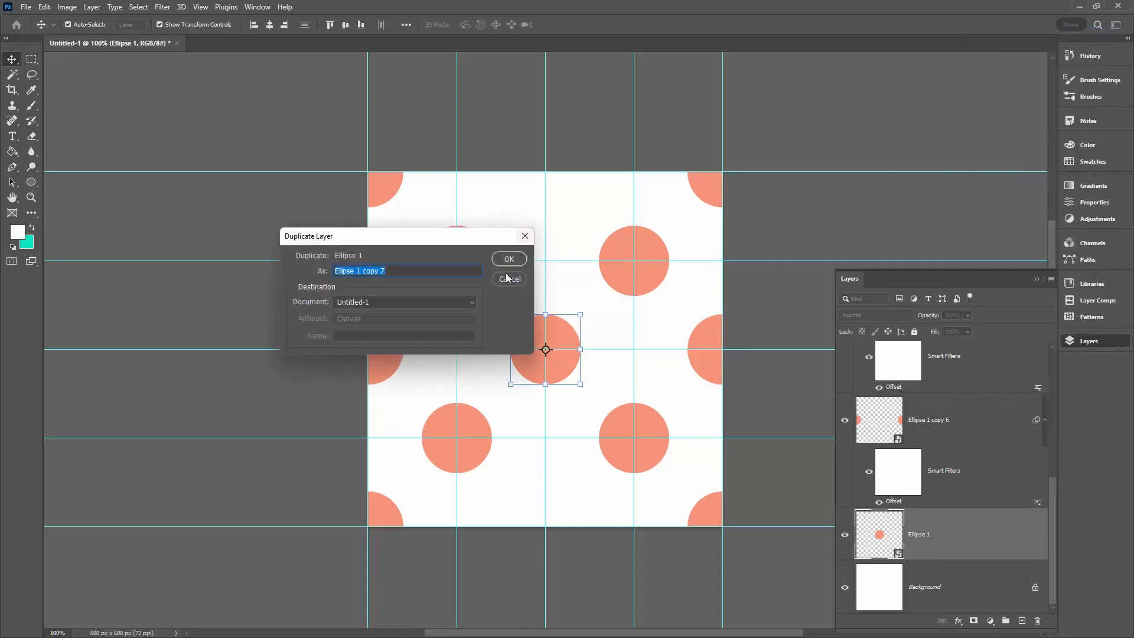
click(509, 259)
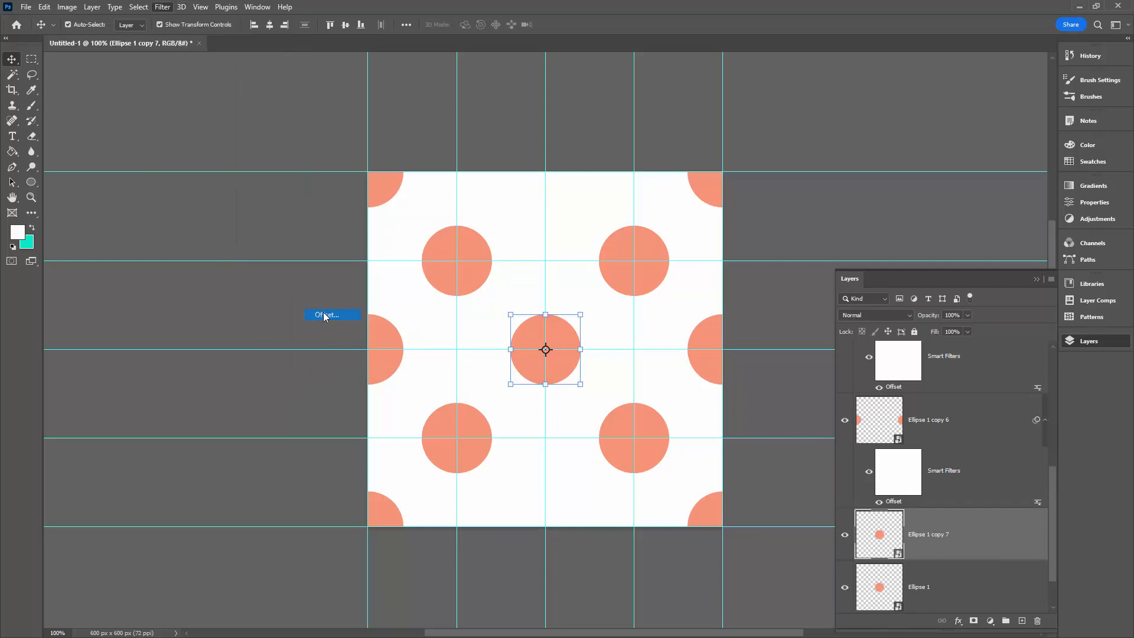
click(333, 314)
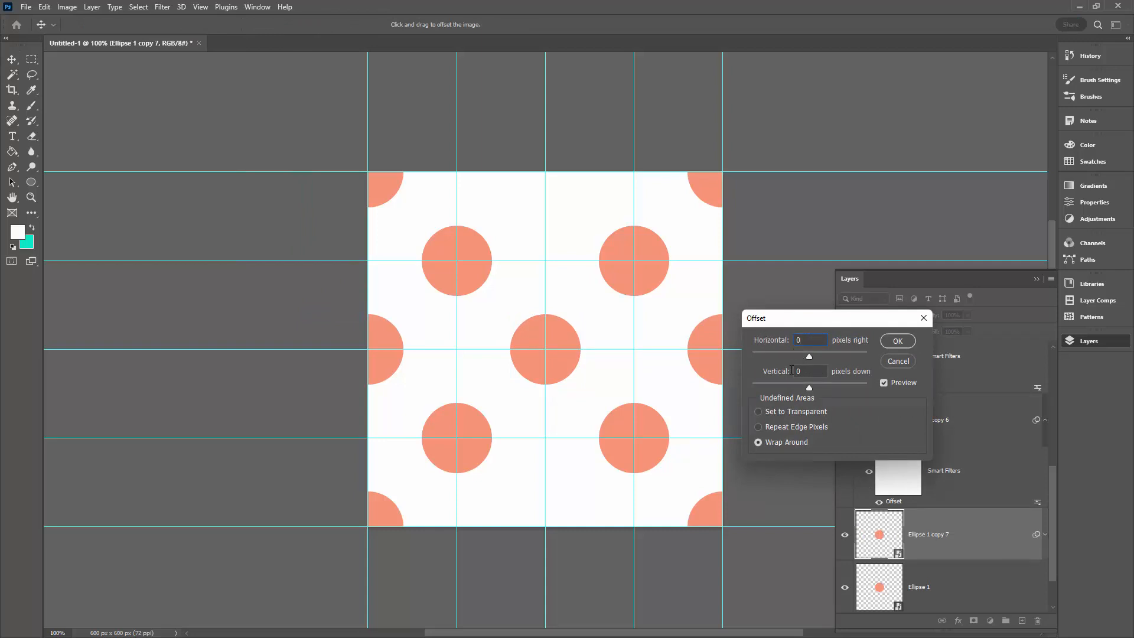
text(300)
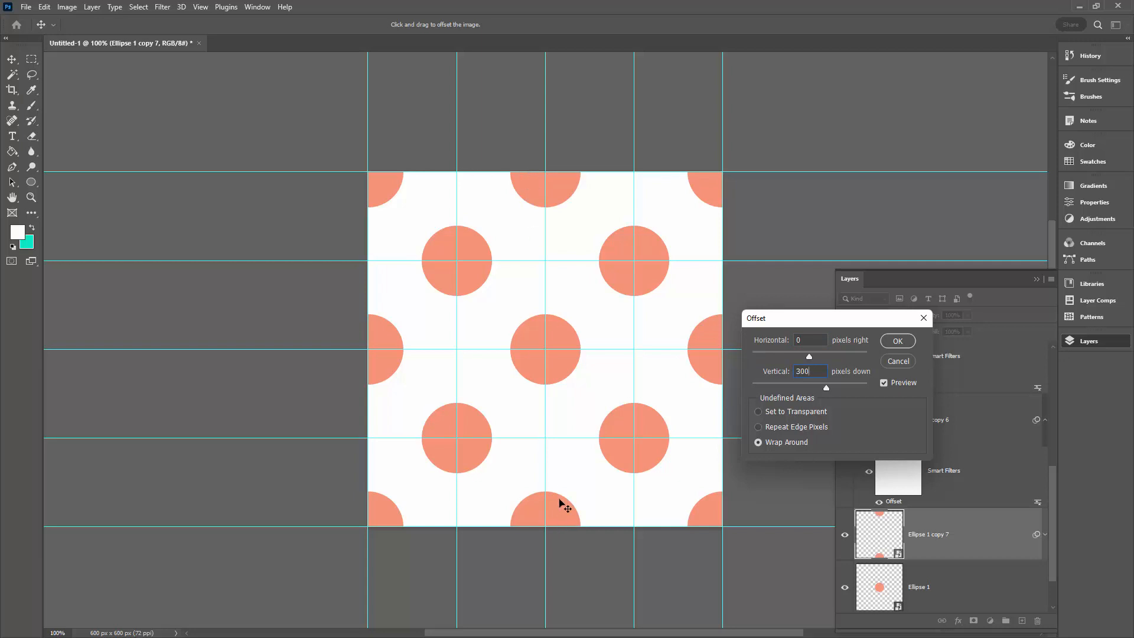
mouse_move(554, 278)
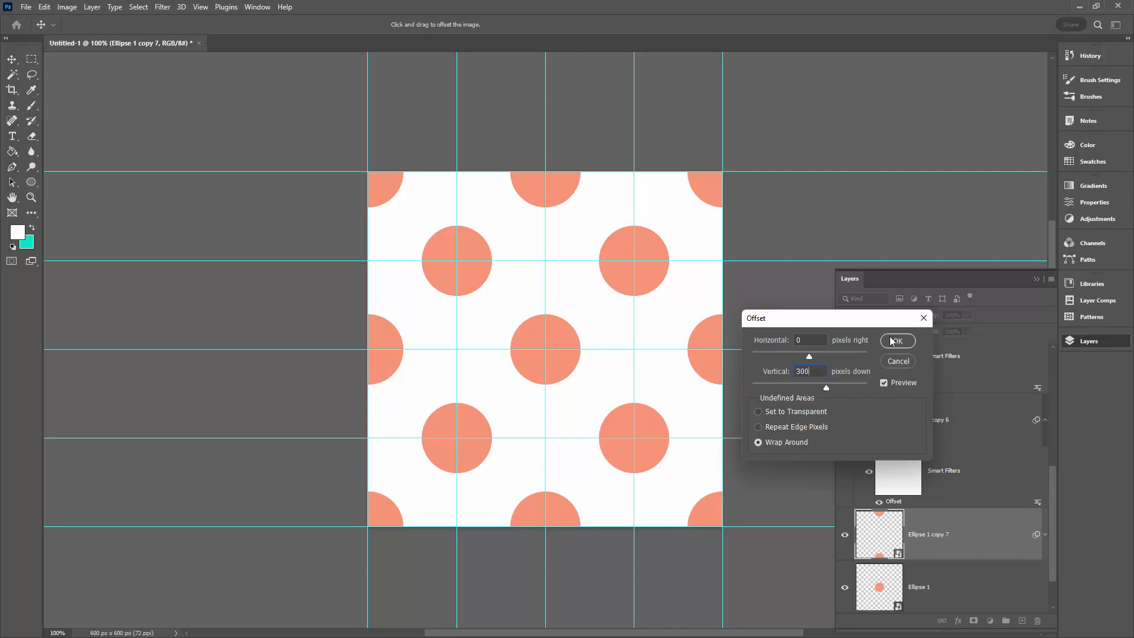
click(898, 341)
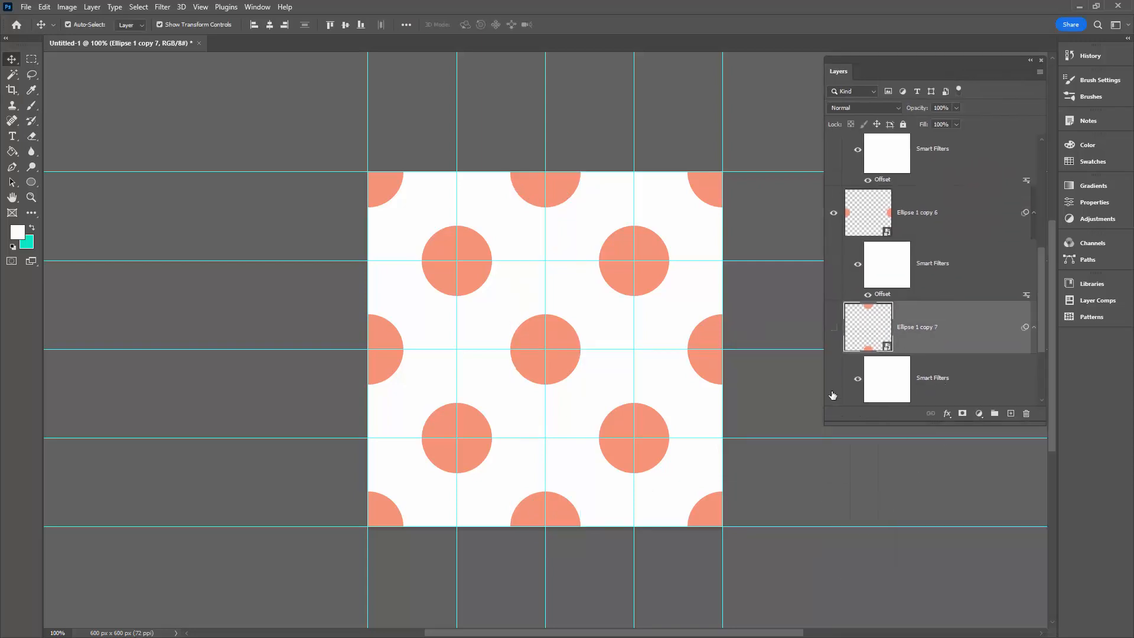
Step: Give the Ellipse 1 centre dot a Color Overlay using the pastel salmon swatch
click(930, 338)
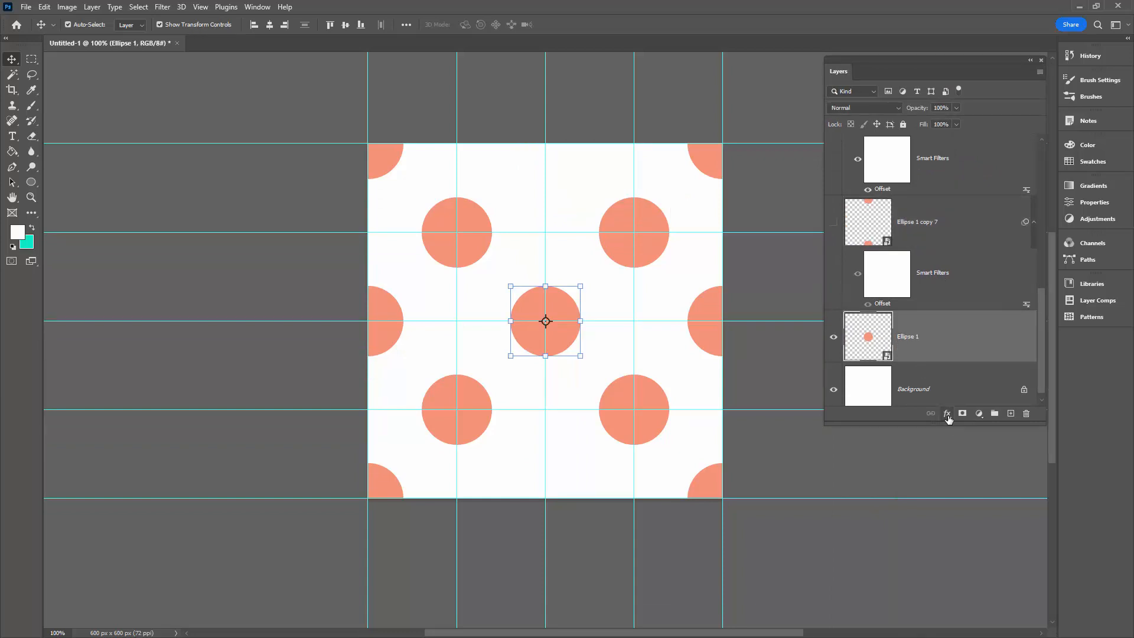
click(946, 413)
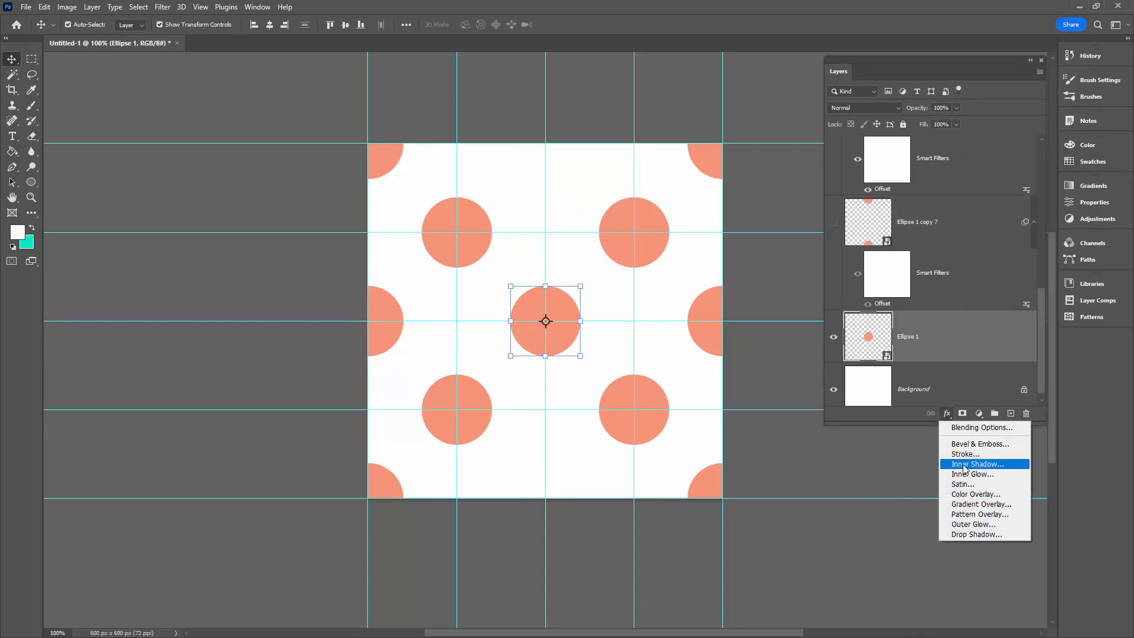
click(976, 494)
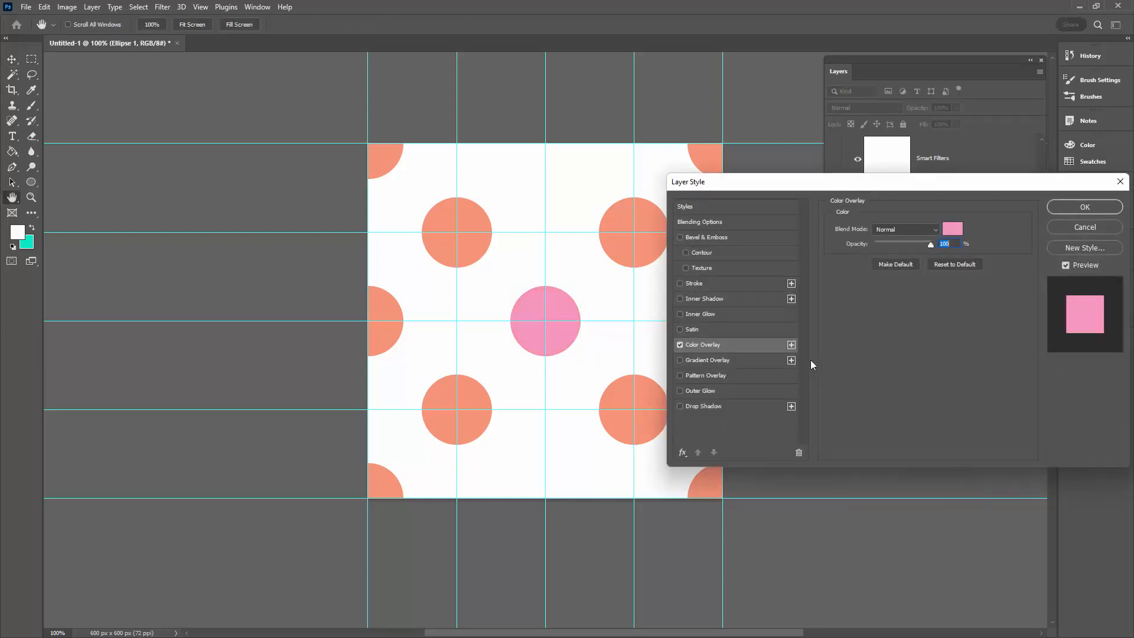
mouse_move(248, 10)
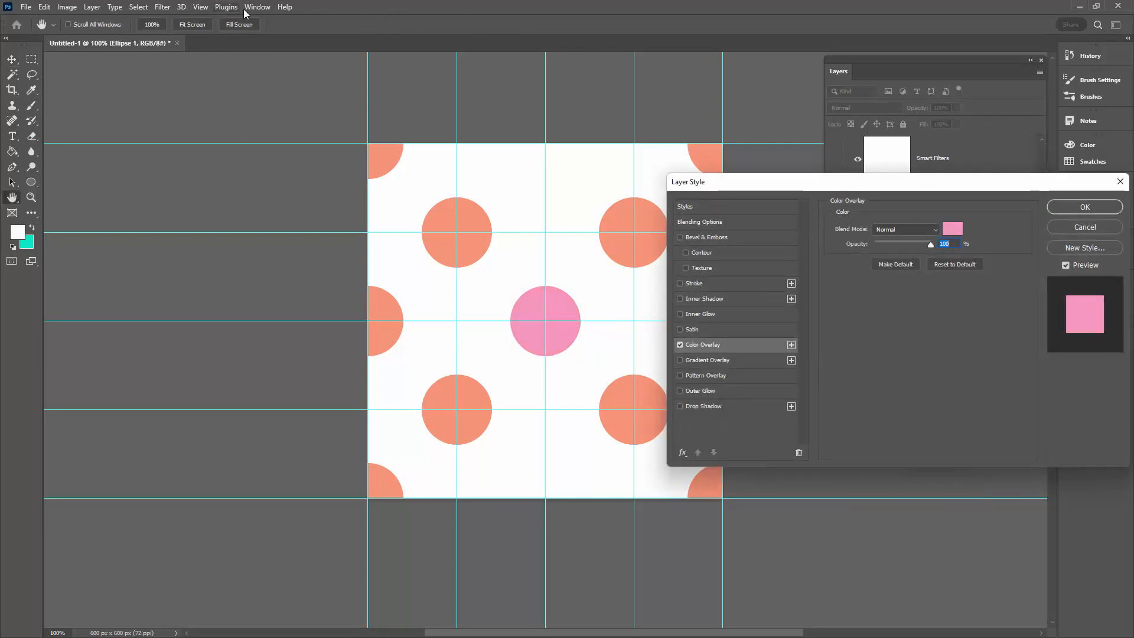
click(257, 6)
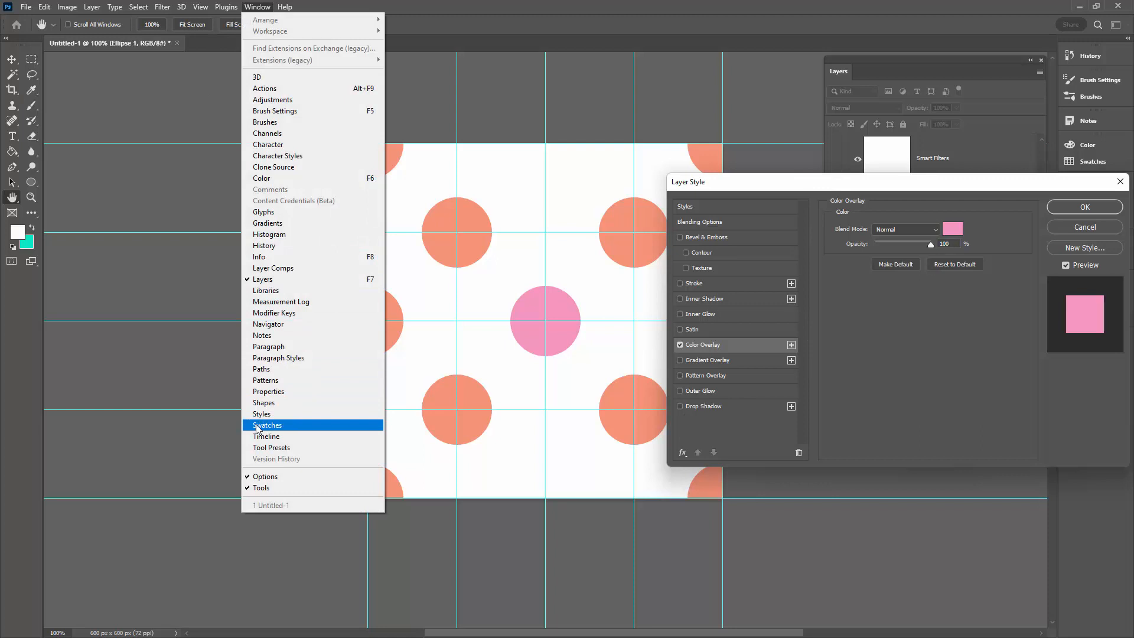
click(267, 425)
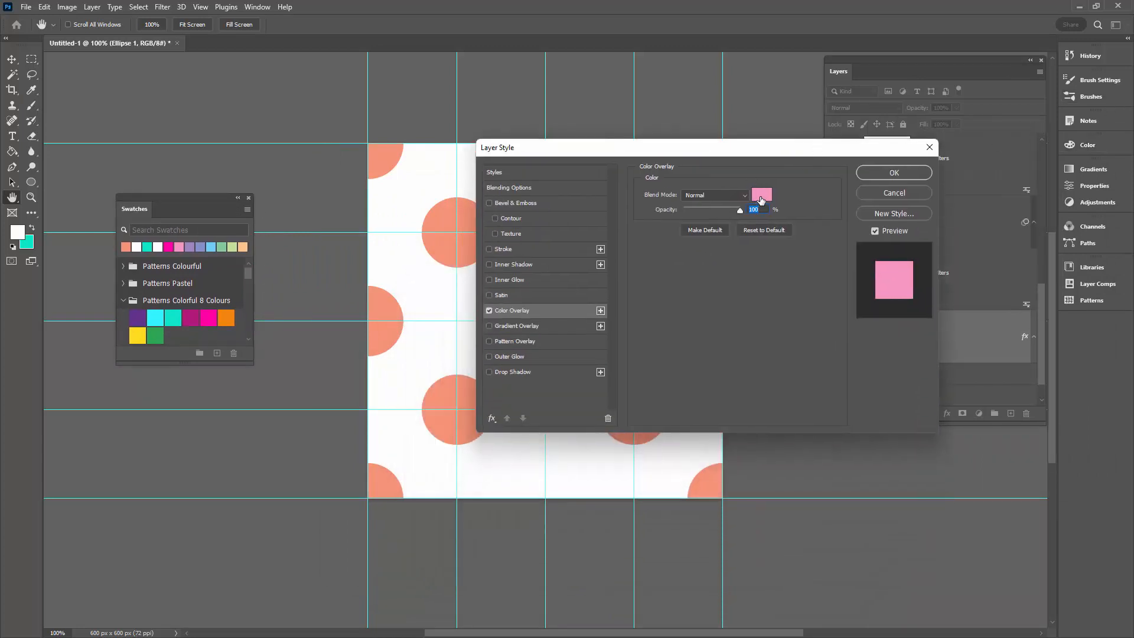
click(761, 194)
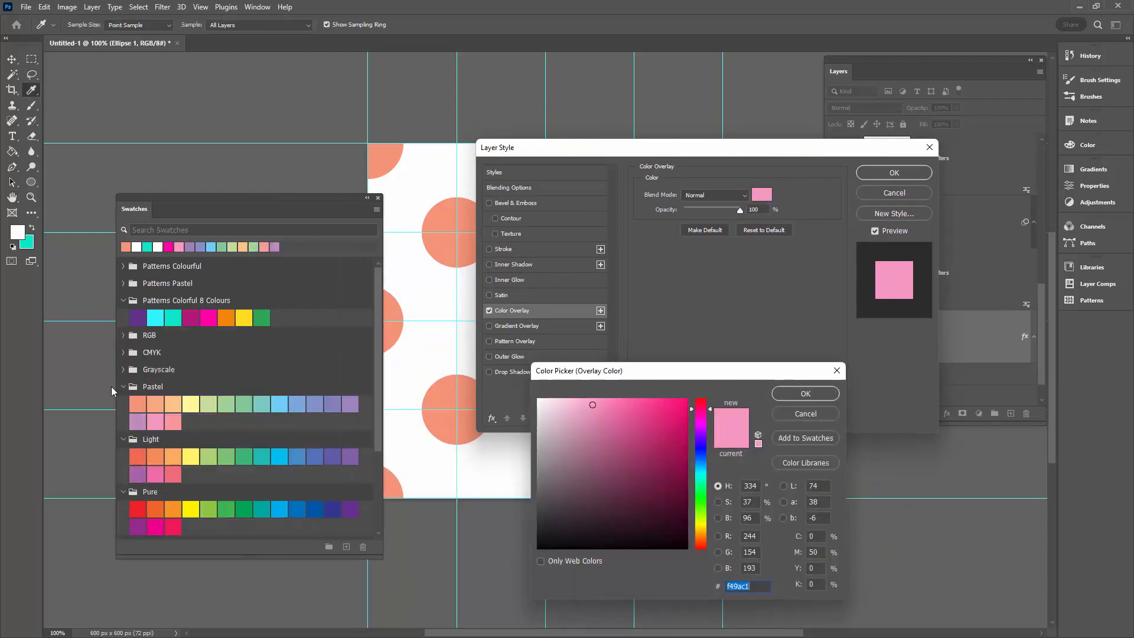
click(137, 404)
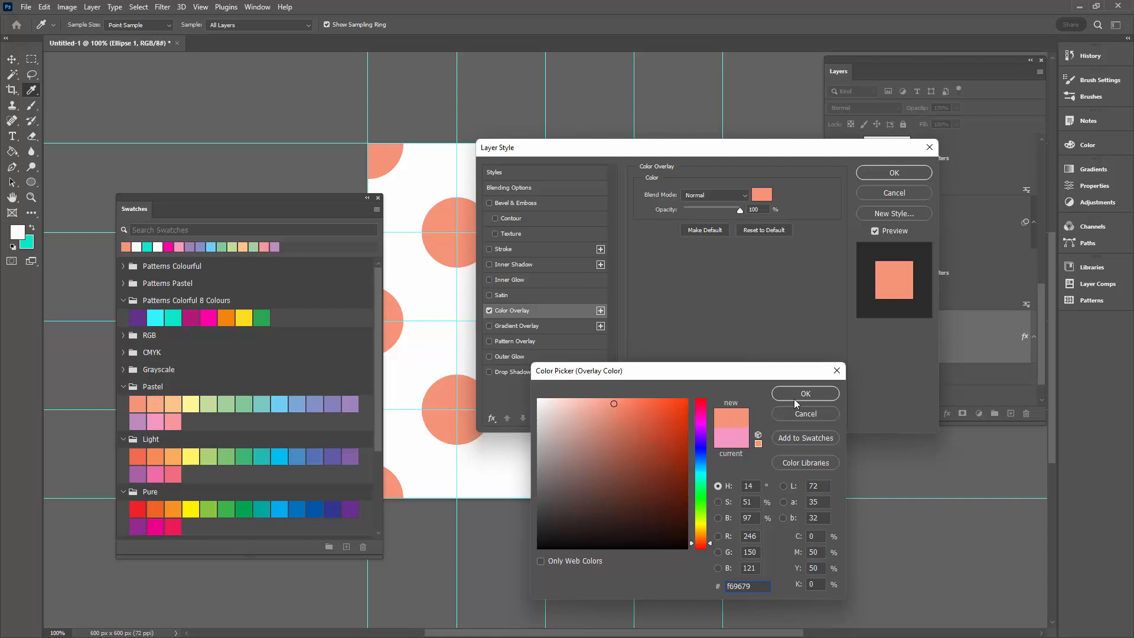
click(806, 393)
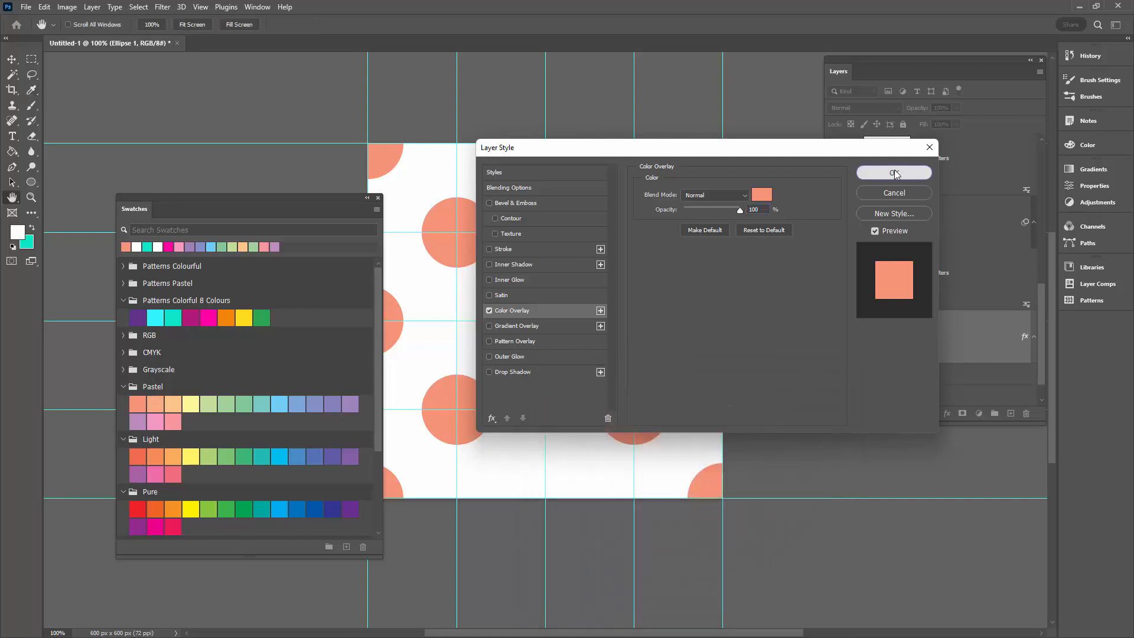
click(894, 173)
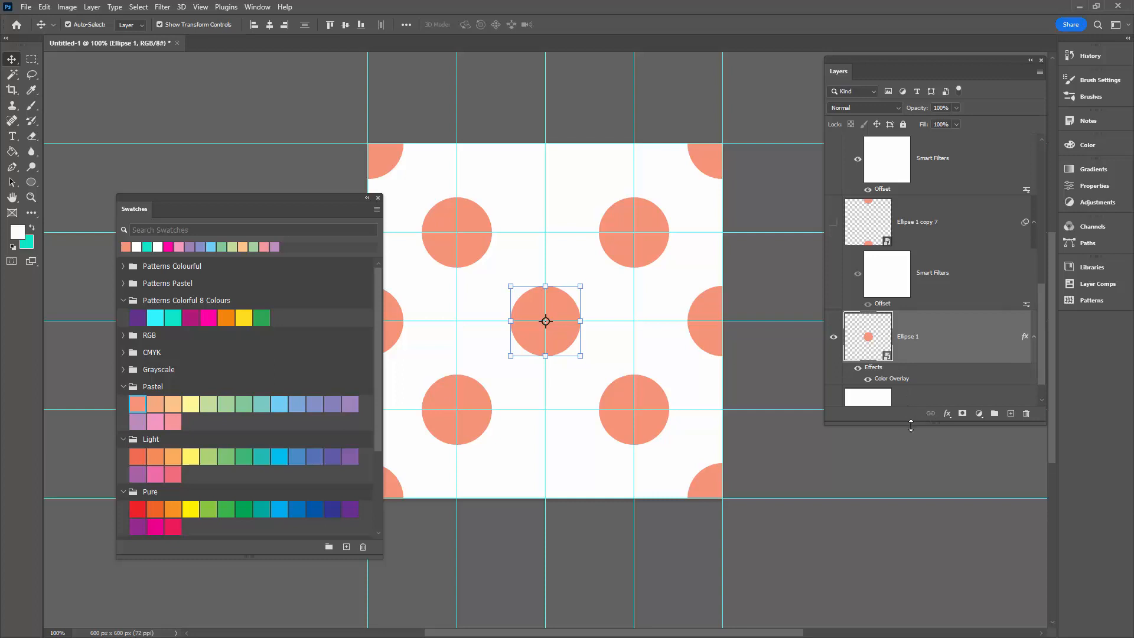
Step: Copy Ellipse 1's salmon Color Overlay style and paste it onto the Ellipse 1 copy layers
scroll(down, 3)
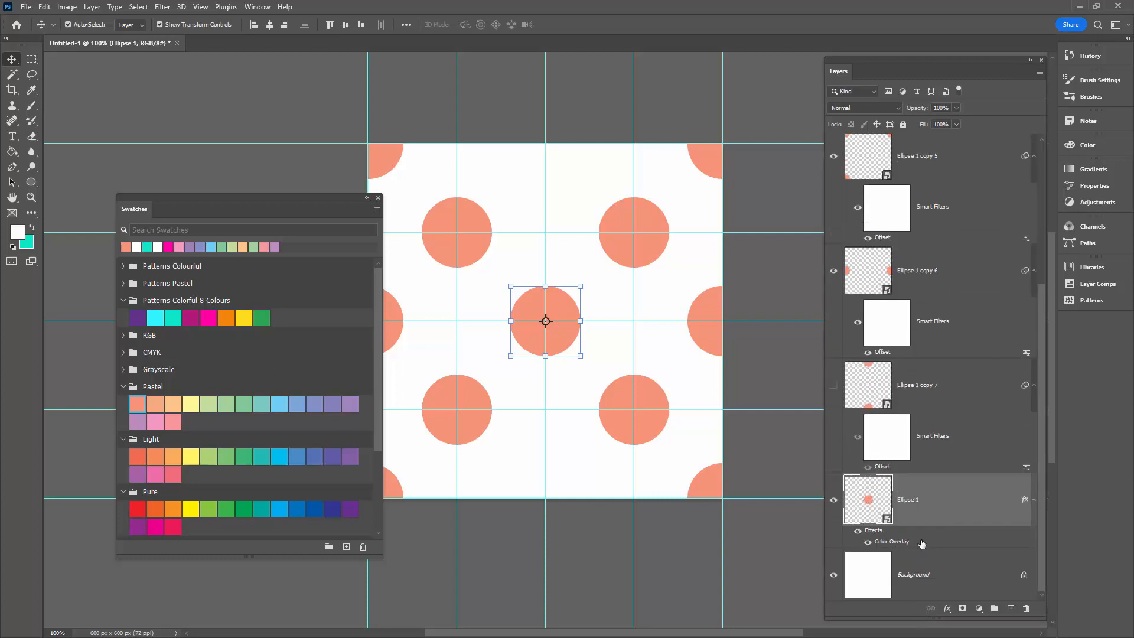
right_click(892, 541)
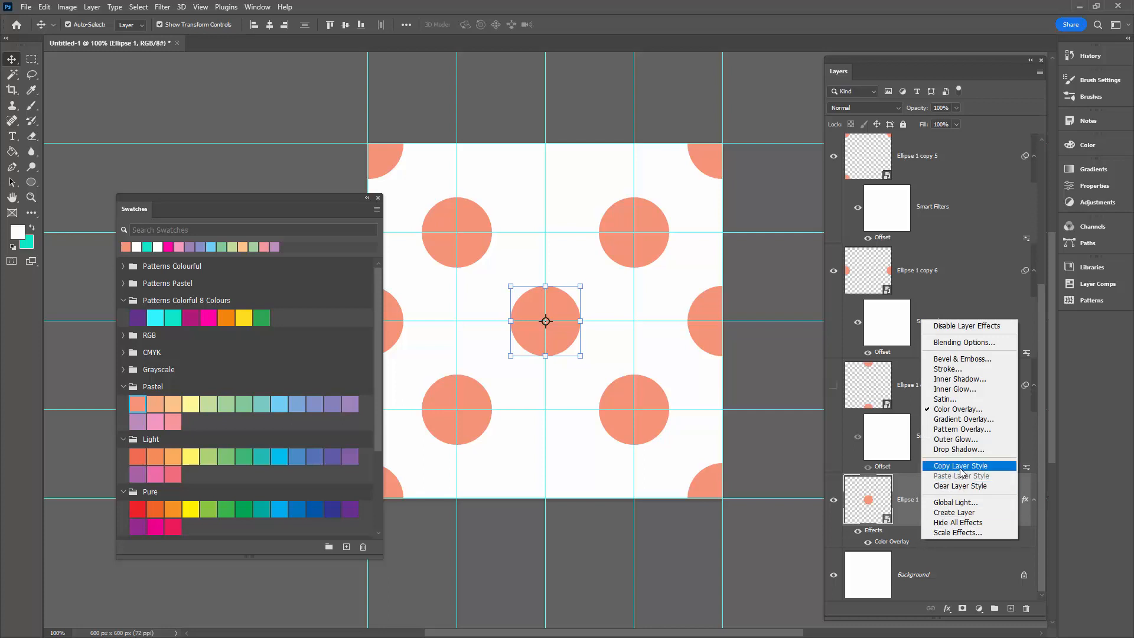
click(960, 465)
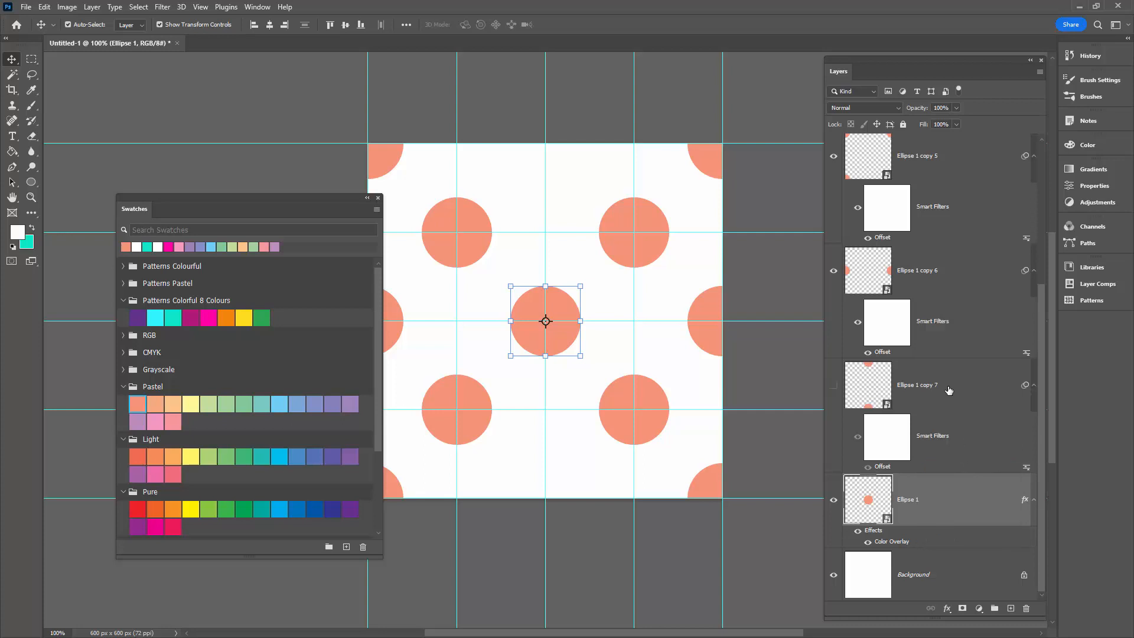
click(918, 385)
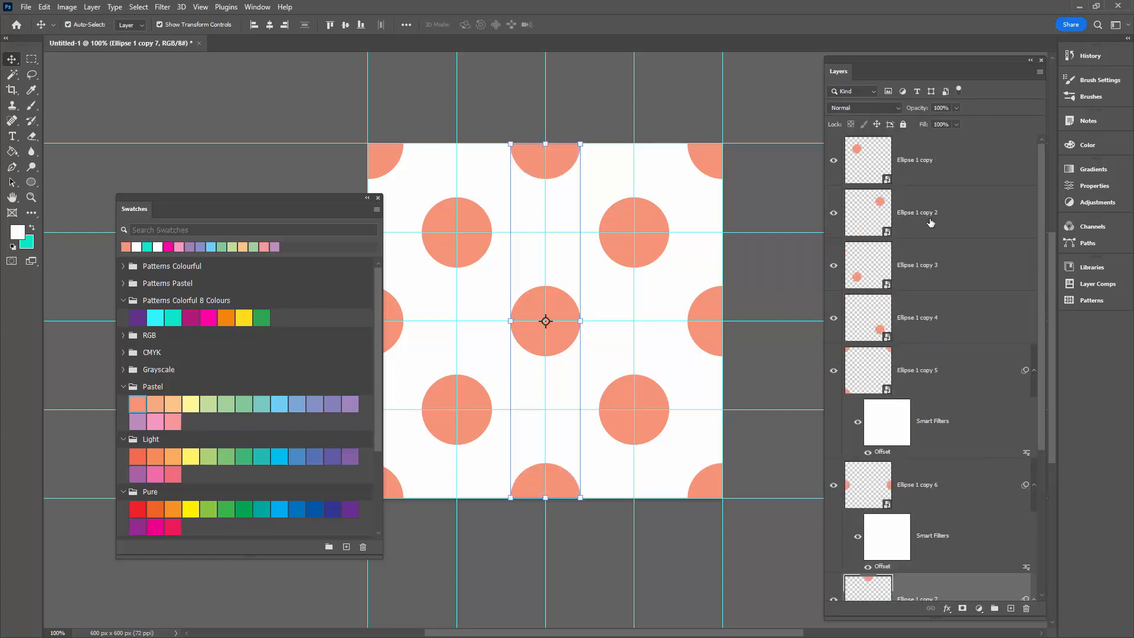
mouse_move(949, 158)
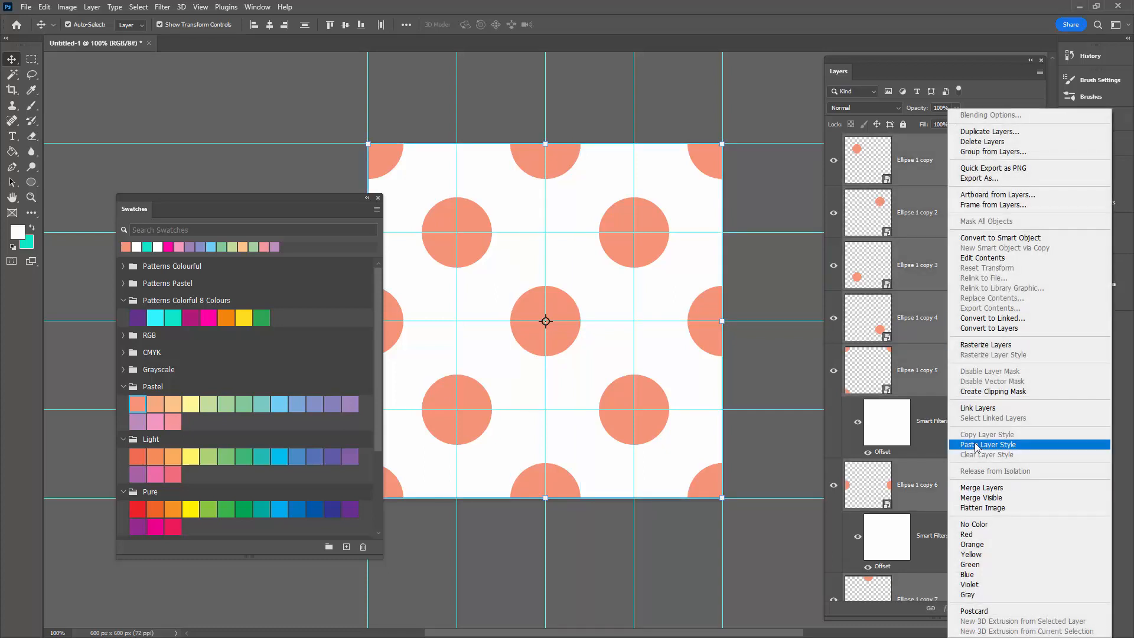
click(988, 445)
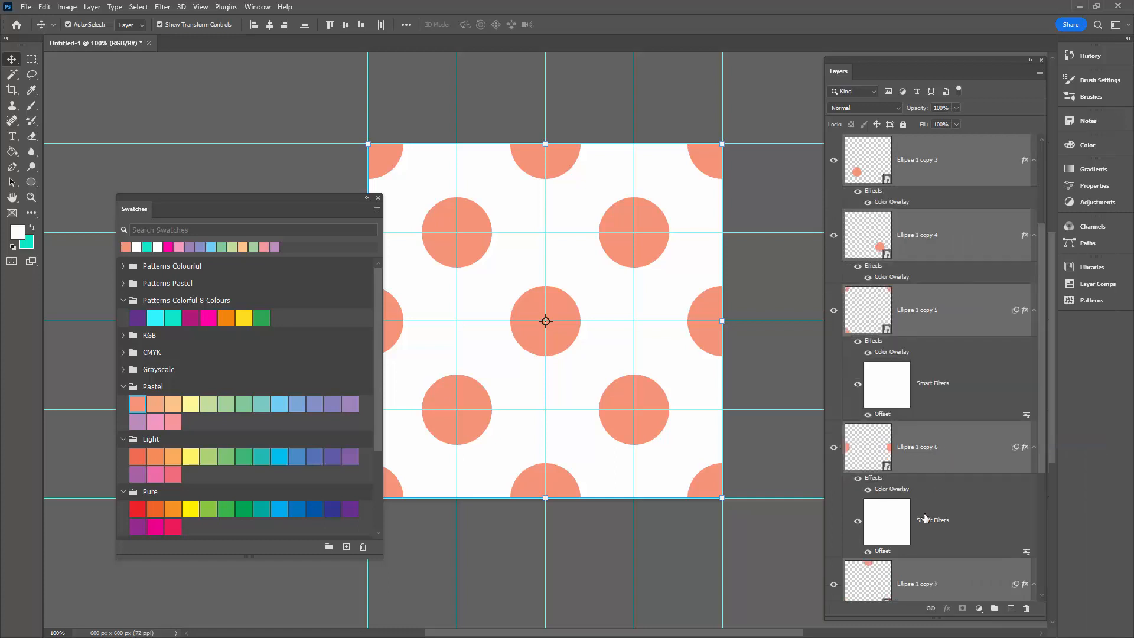
scroll(down, 3)
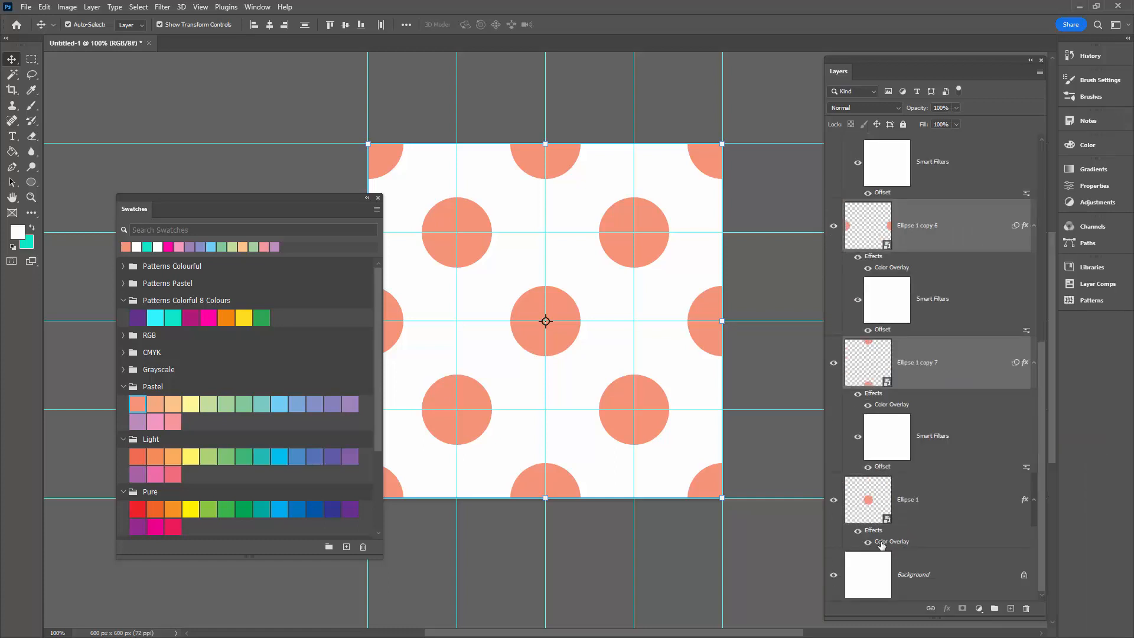
click(940, 363)
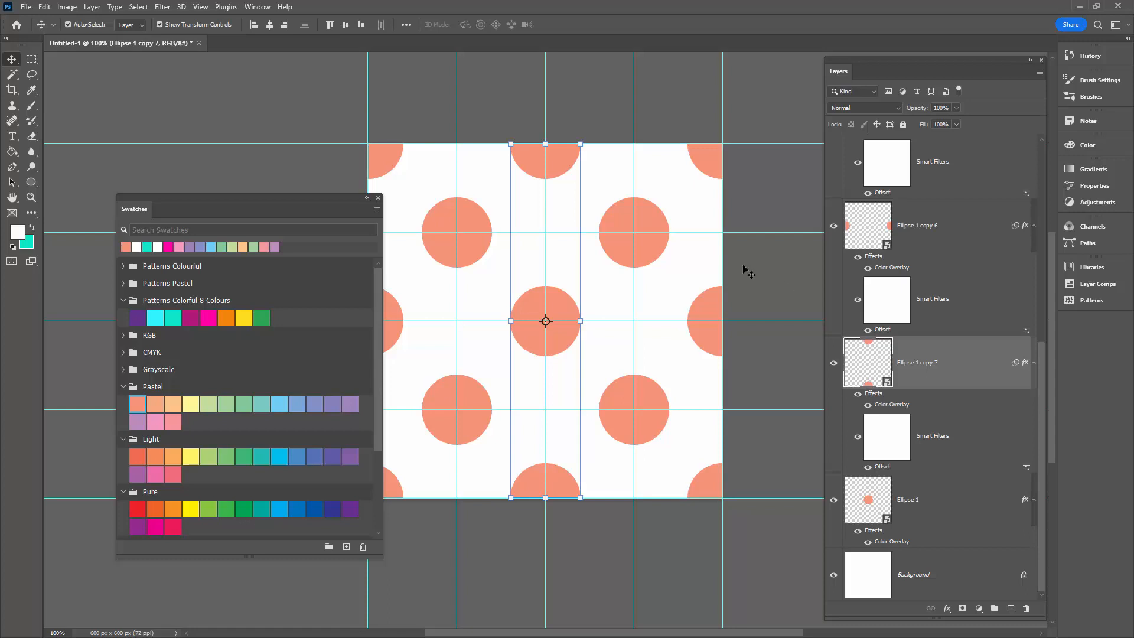
mouse_move(895, 406)
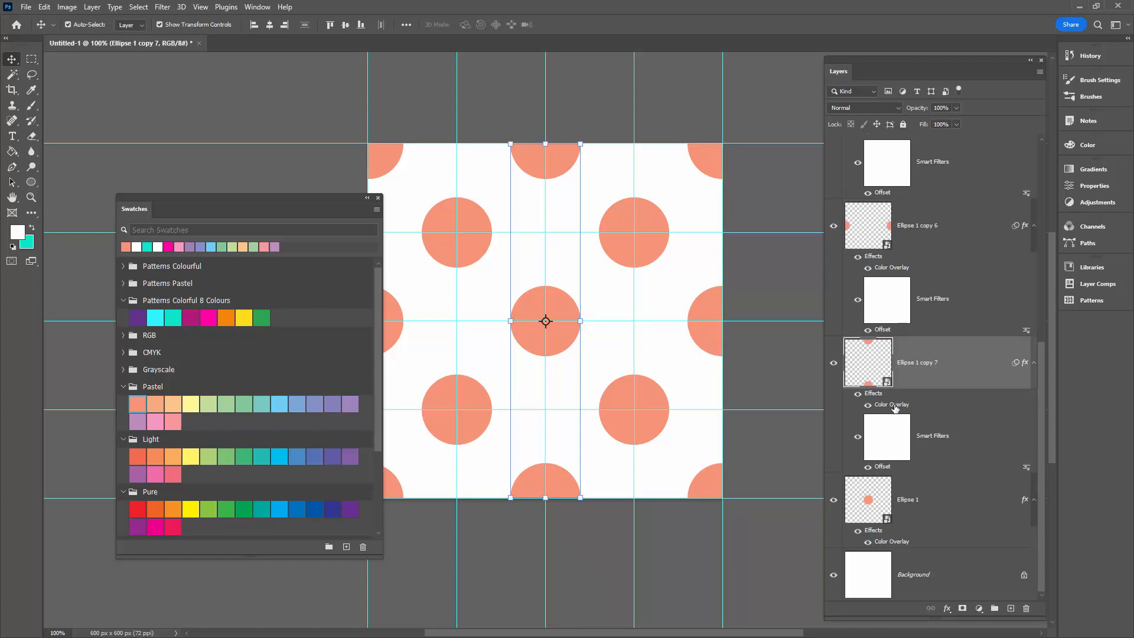
Step: Recolour the overlays: Ellipse 1 copy 7 pale orange, copy 6 light green
double_click(891, 404)
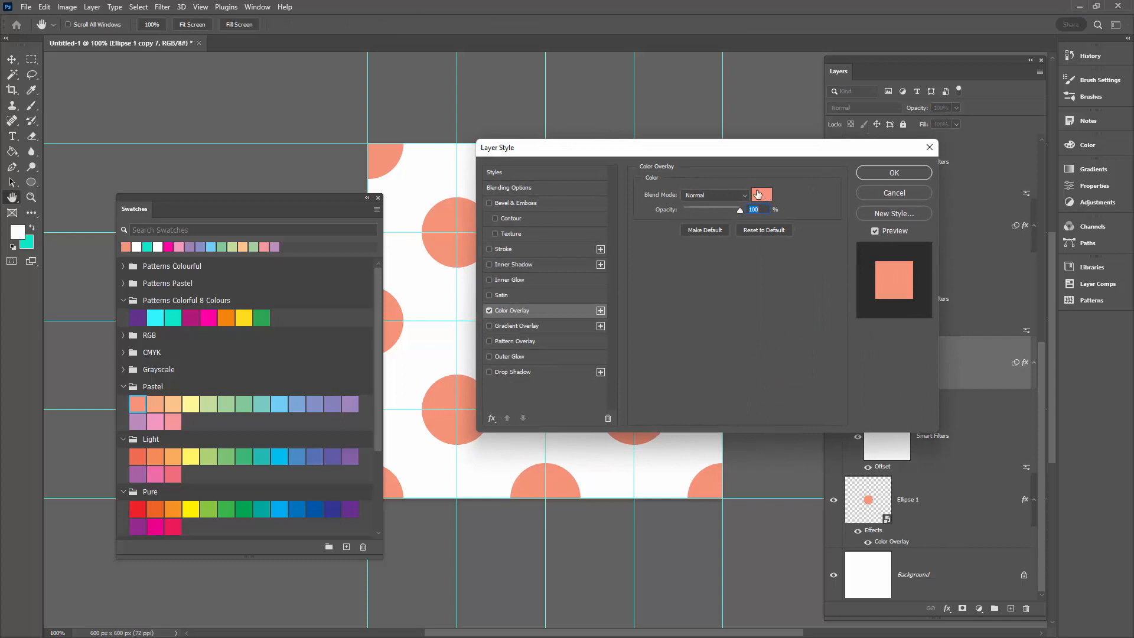
click(762, 195)
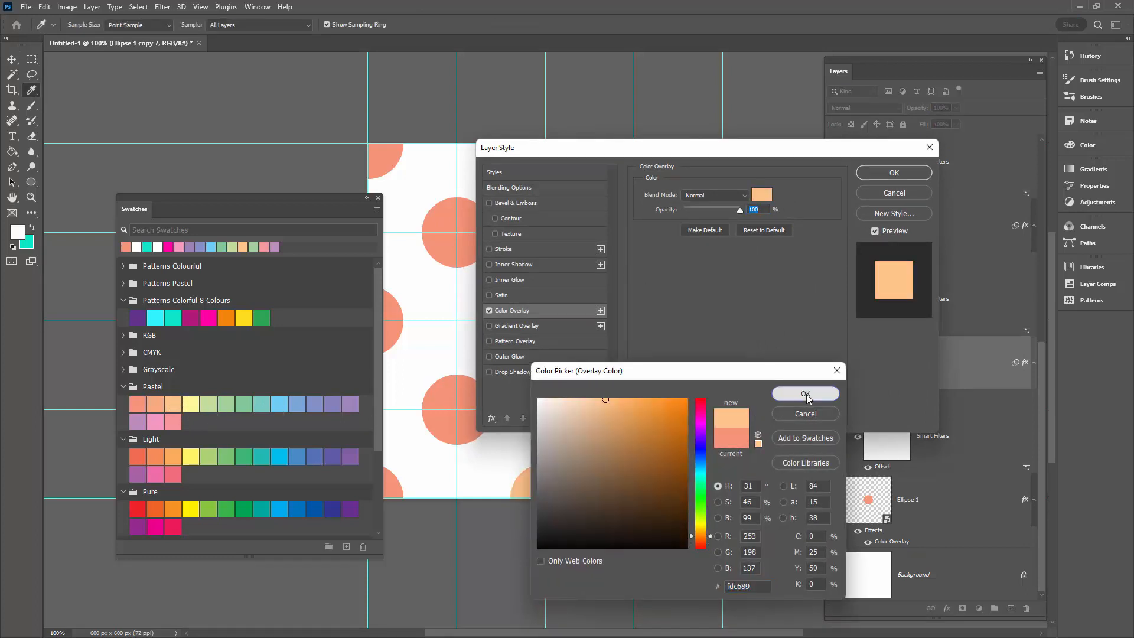
click(805, 394)
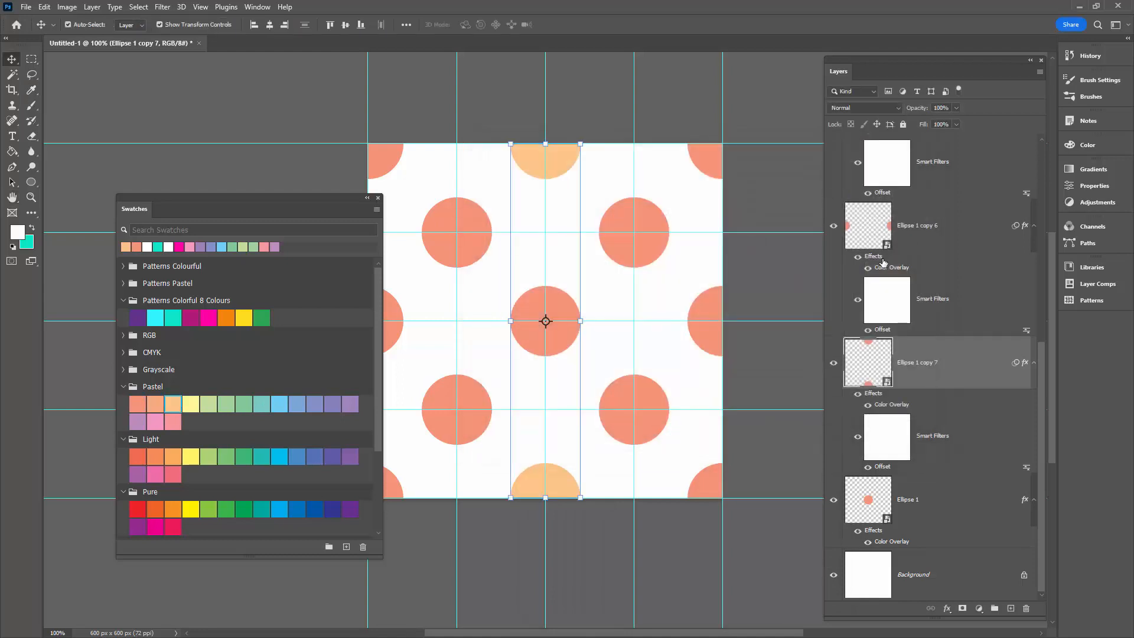
double_click(892, 267)
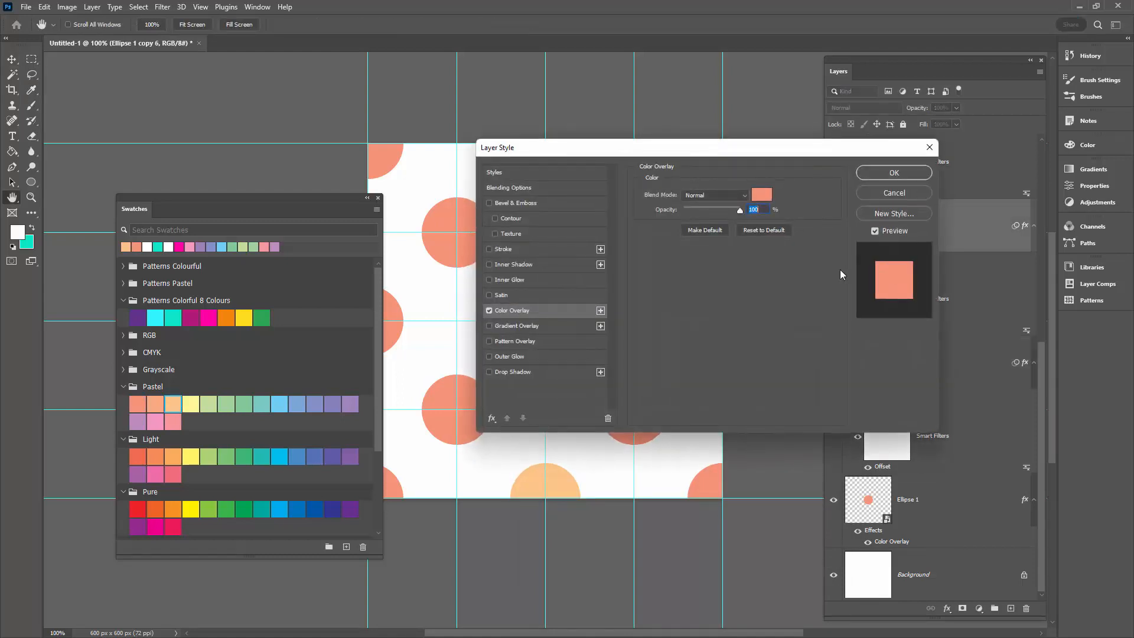
click(762, 193)
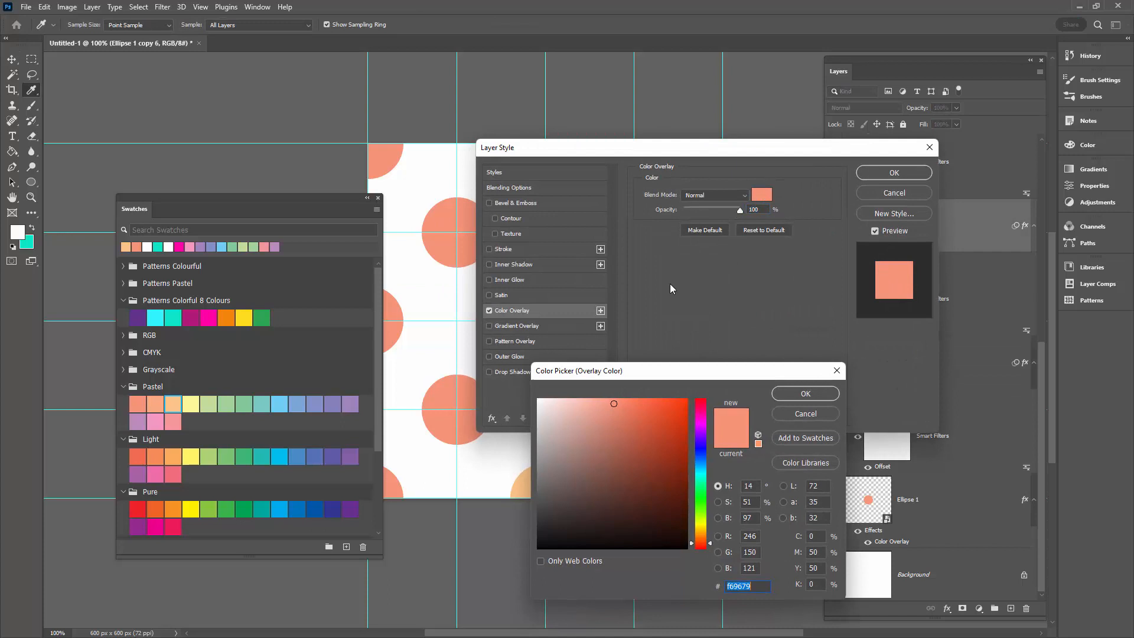
mouse_move(206, 405)
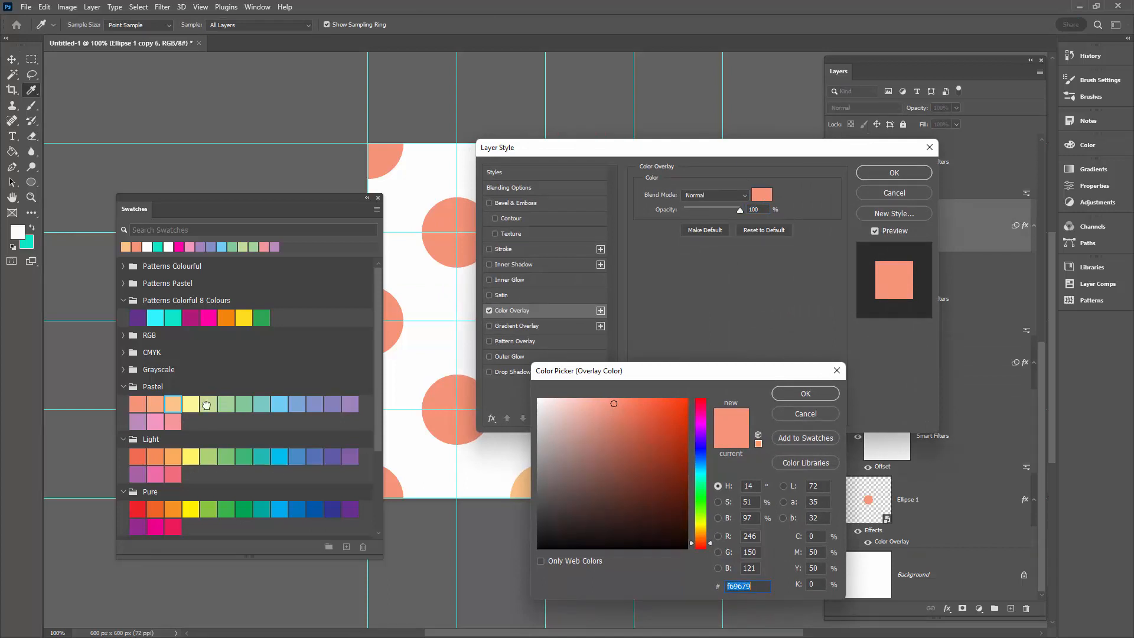
click(805, 393)
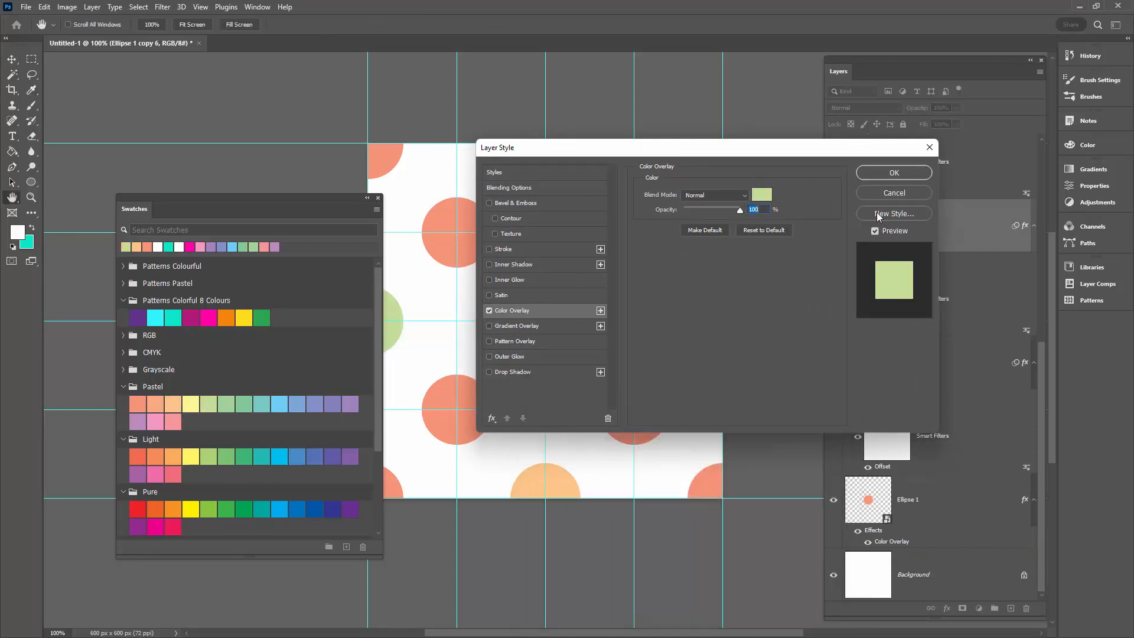
click(894, 173)
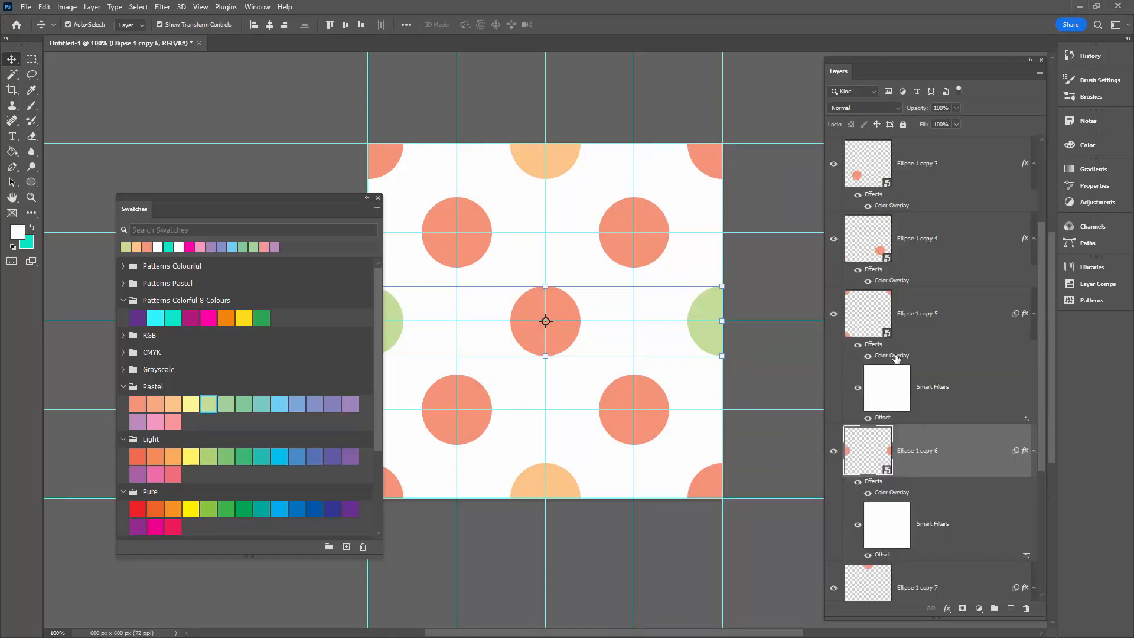
Step: Set Ellipse 1 copy 5's overlay to light blue and close the Swatches panel
double_click(892, 355)
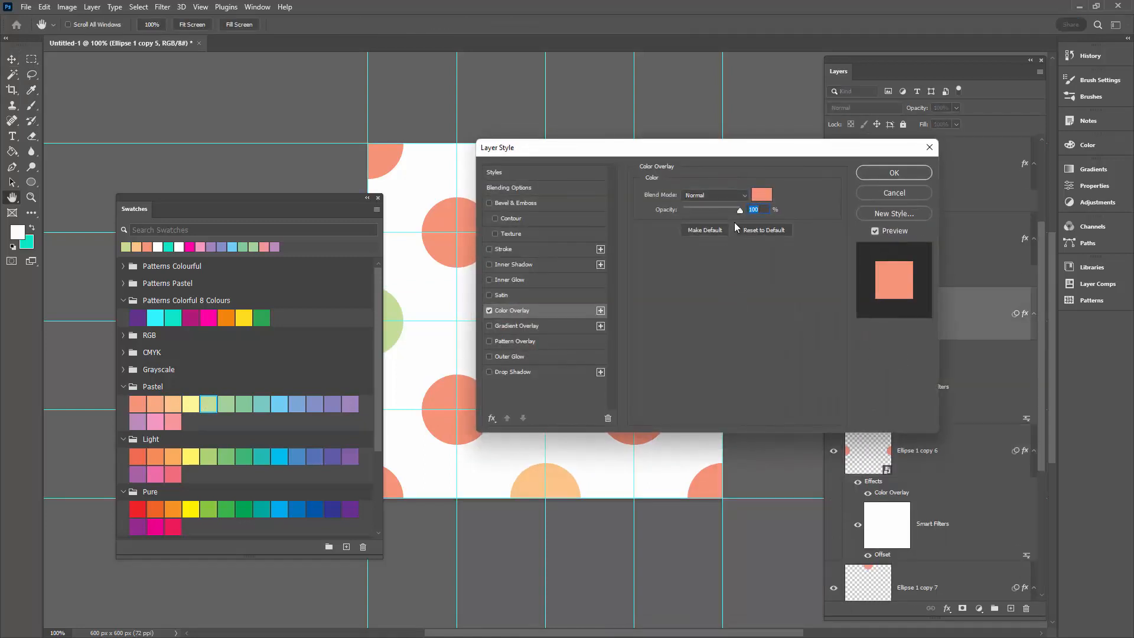
click(762, 195)
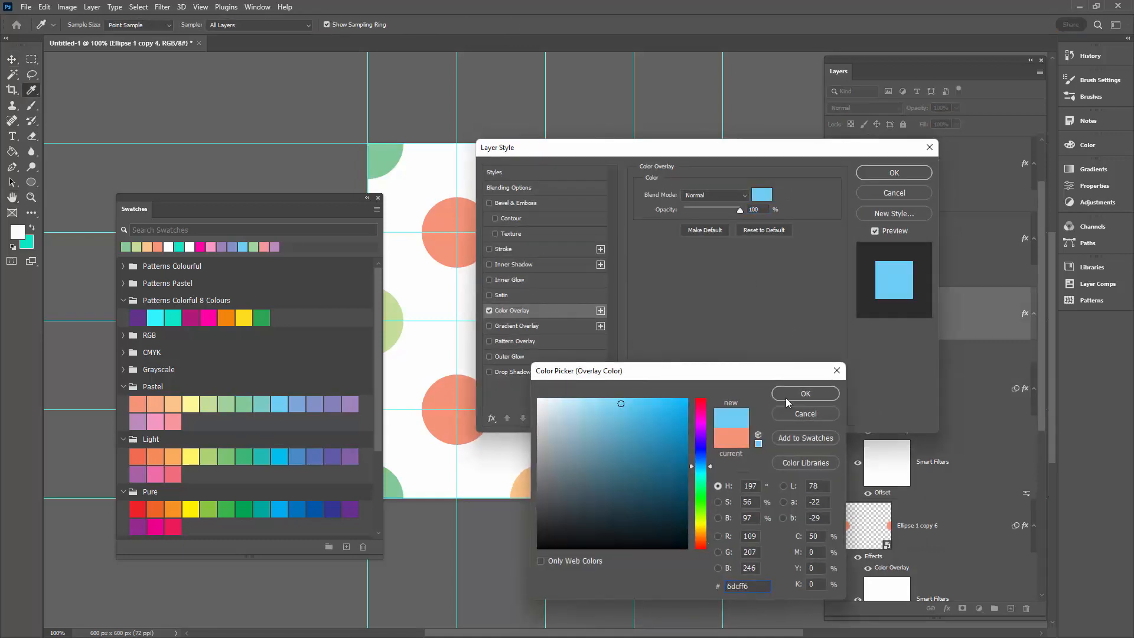
click(805, 394)
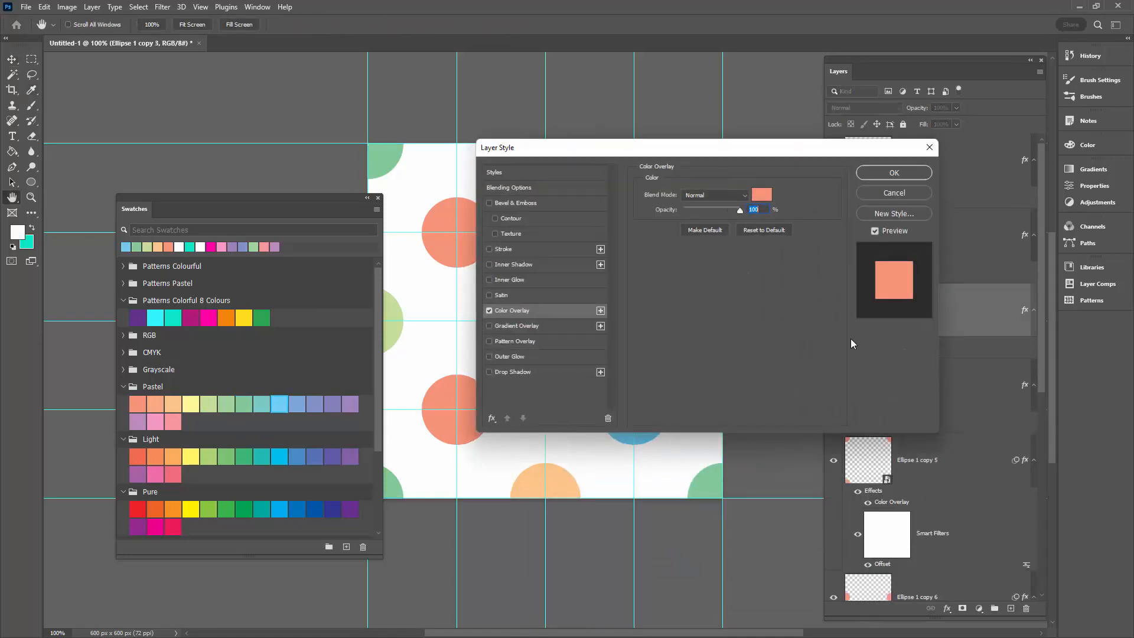
click(894, 173)
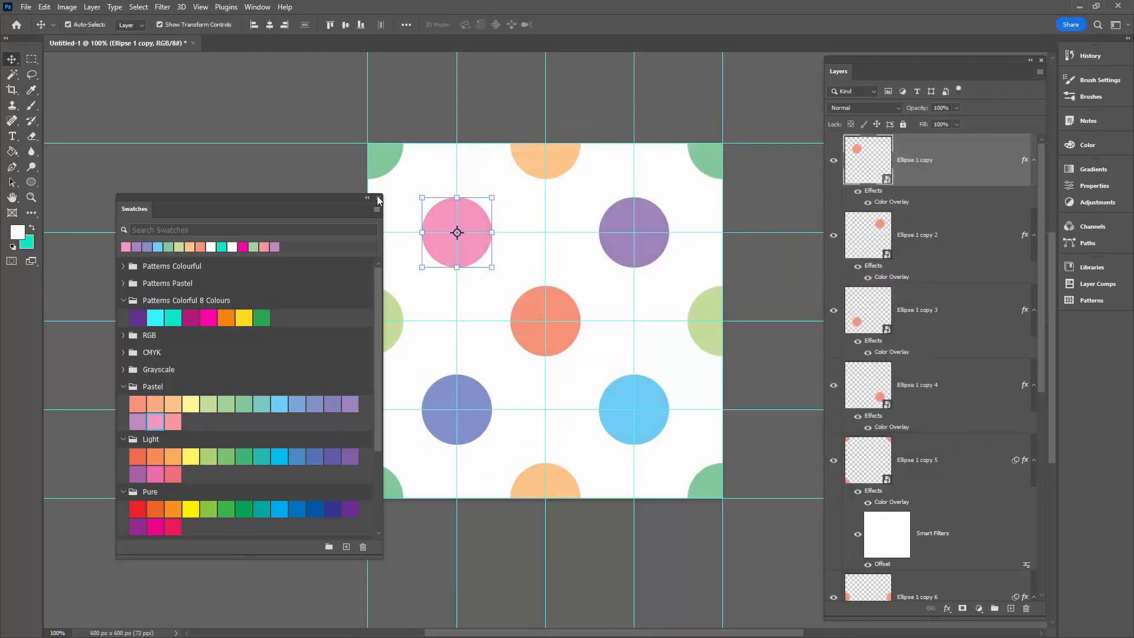
click(378, 199)
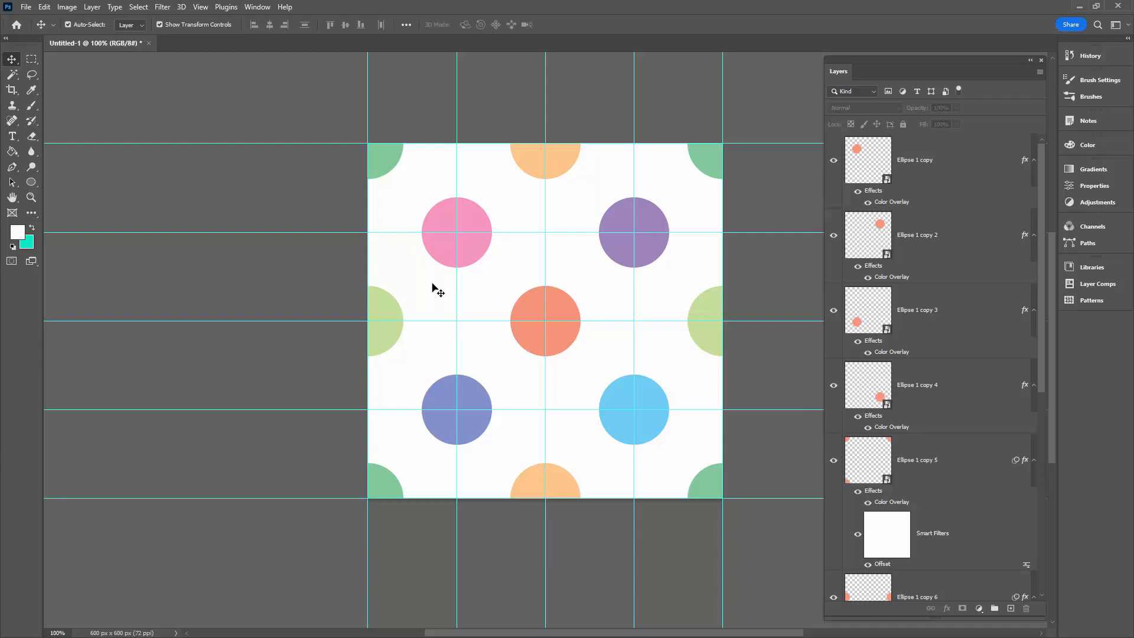
mouse_move(454, 498)
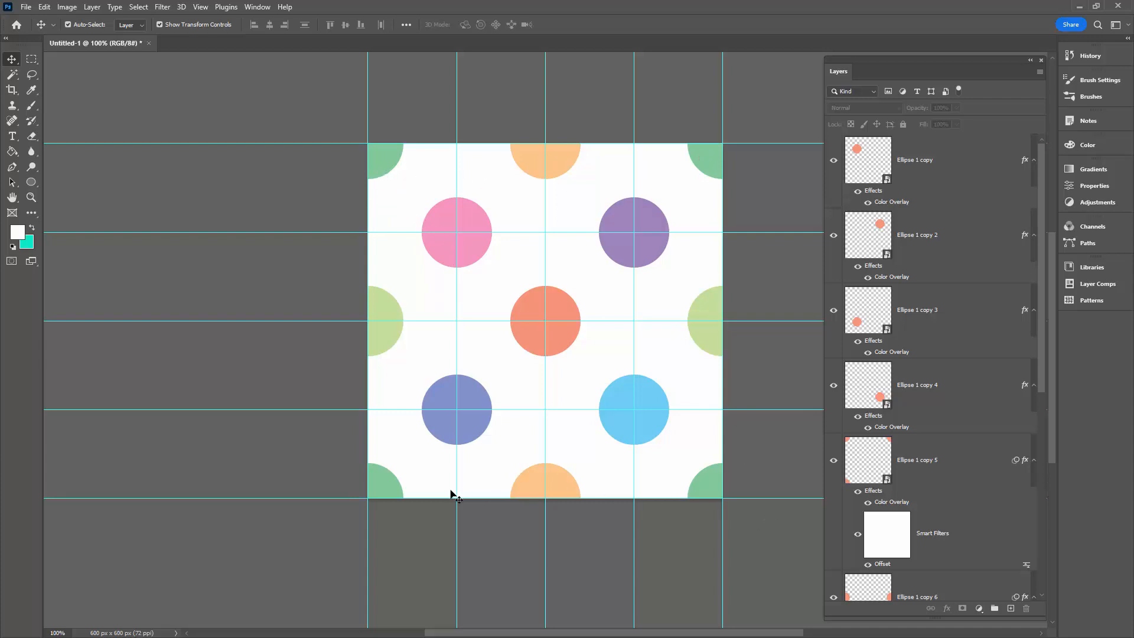
mouse_move(561, 161)
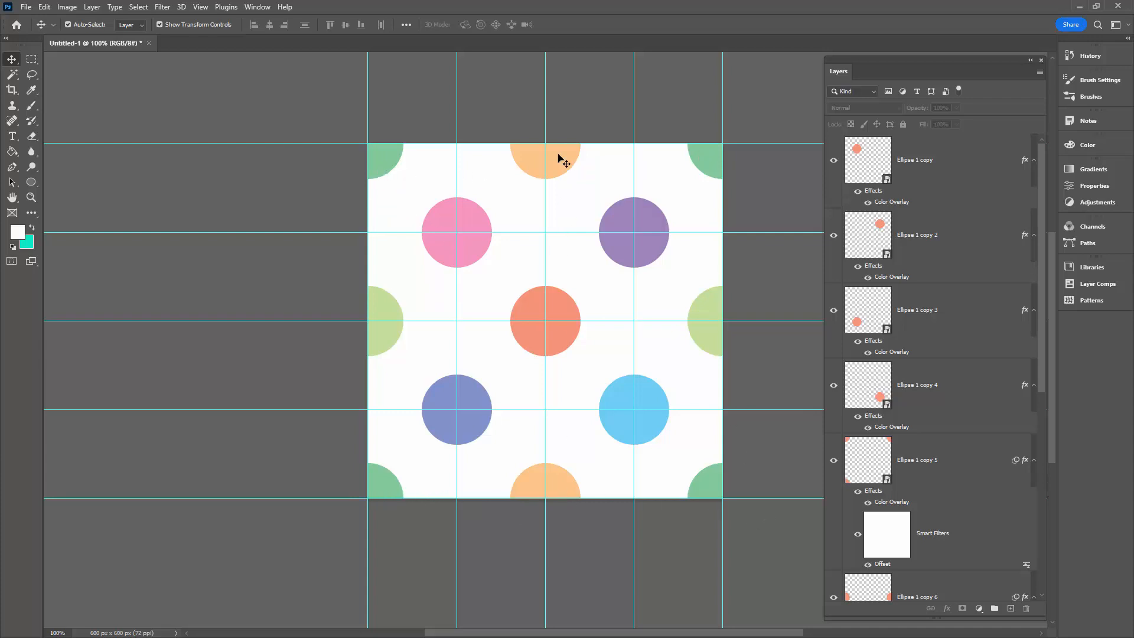
mouse_move(751, 321)
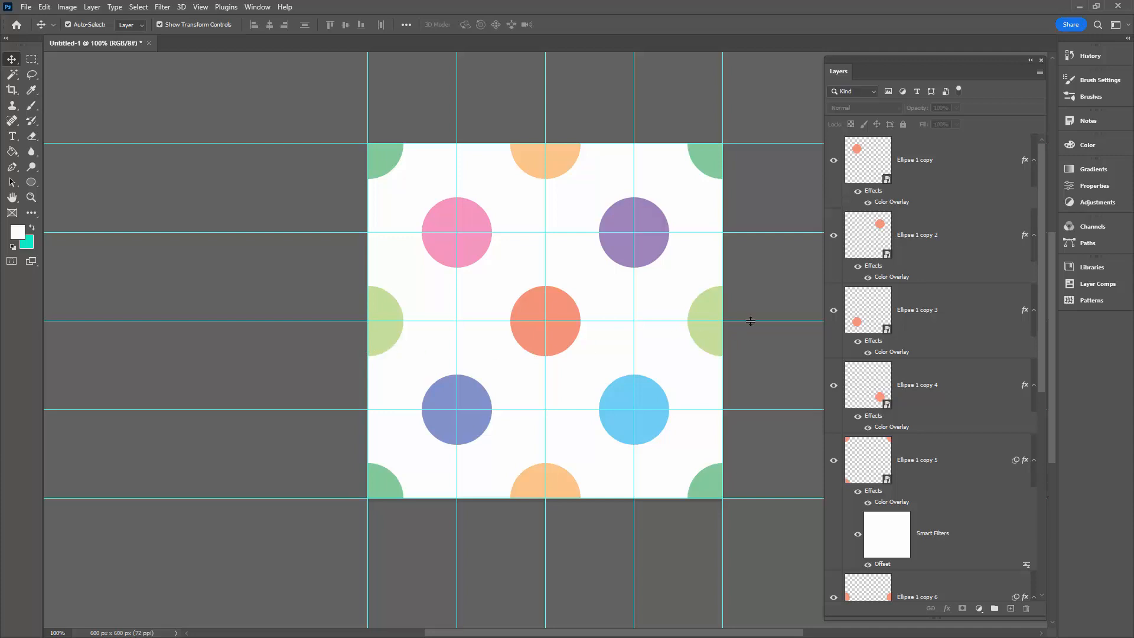
mouse_move(620, 344)
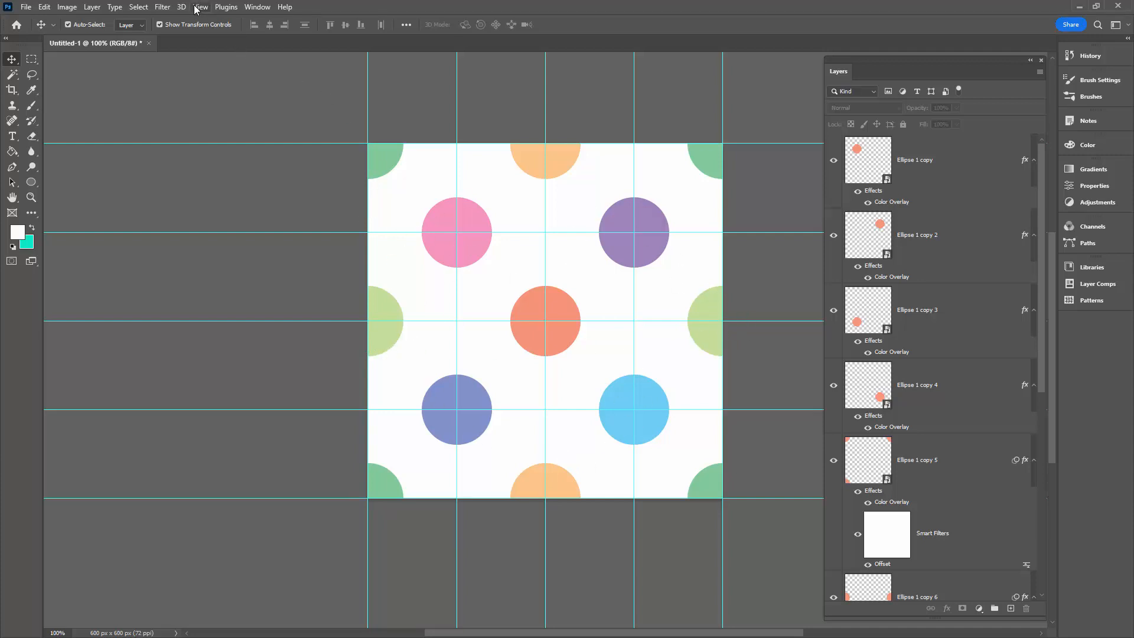
Step: Clear all guides, define the tile as pattern 'Multicolour dot', and return to Untitled-1
click(200, 7)
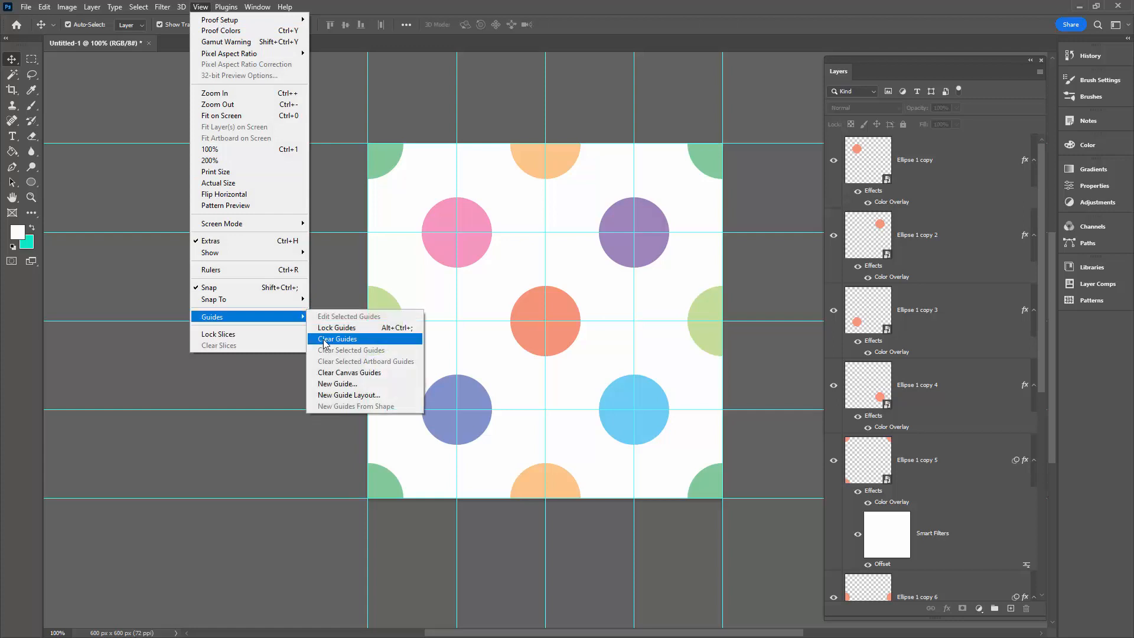
click(338, 338)
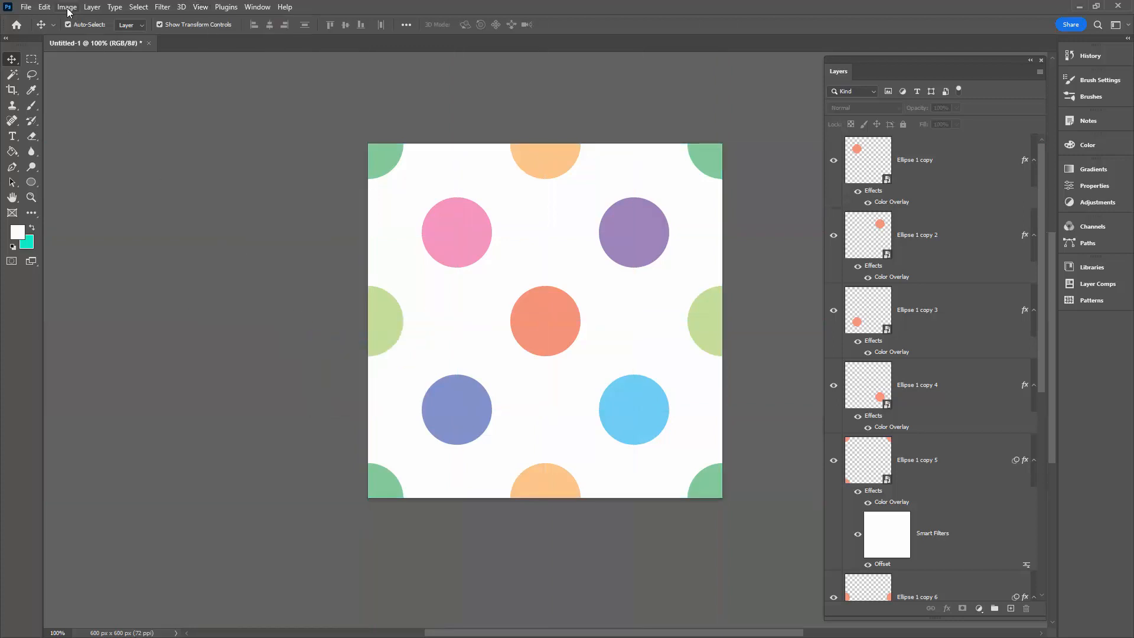
click(39, 6)
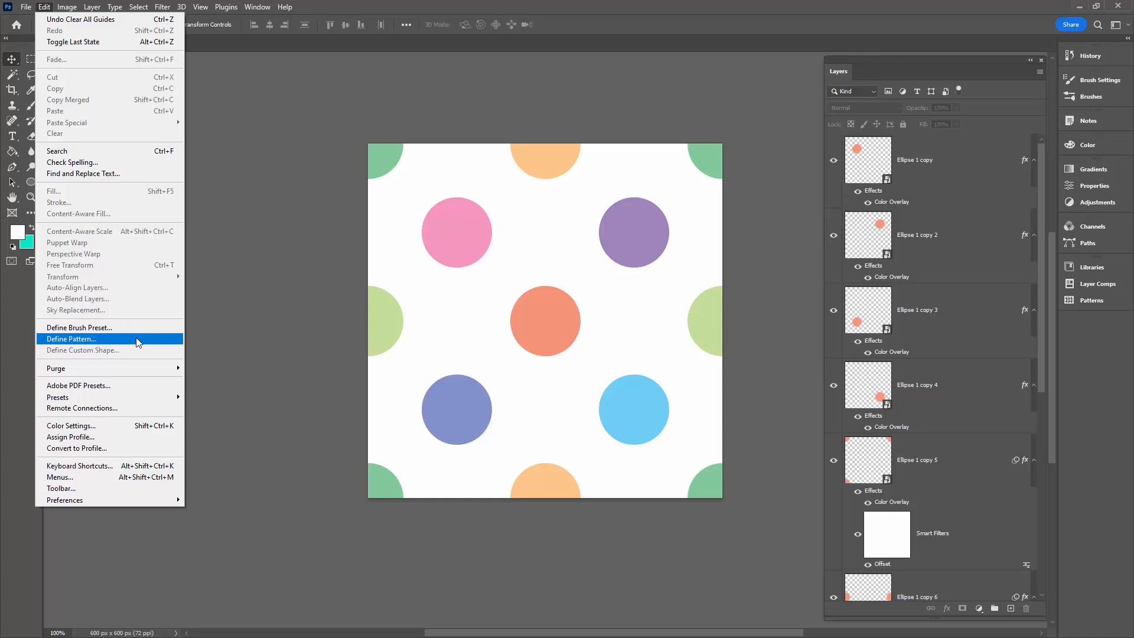
click(70, 338)
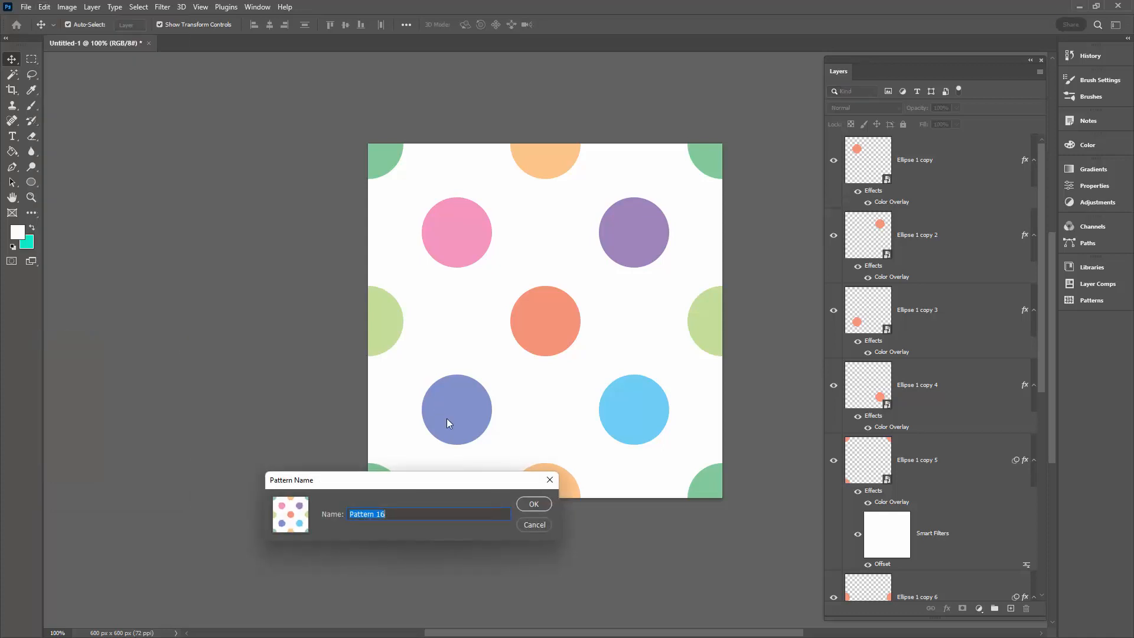
text(Multicolour dot)
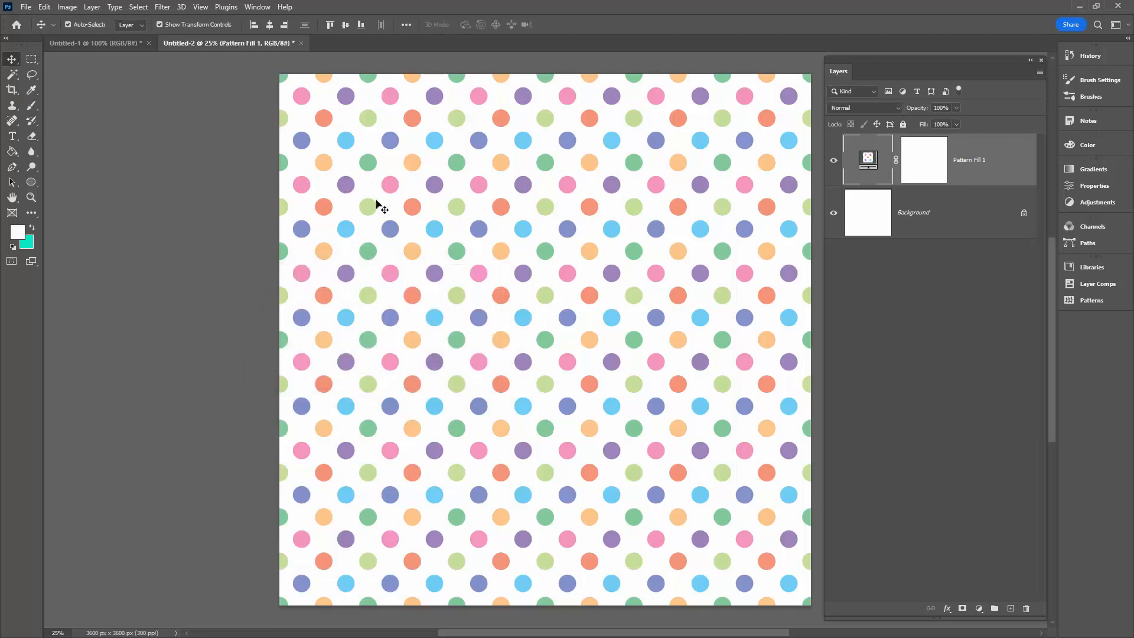
click(83, 44)
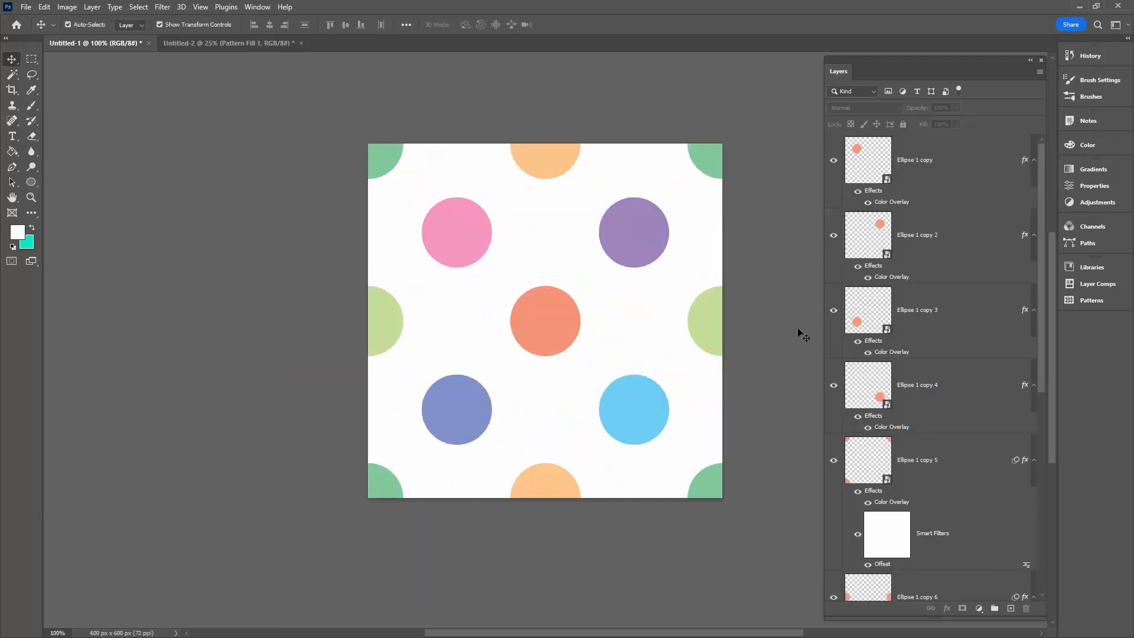
Step: Open the Ellipse 1 smart object contents and scale the circle down to about 55 px
scroll(down, 3)
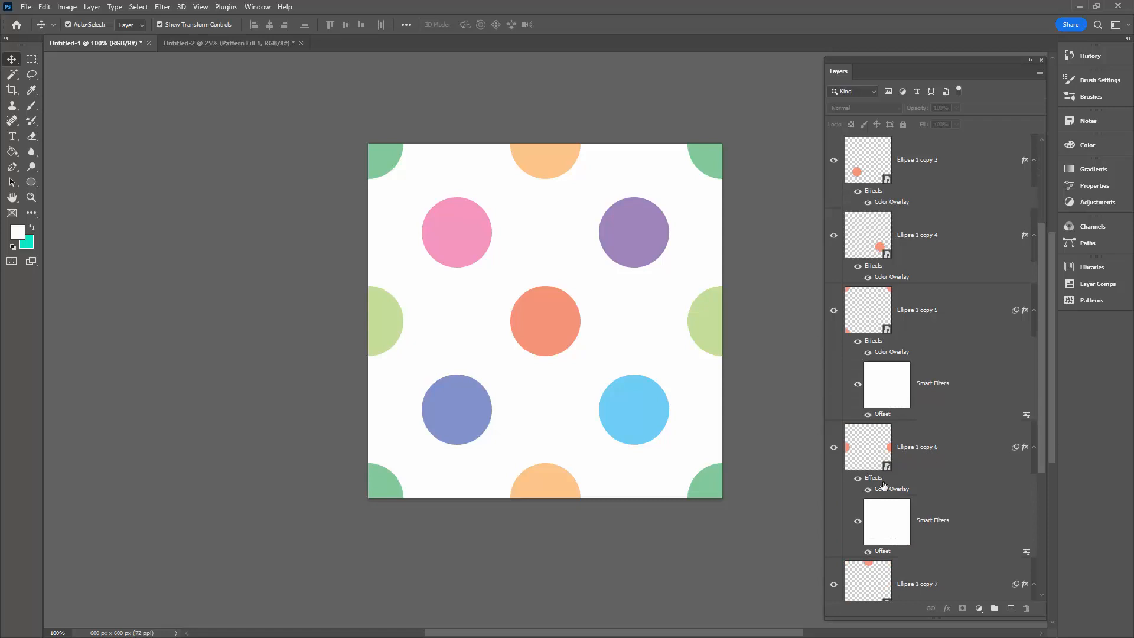
mouse_move(875, 413)
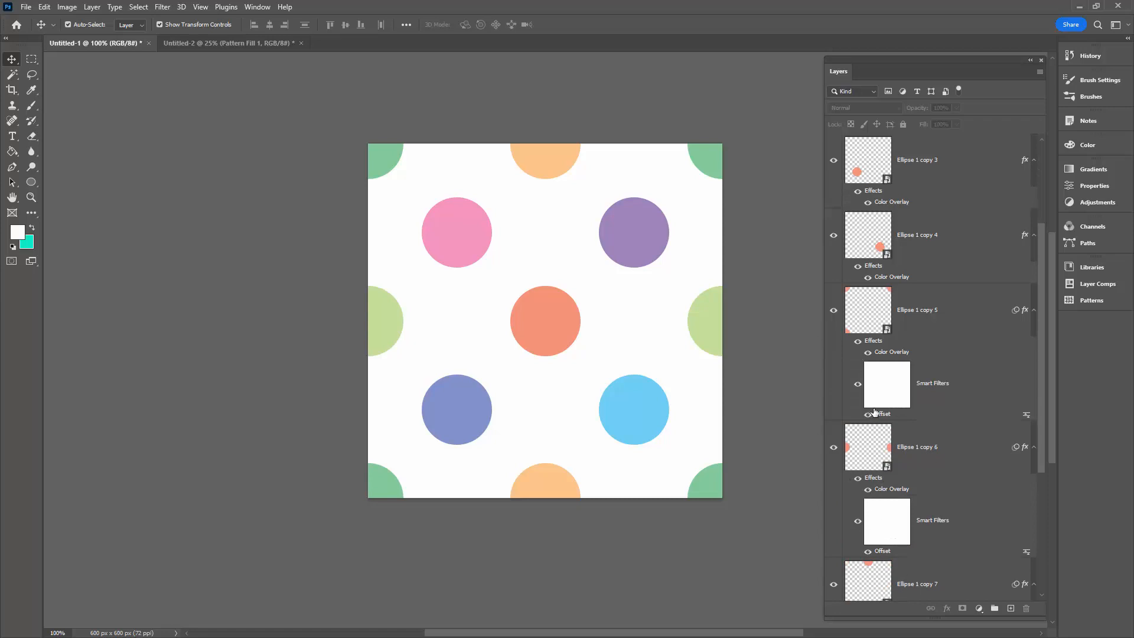
scroll(down, 3)
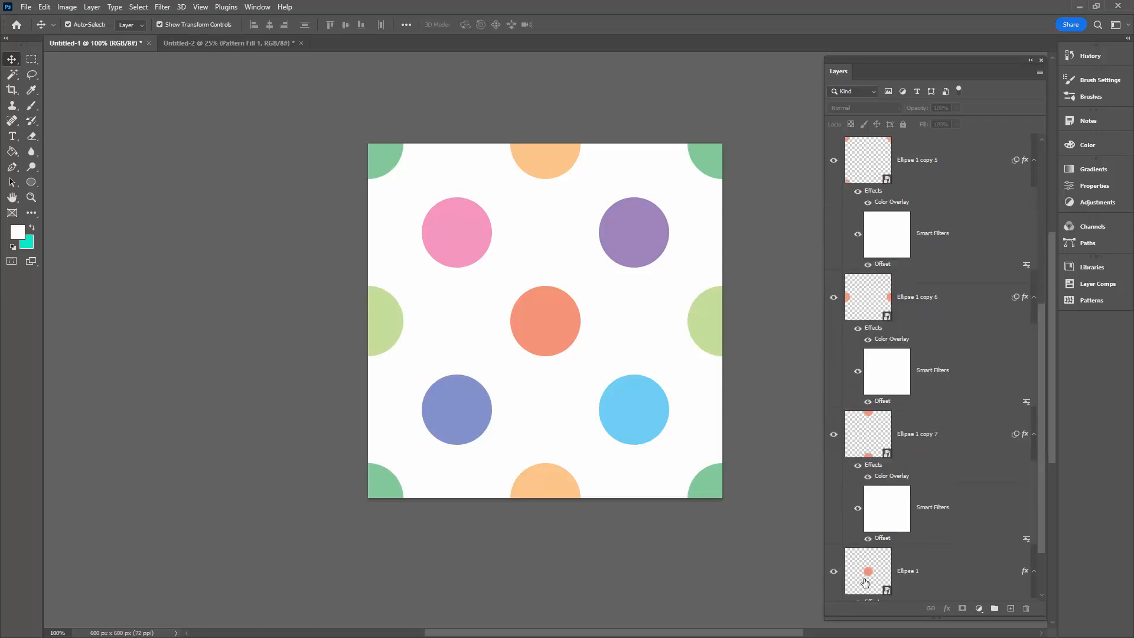
double_click(867, 571)
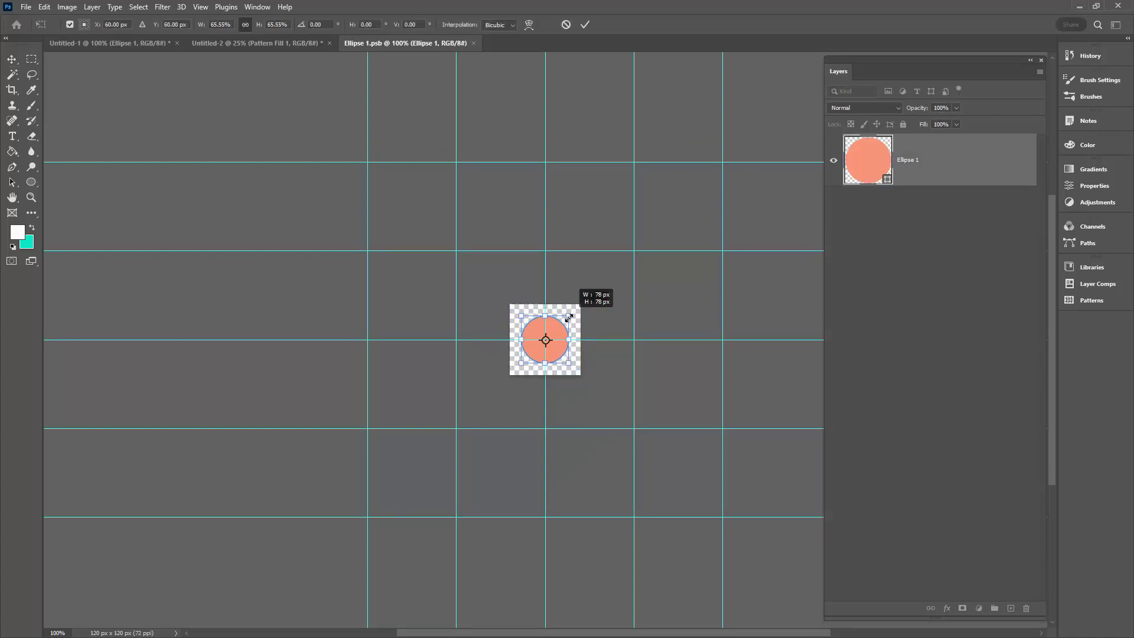
drag(569, 315, 557, 326)
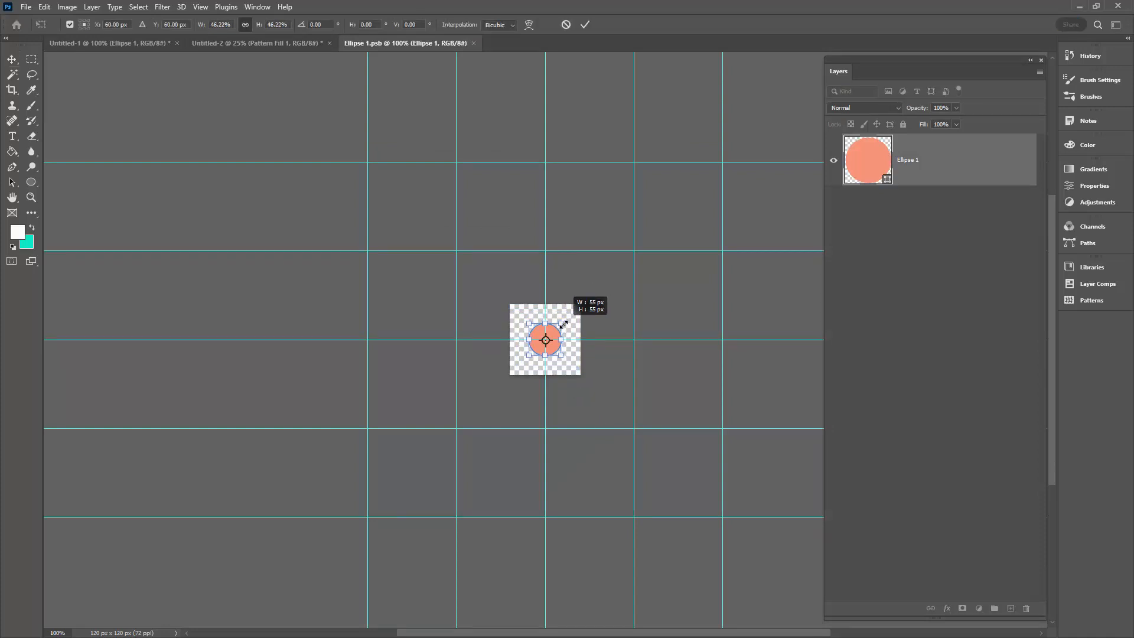
drag(561, 322, 563, 320)
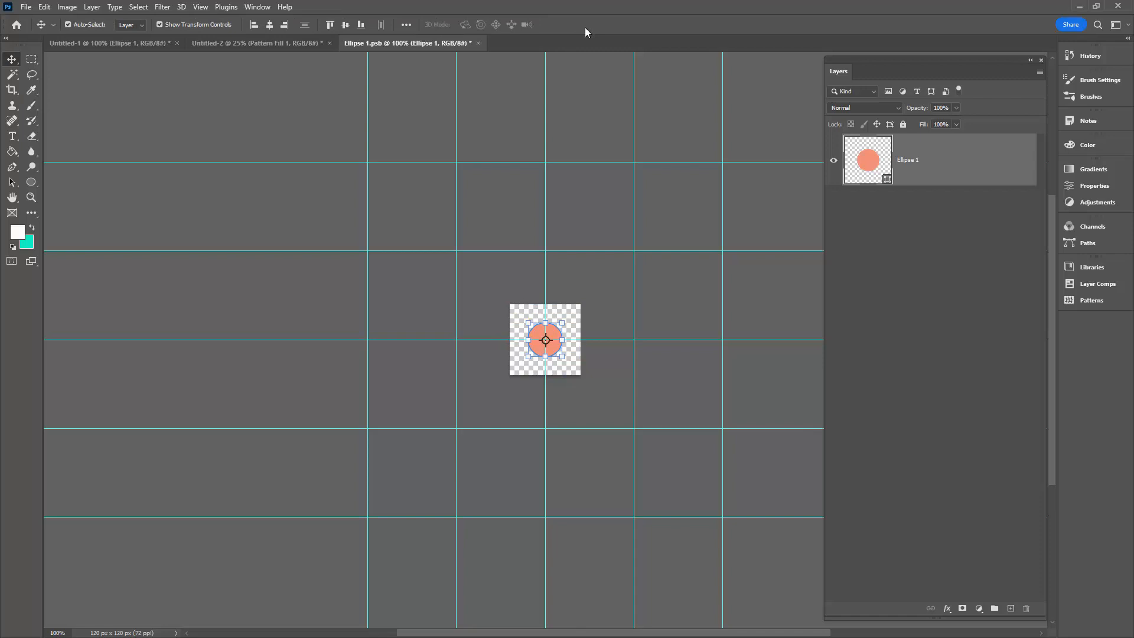
mouse_move(476, 59)
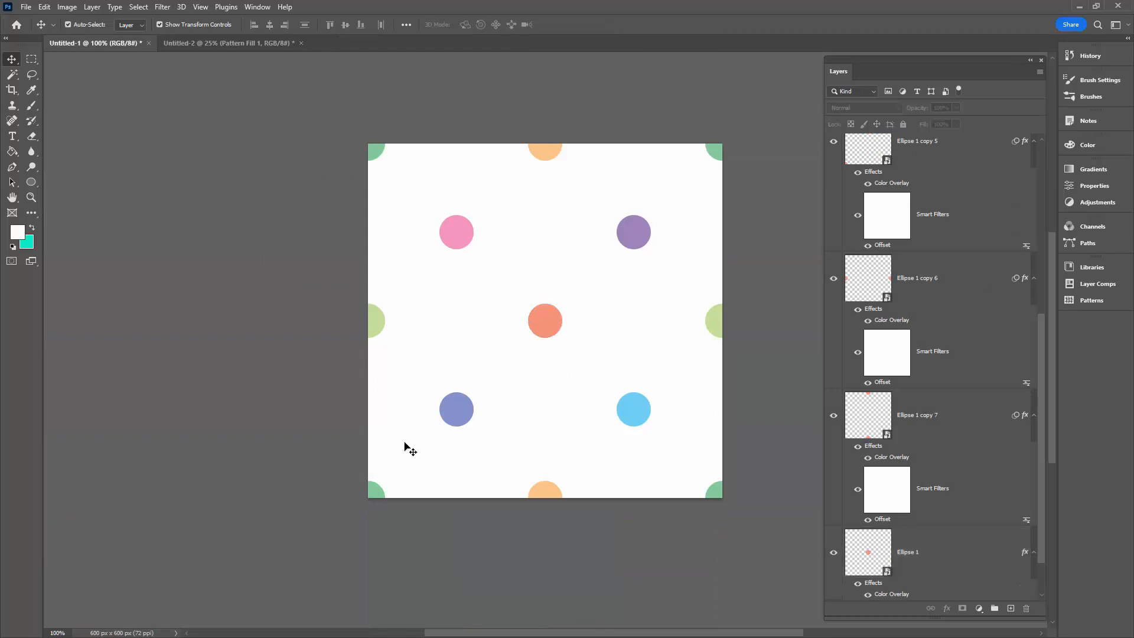
mouse_move(474, 220)
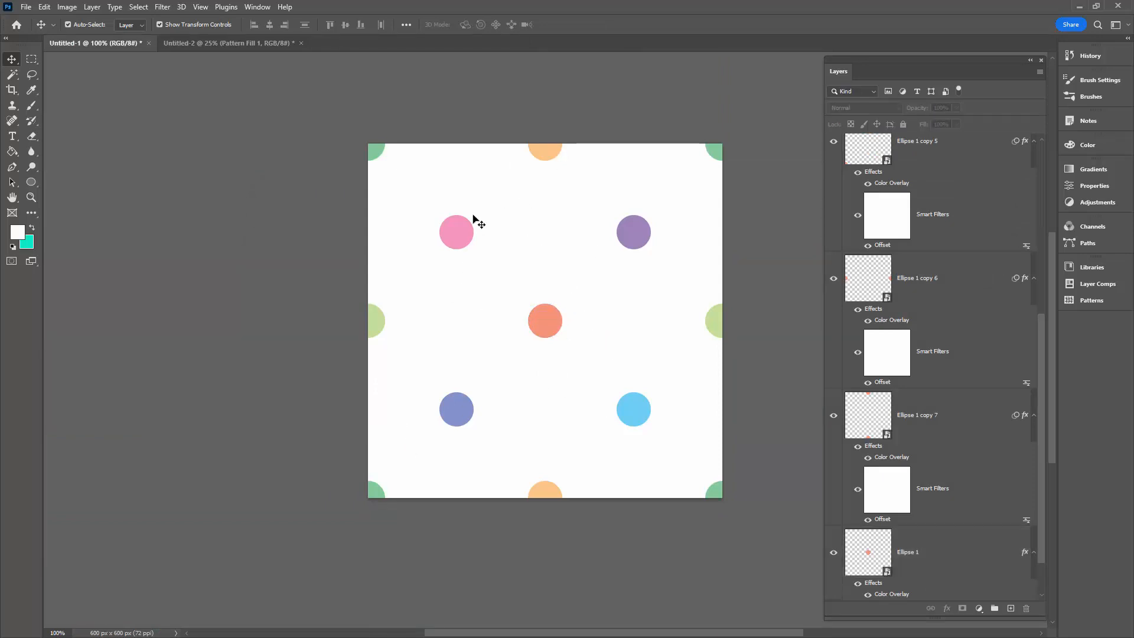
mouse_move(653, 347)
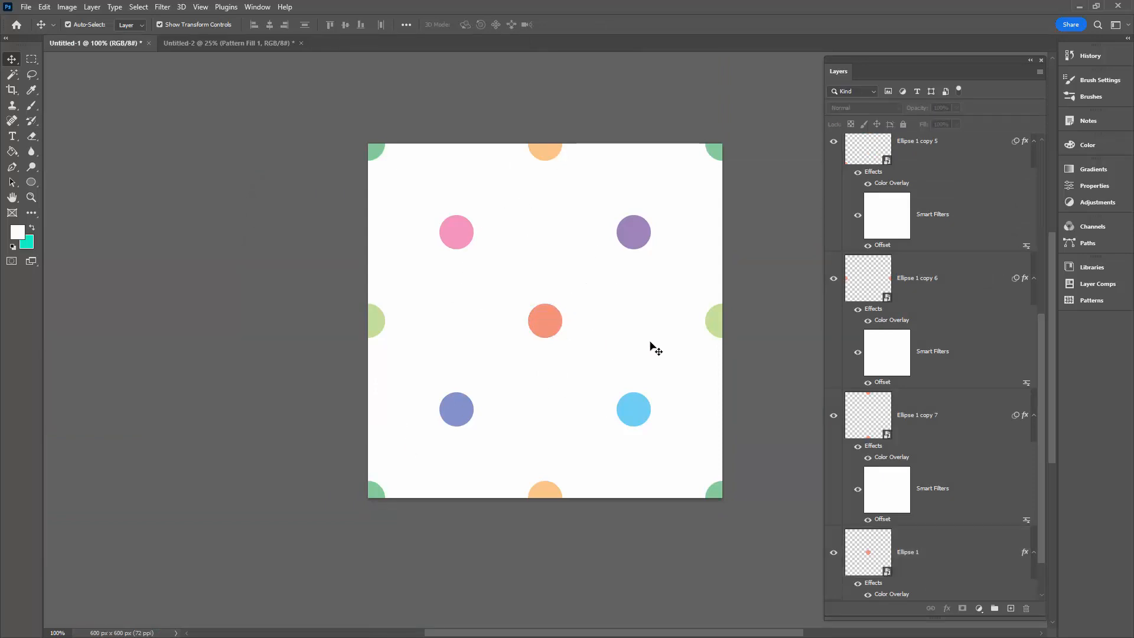
mouse_move(494, 357)
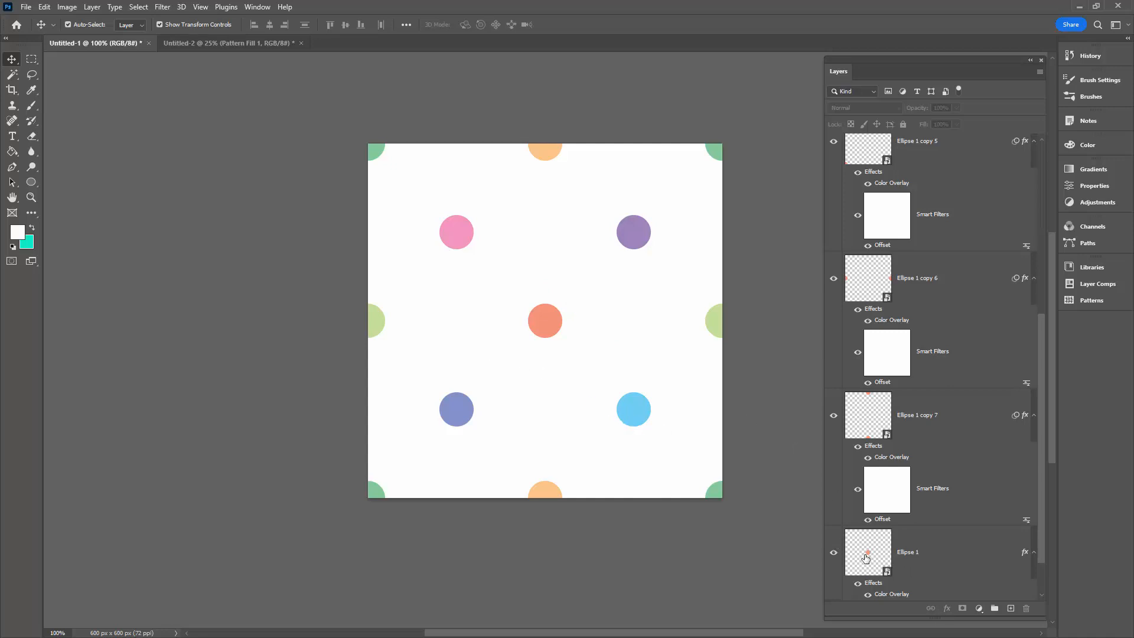
Step: Reopen the Ellipse 1 smart object contents as Ellipse 11.psb
double_click(868, 553)
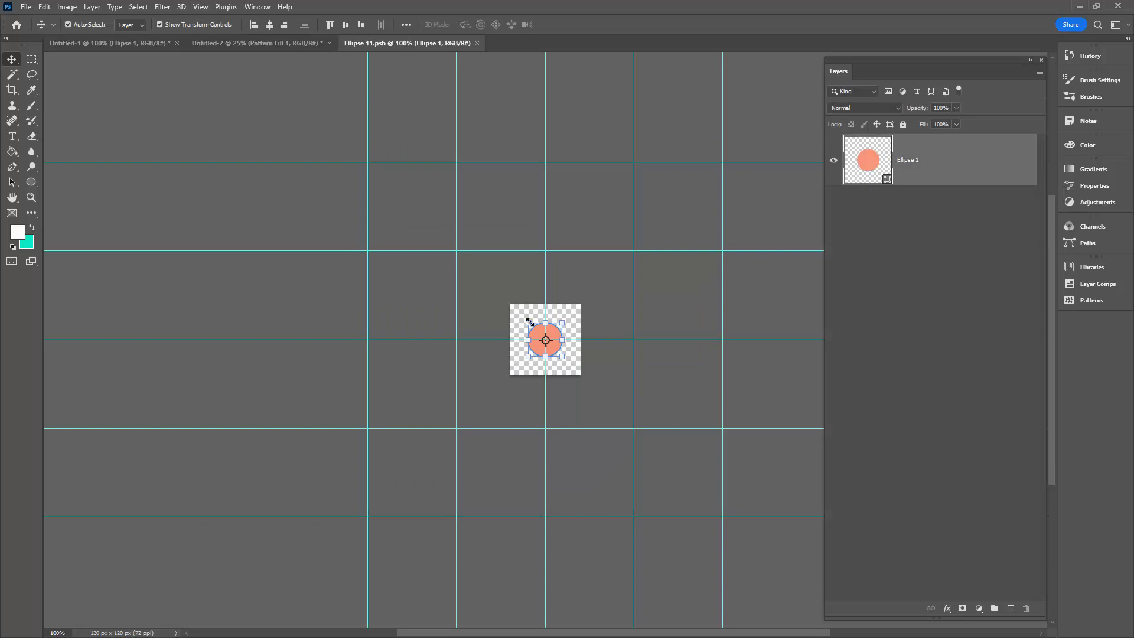
Step: Enlarge the circle beyond about 149 px, commit, then close and save Ellipse 11.psb
drag(580, 307, 592, 295)
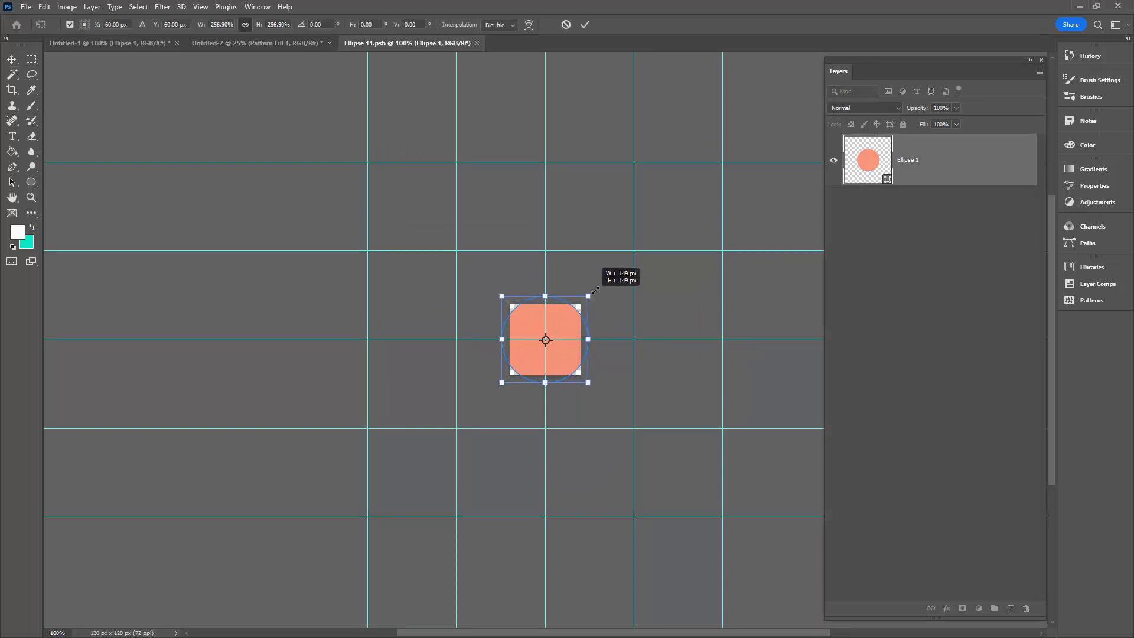
drag(589, 295, 604, 280)
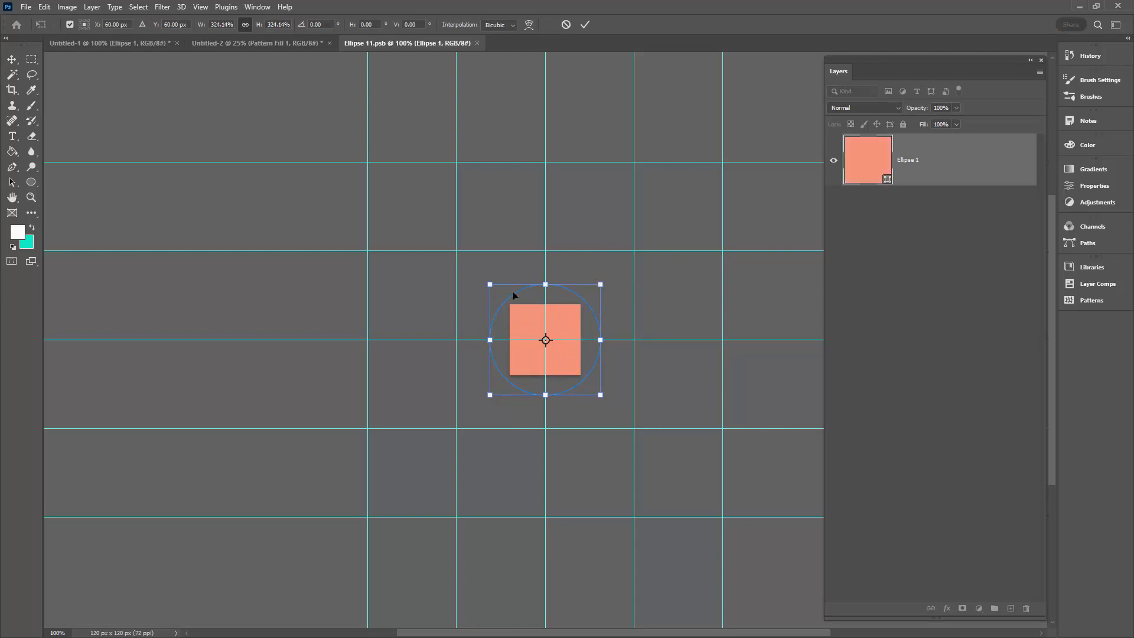
mouse_move(600, 58)
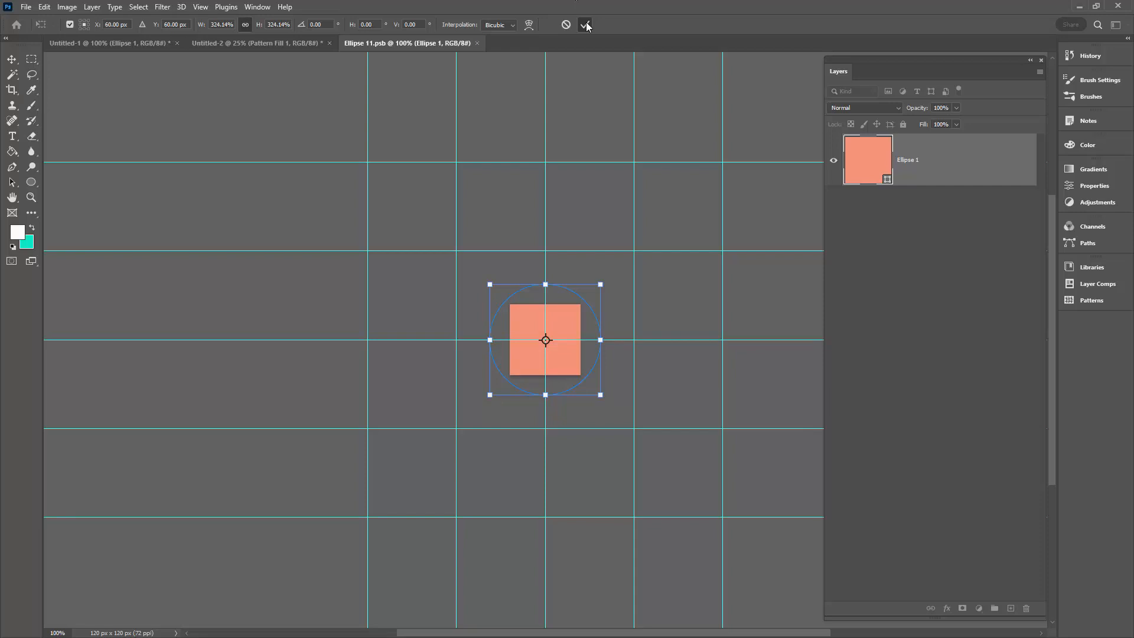
click(587, 24)
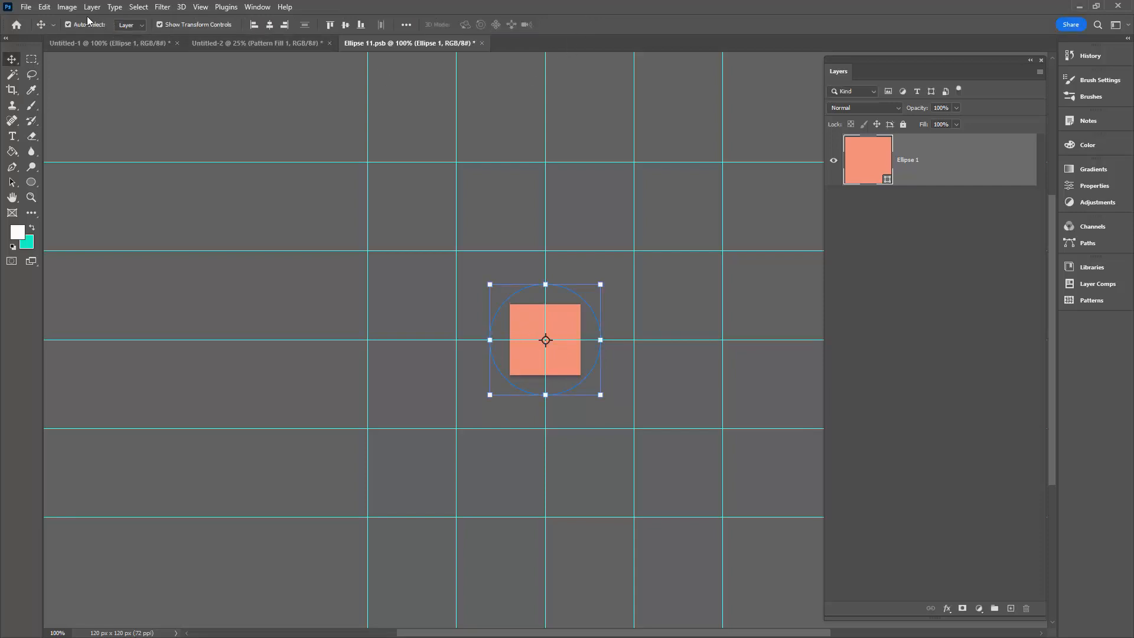
click(66, 6)
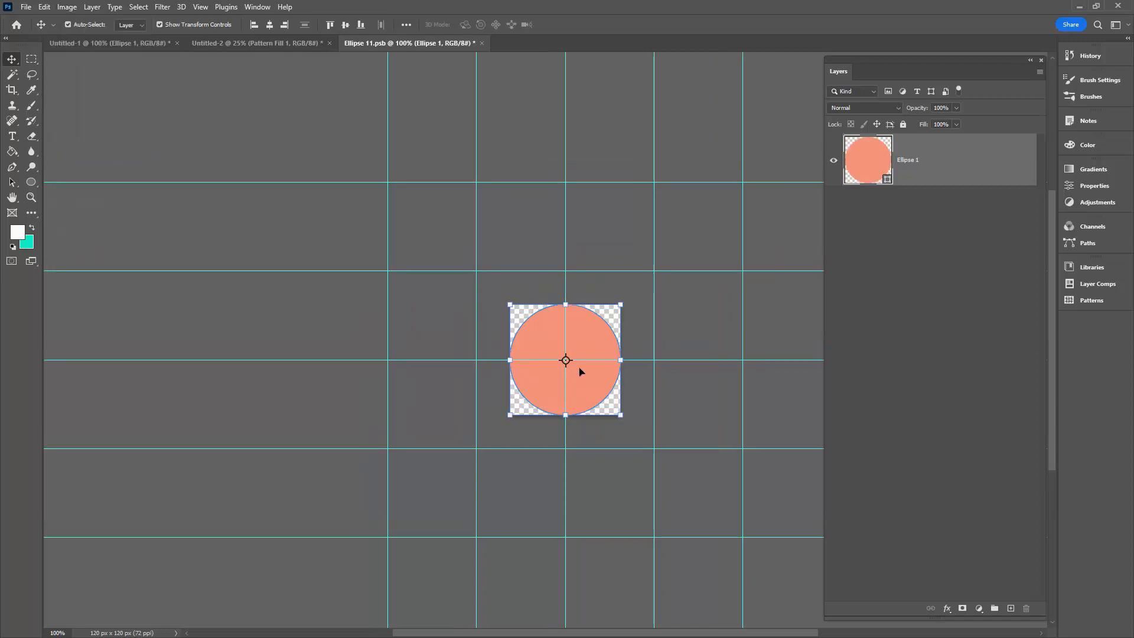
mouse_move(568, 360)
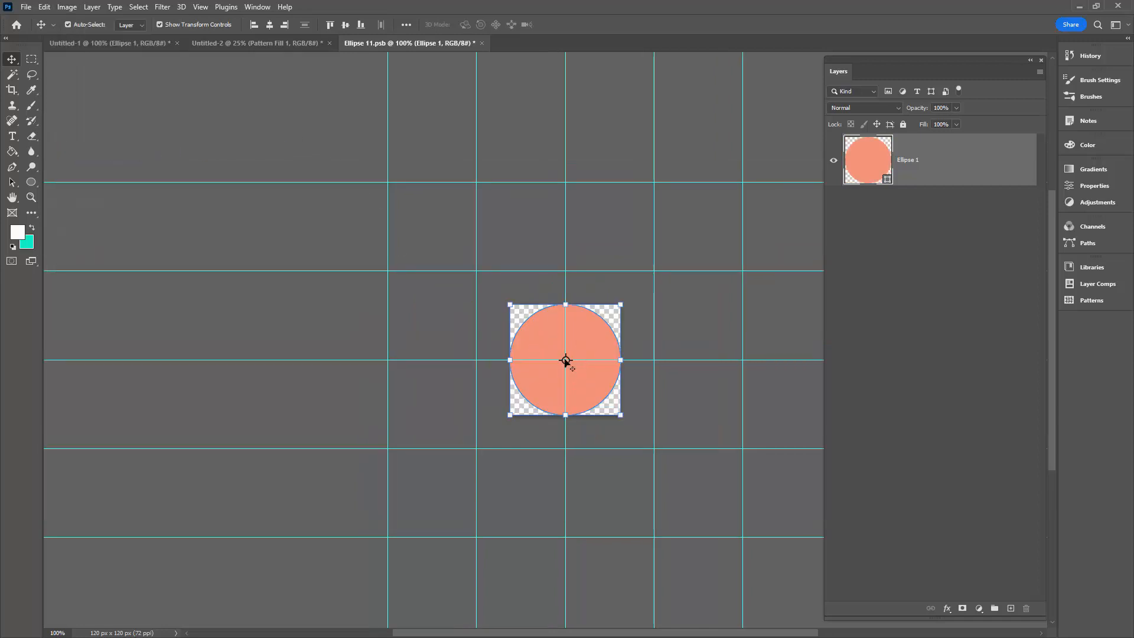
mouse_move(578, 352)
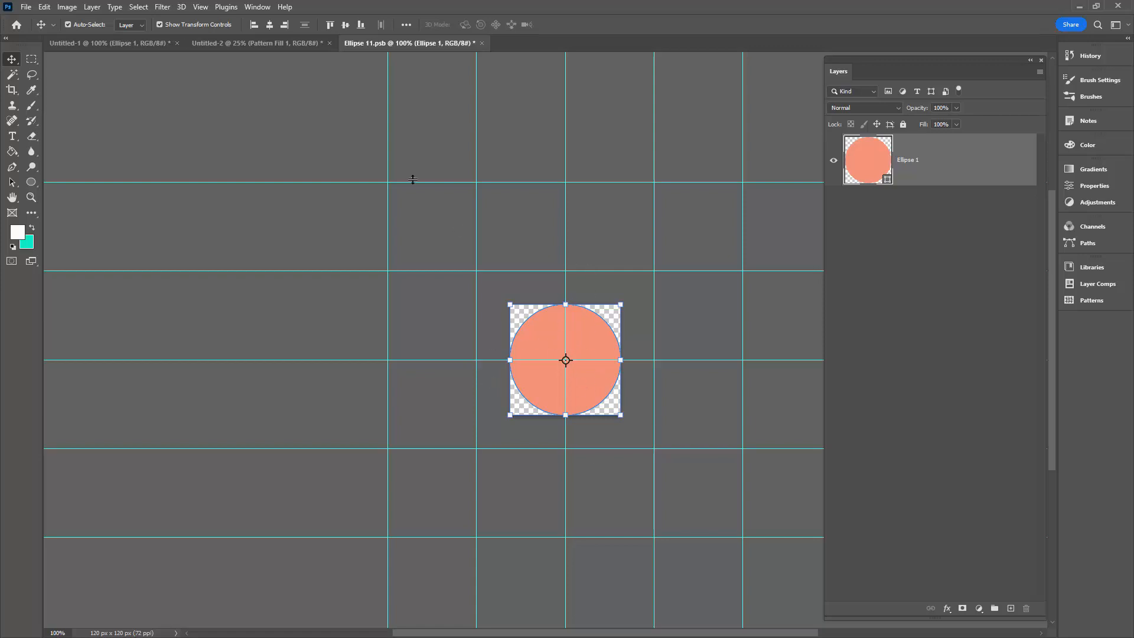
mouse_move(483, 47)
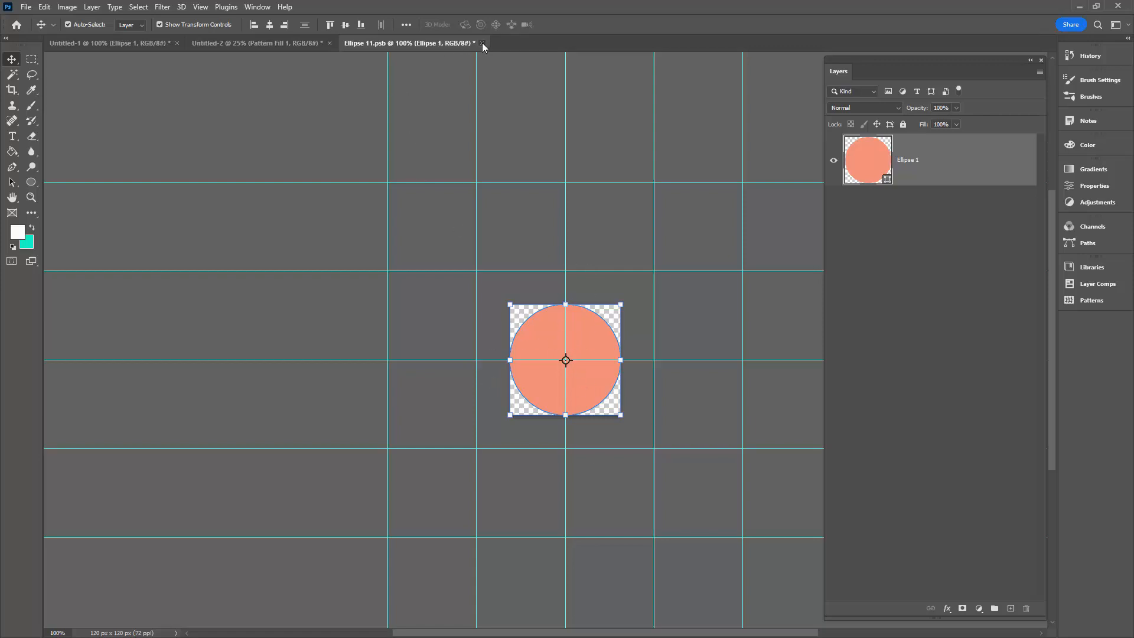
click(482, 43)
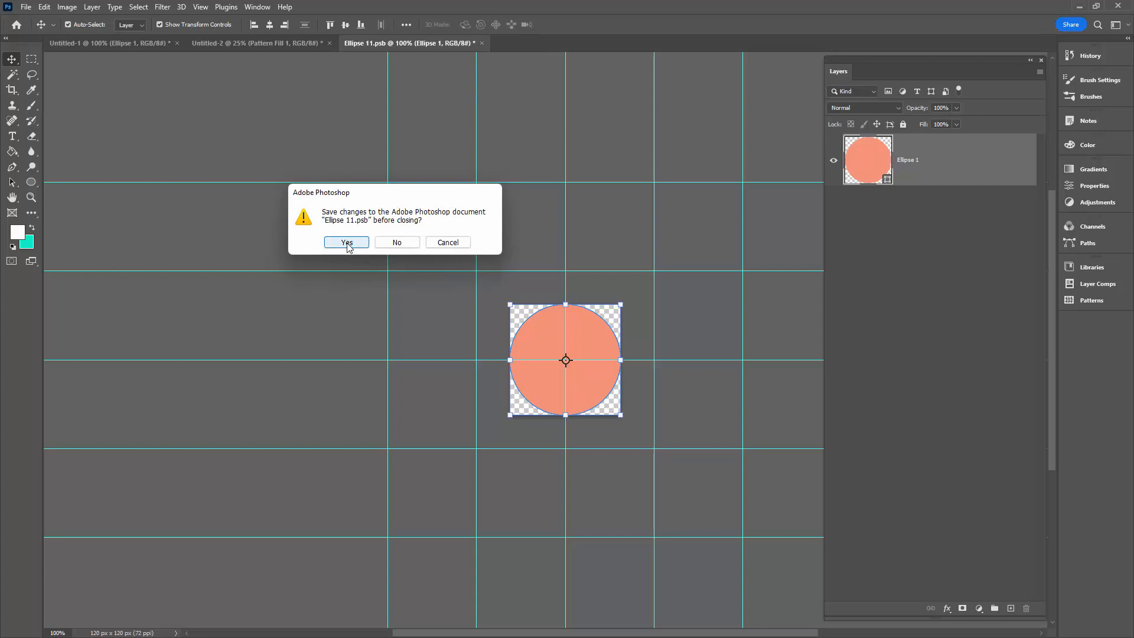
click(346, 242)
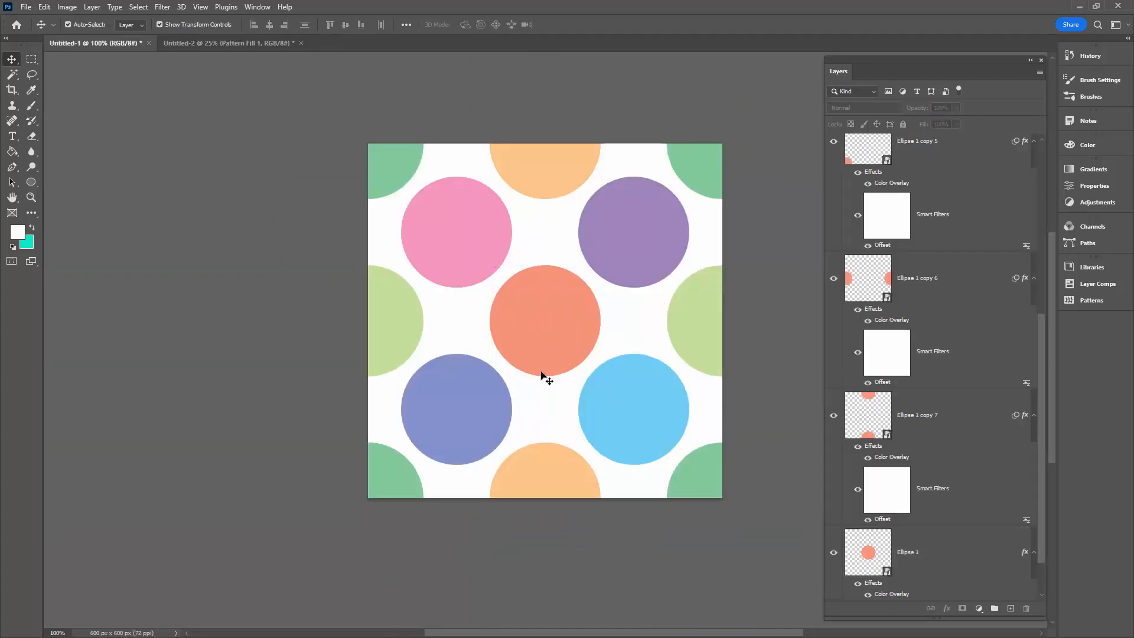
mouse_move(608, 350)
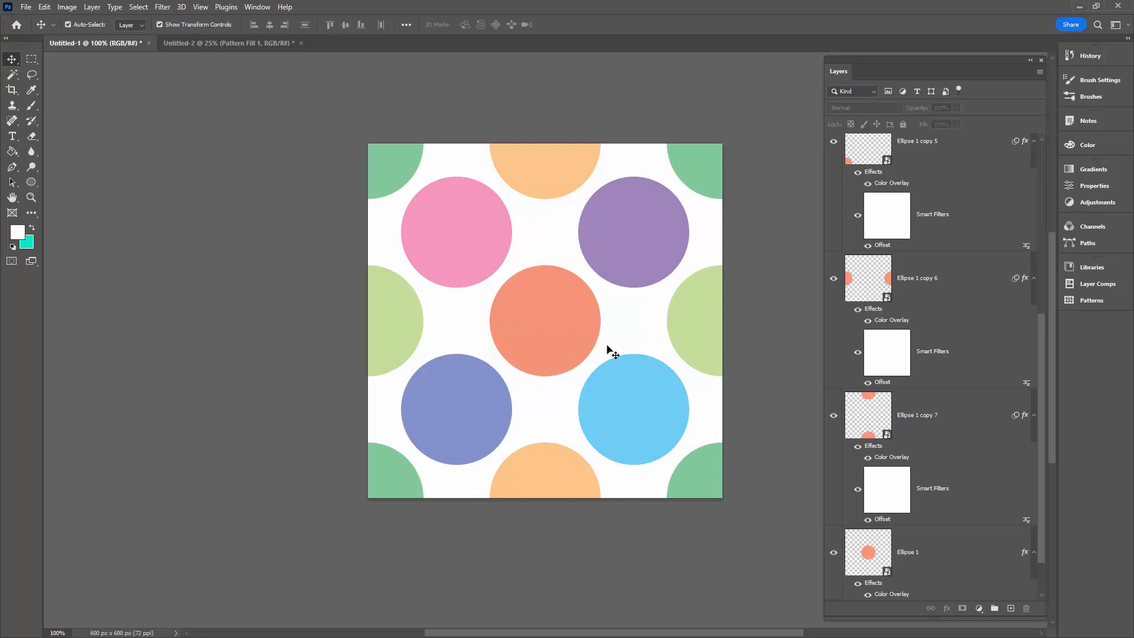
mouse_move(890, 189)
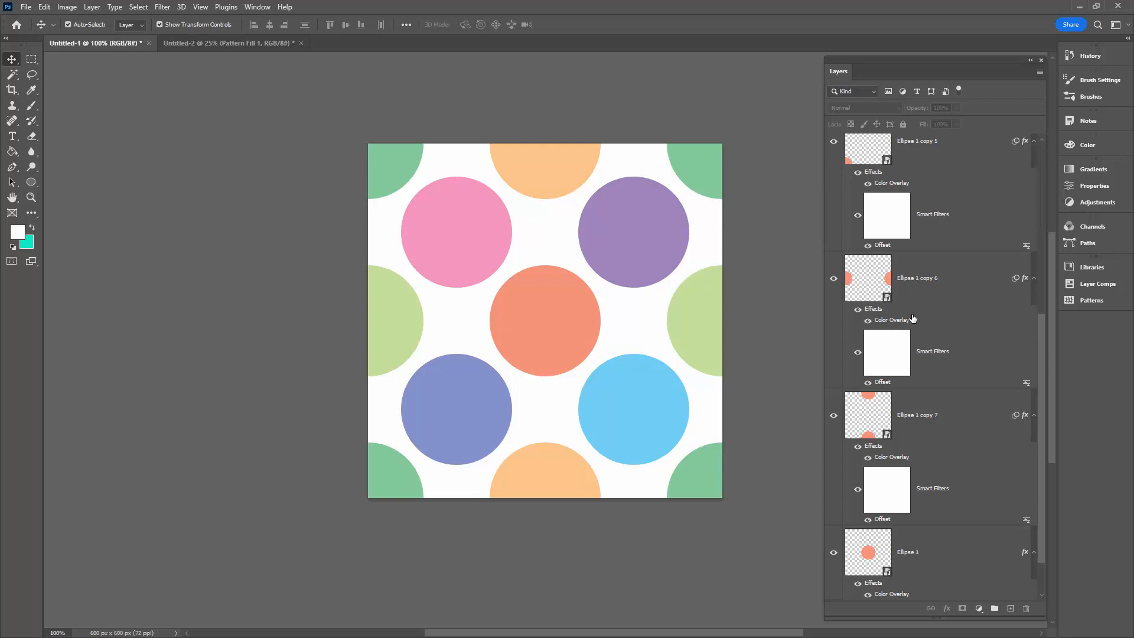
mouse_move(653, 415)
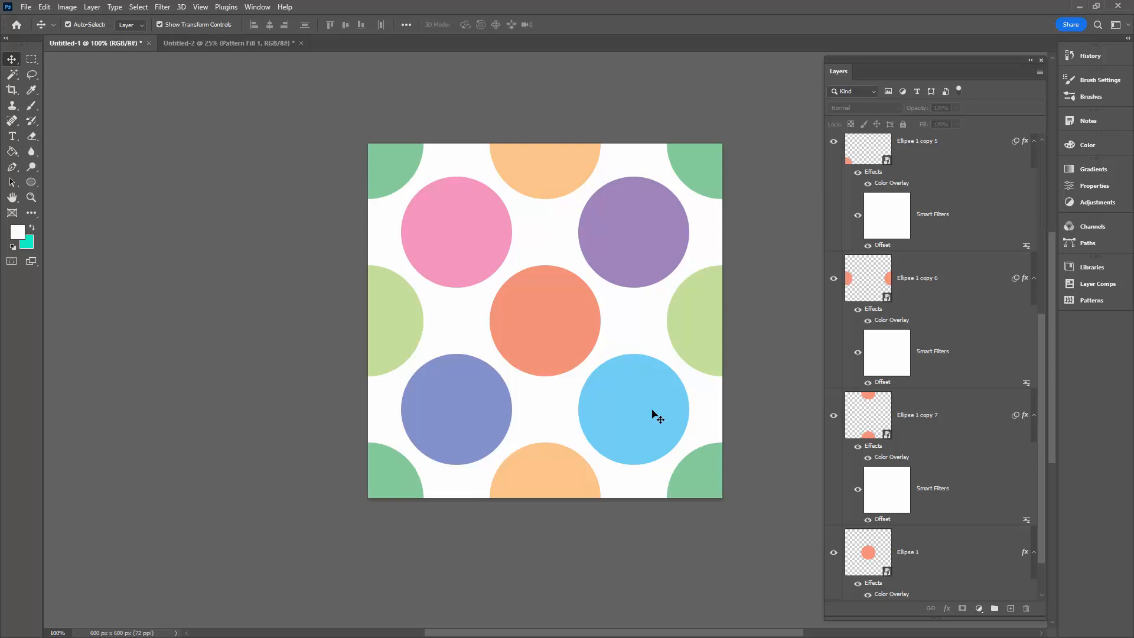
mouse_move(664, 406)
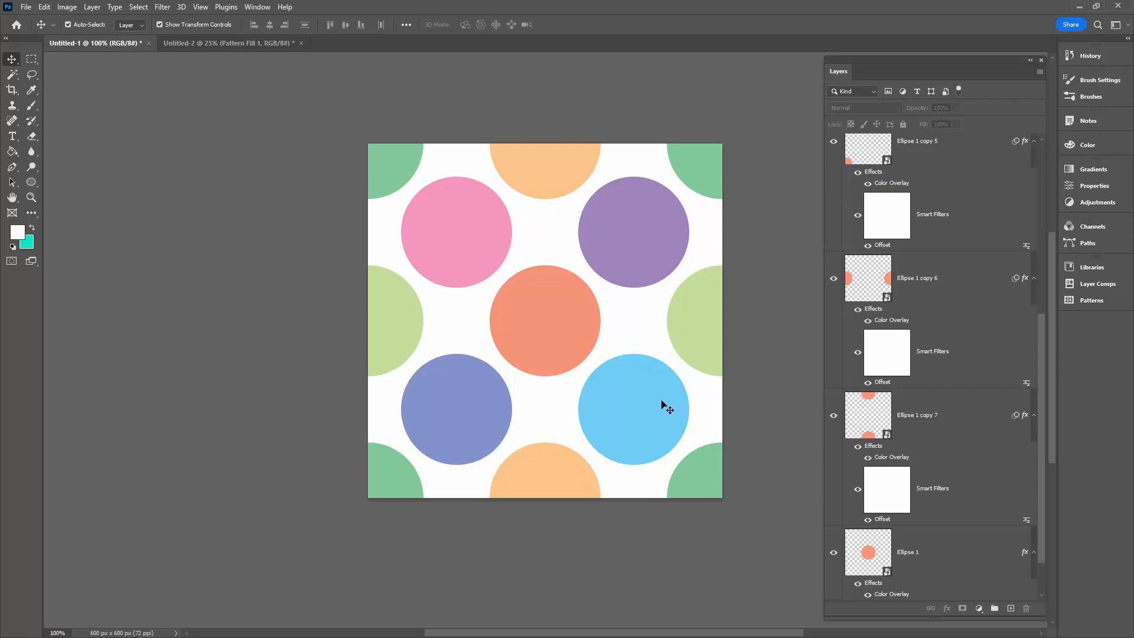